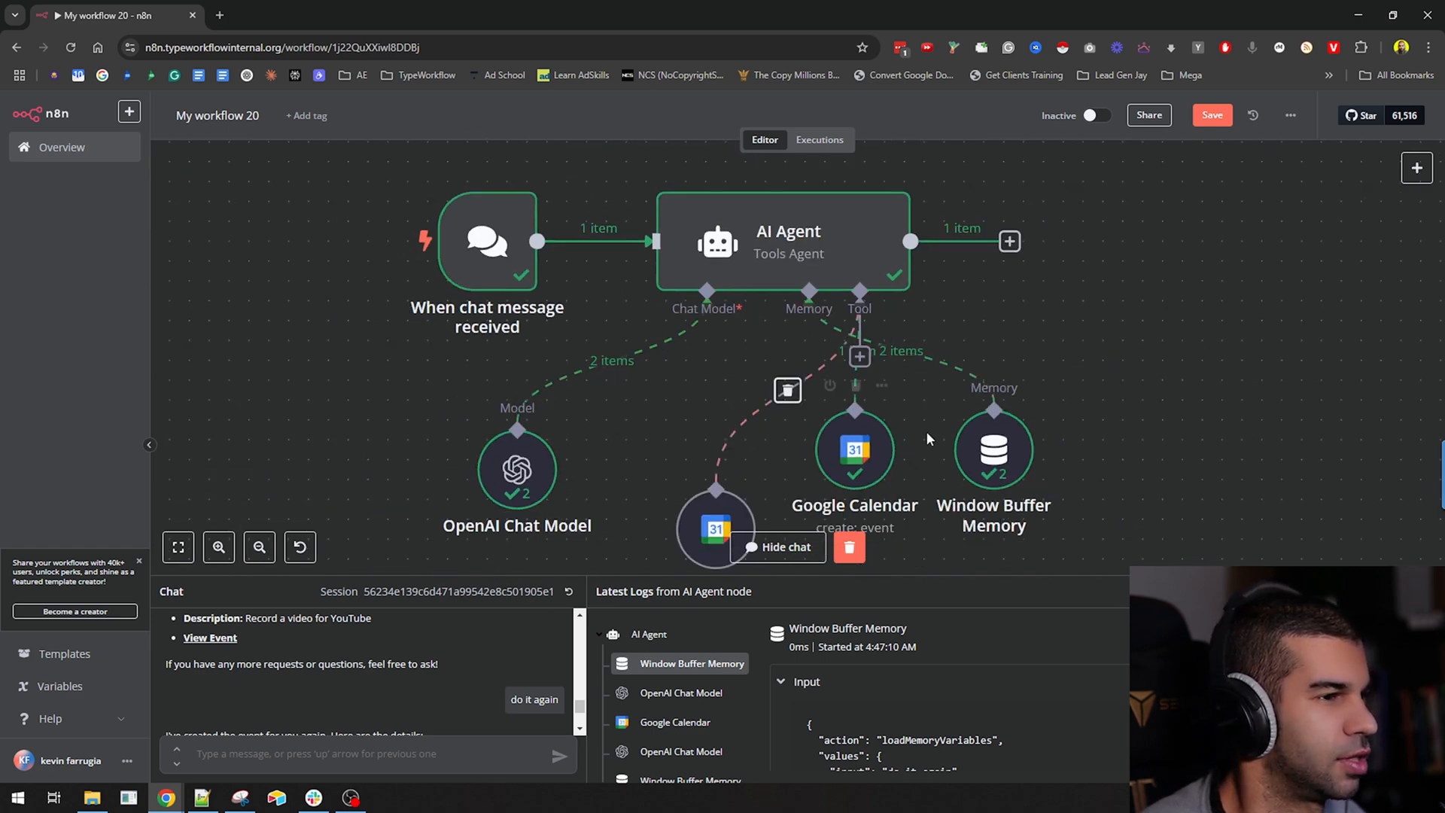
Bring the agent's tool nodes into view and open the Google Calendar2 create-event tool
{"action": "left_click_drag", "start_coordinate": [993, 450], "coordinate": [1072, 387]}
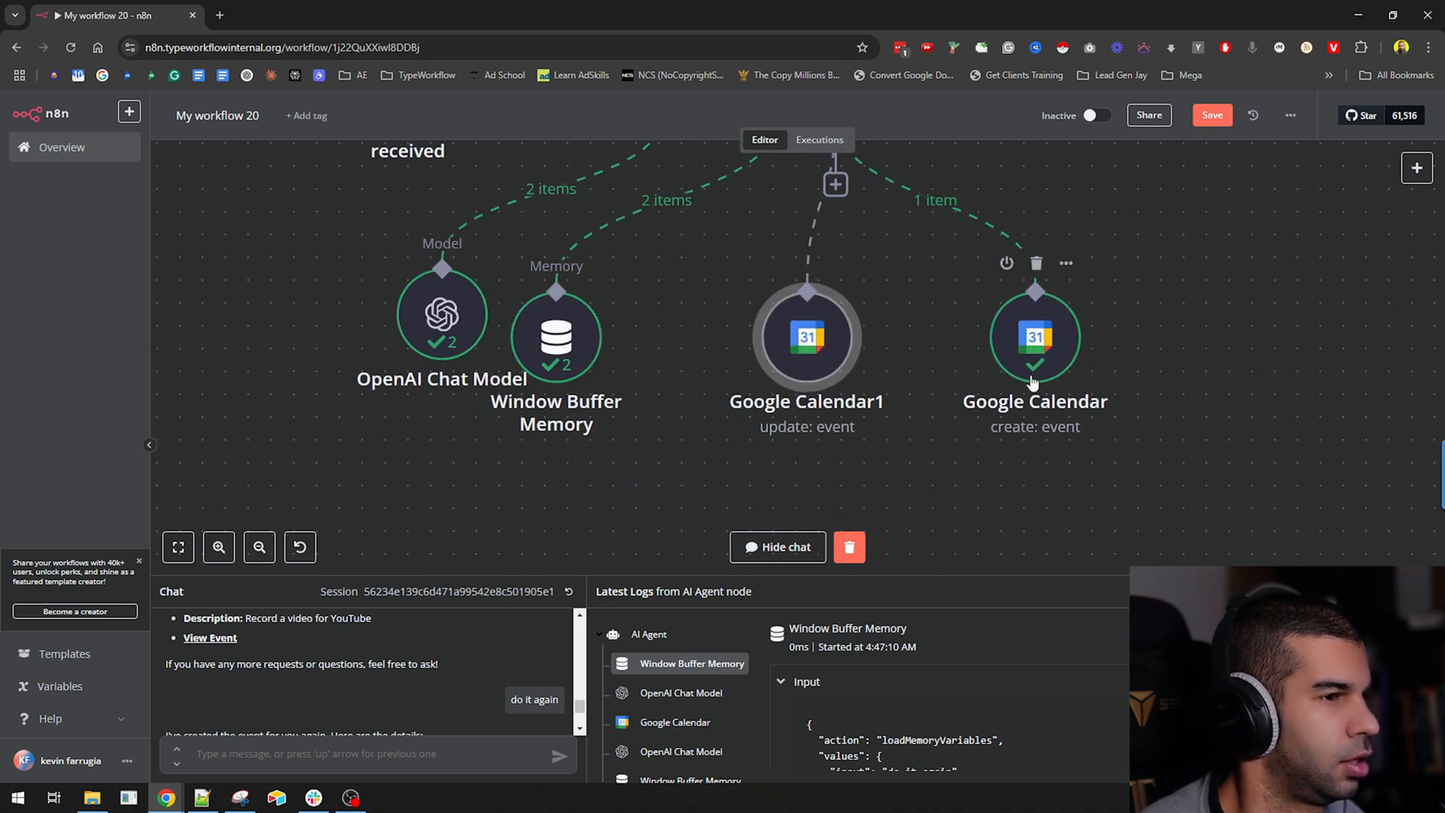
{"action": "mouse_move", "coordinate": [698, 375]}
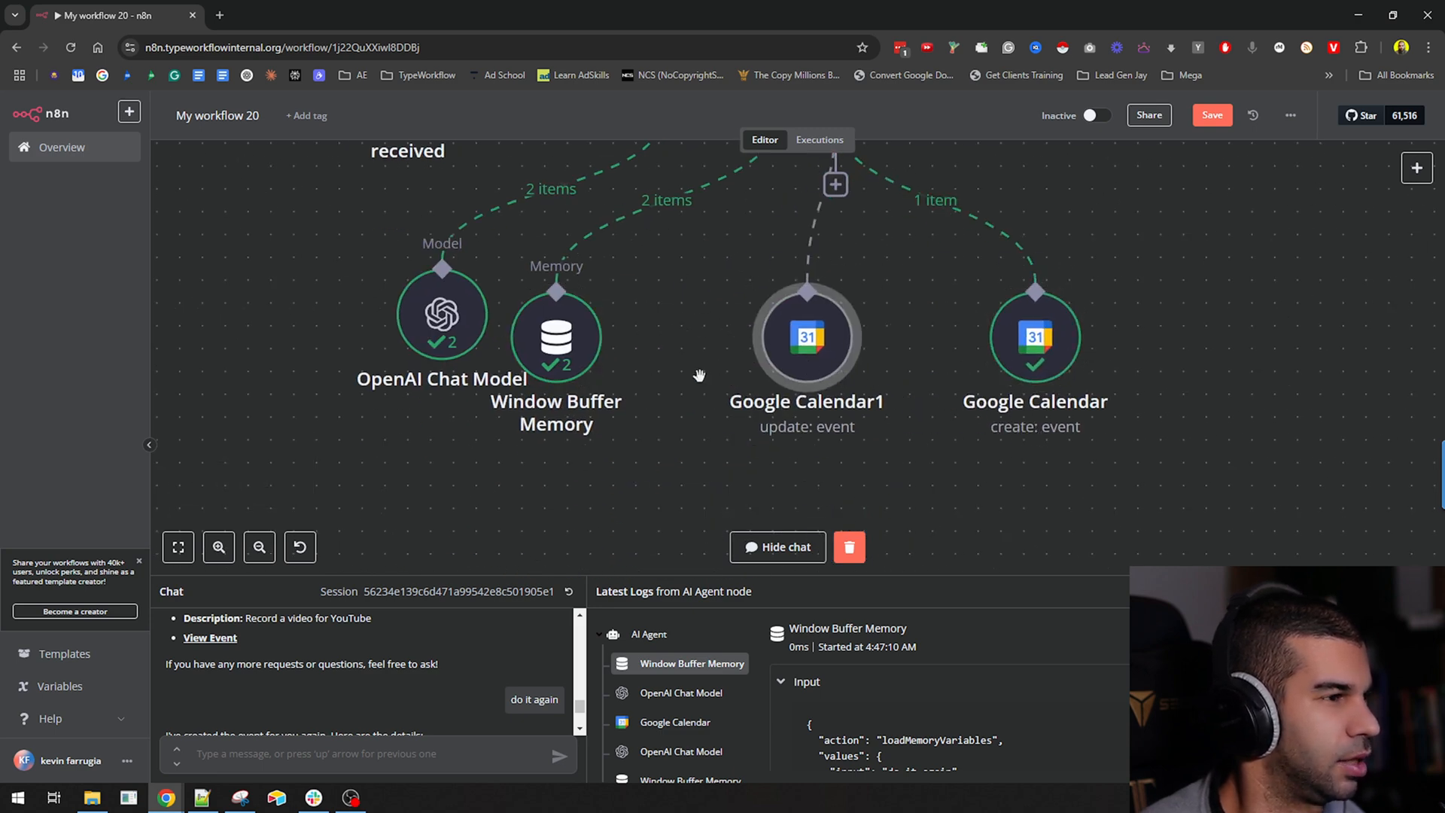
{"action": "left_click", "coordinate": [258, 547]}
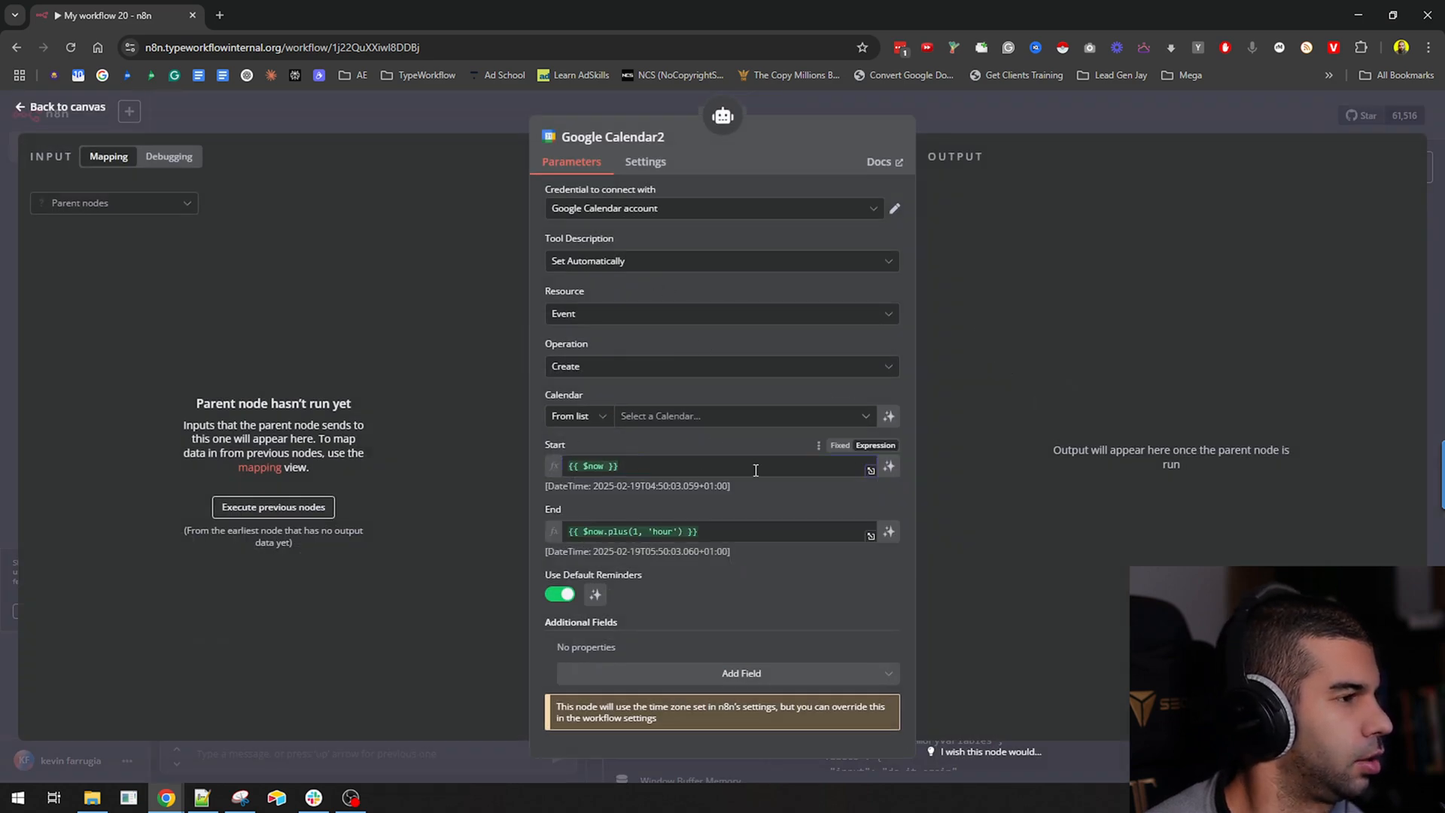
Set Start to {{ $fromAI('start_time','the time the event starts') }} and reuse it for End
{"action": "left_click", "coordinate": [838, 445]}
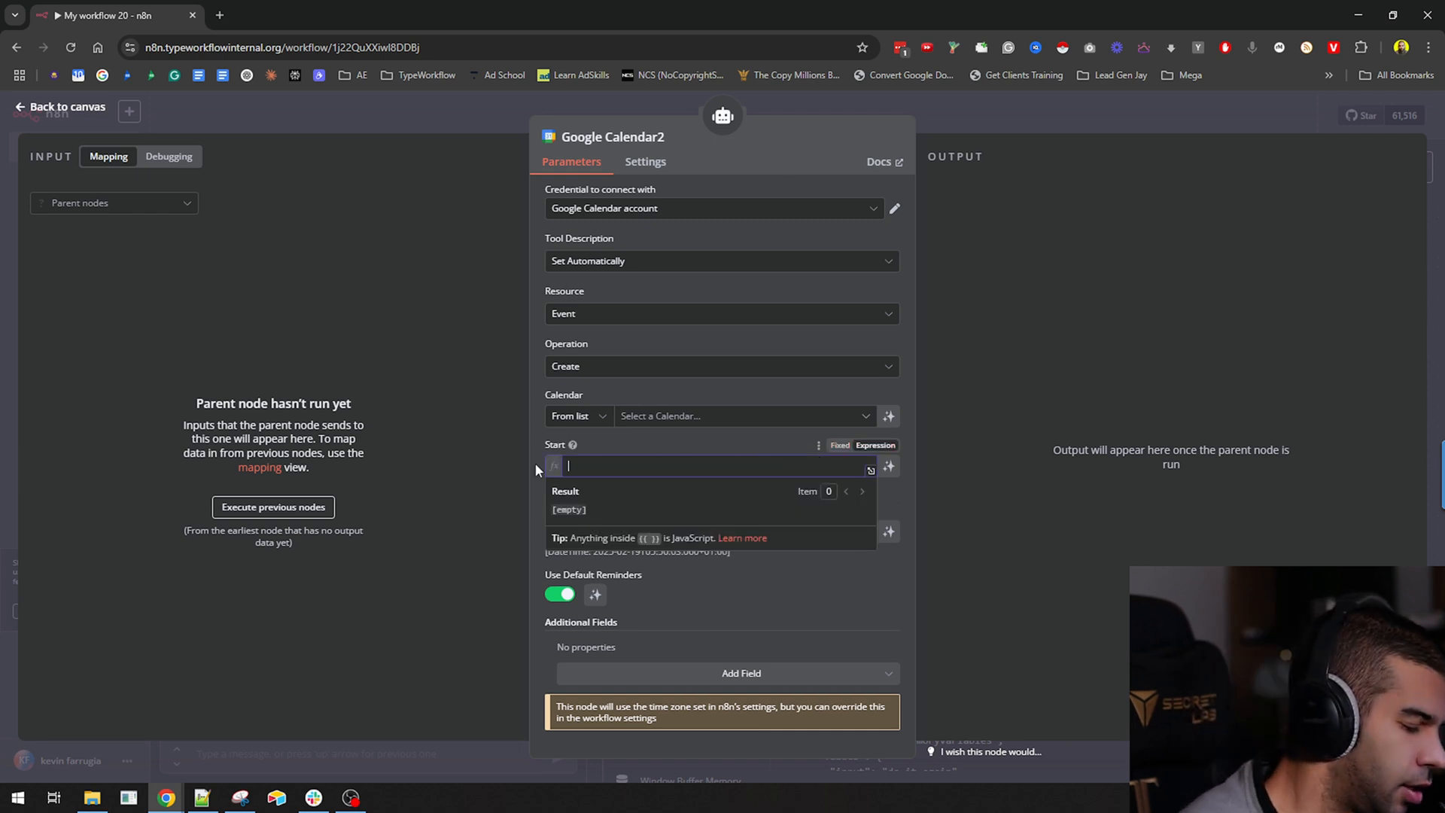
{"action": "type", "text": "{{ }}"}
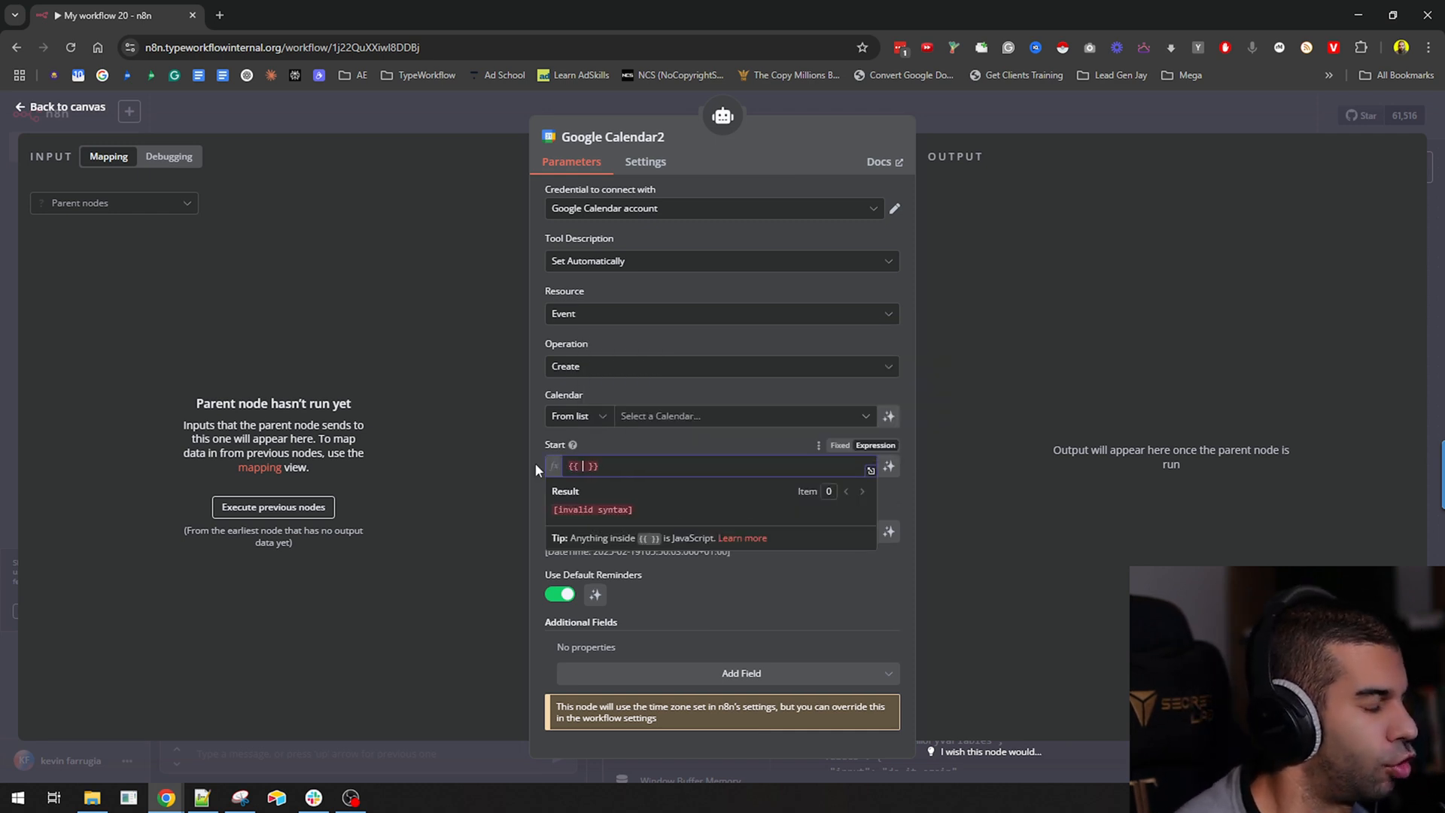
{"action": "type", "text": "$fromAI()"}
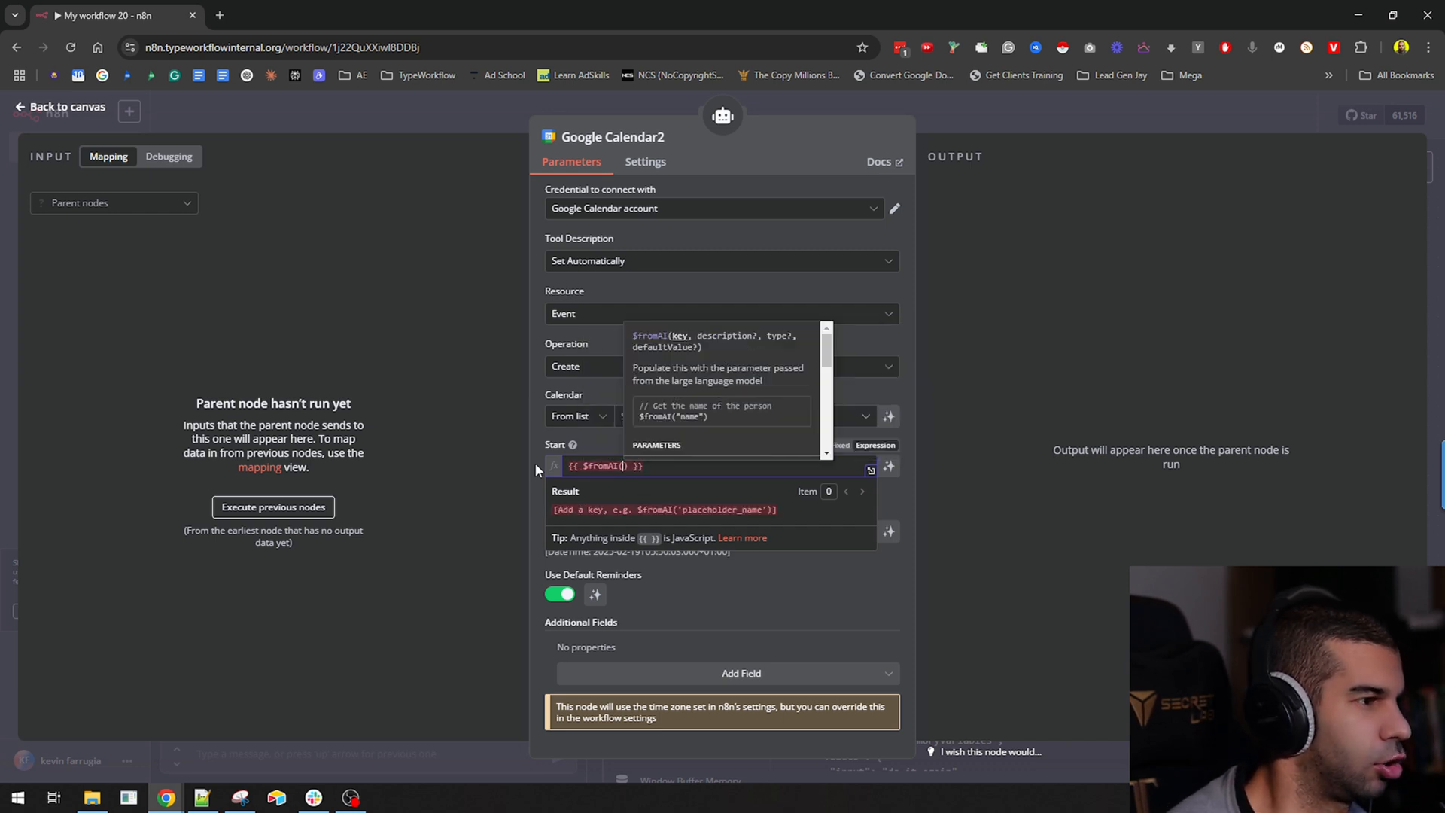
{"action": "type", "text": "'"}
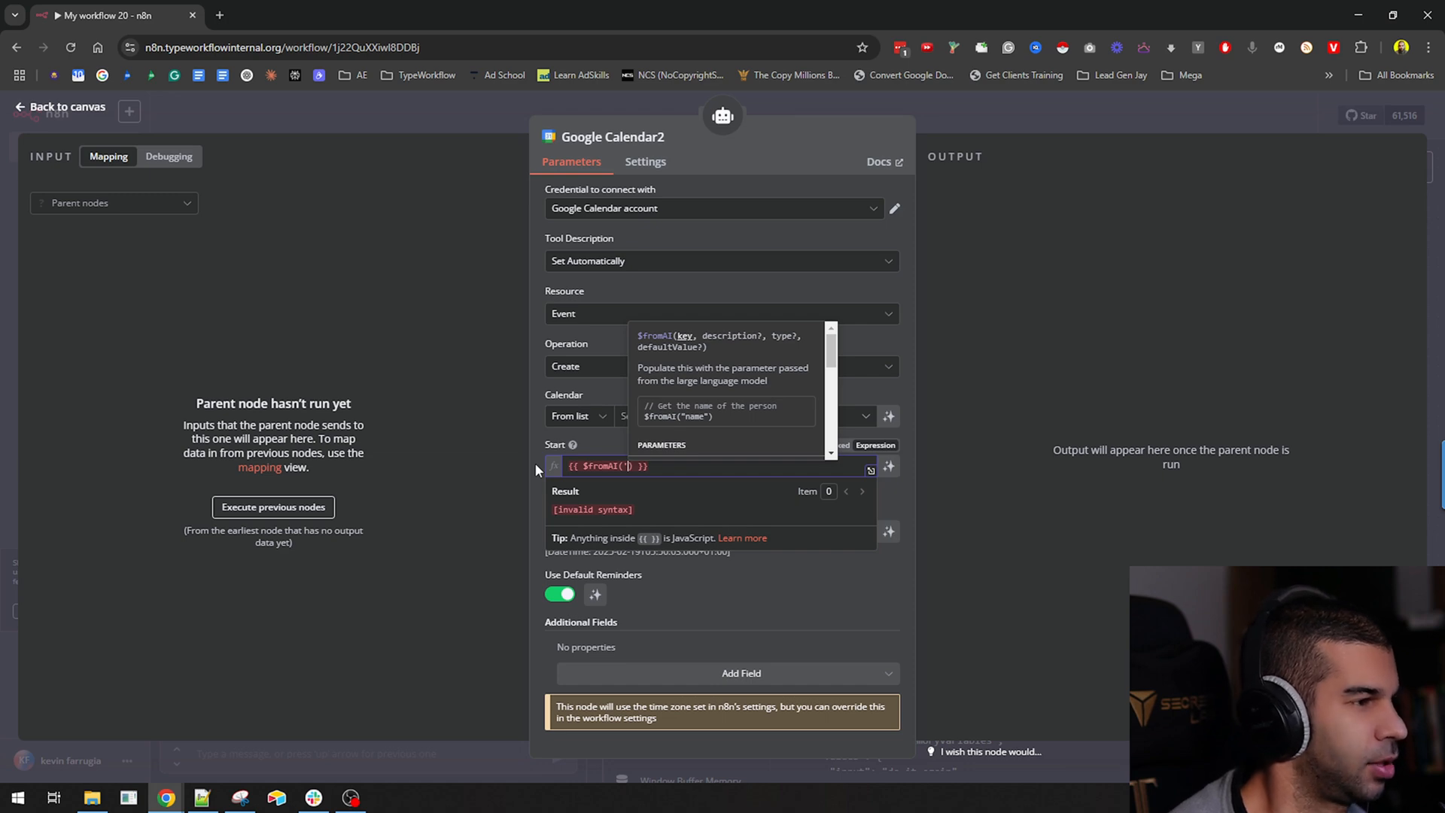
{"action": "type", "text": "start_time"}
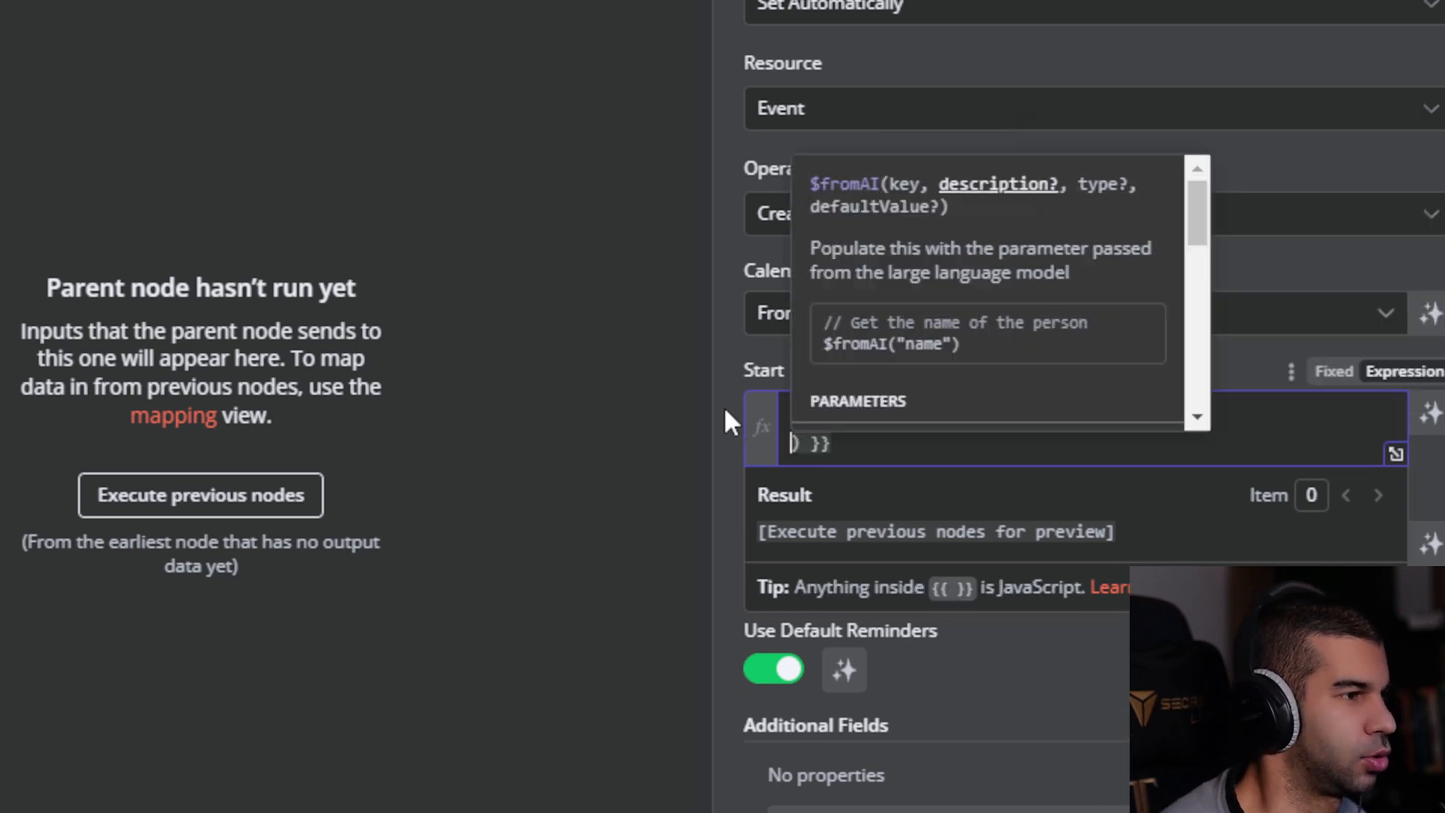
{"action": "type", "text": "$fromAI('start_time','the time the event starts'"}
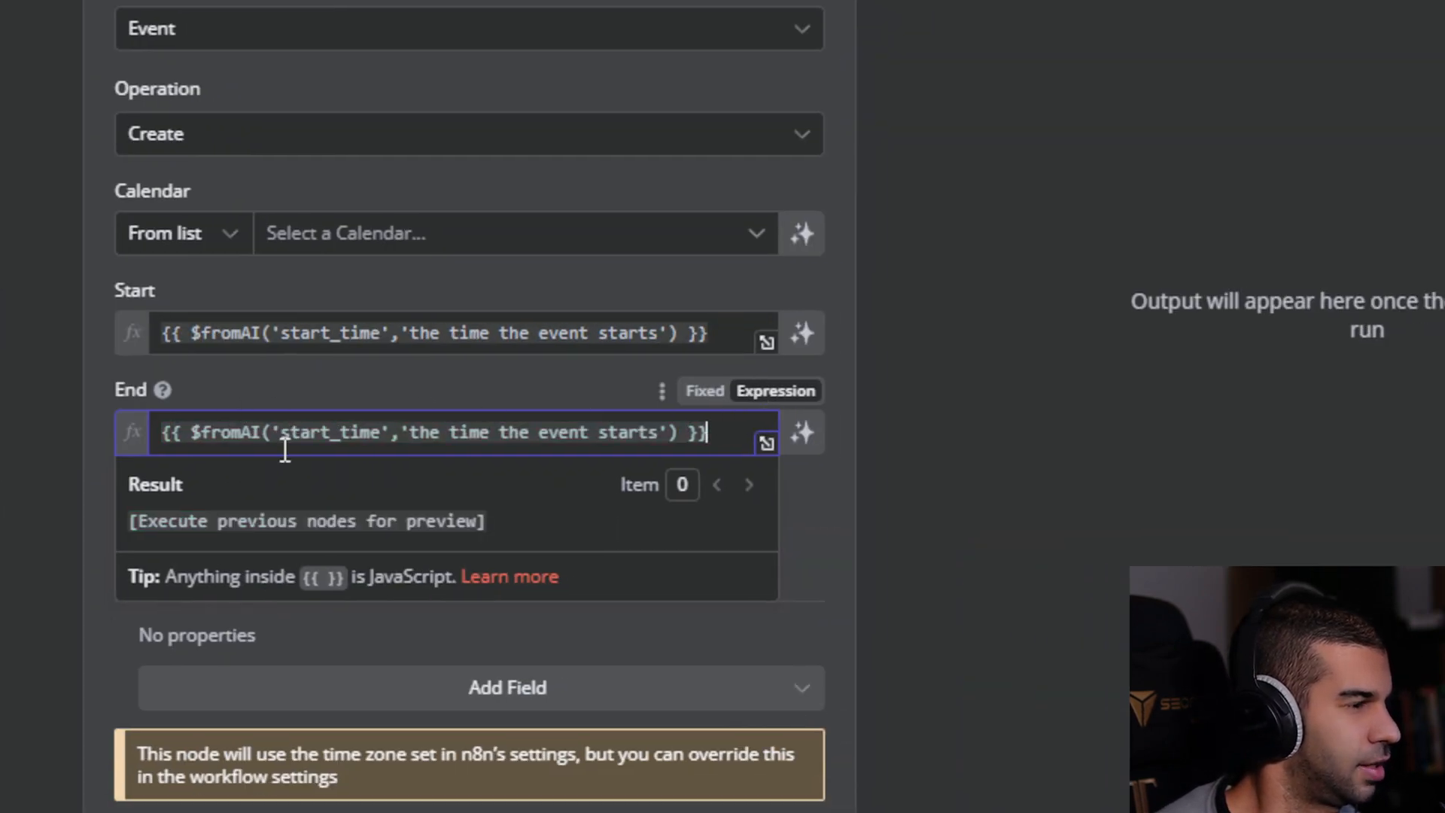
{"action": "double_click", "coordinate": [329, 432]}
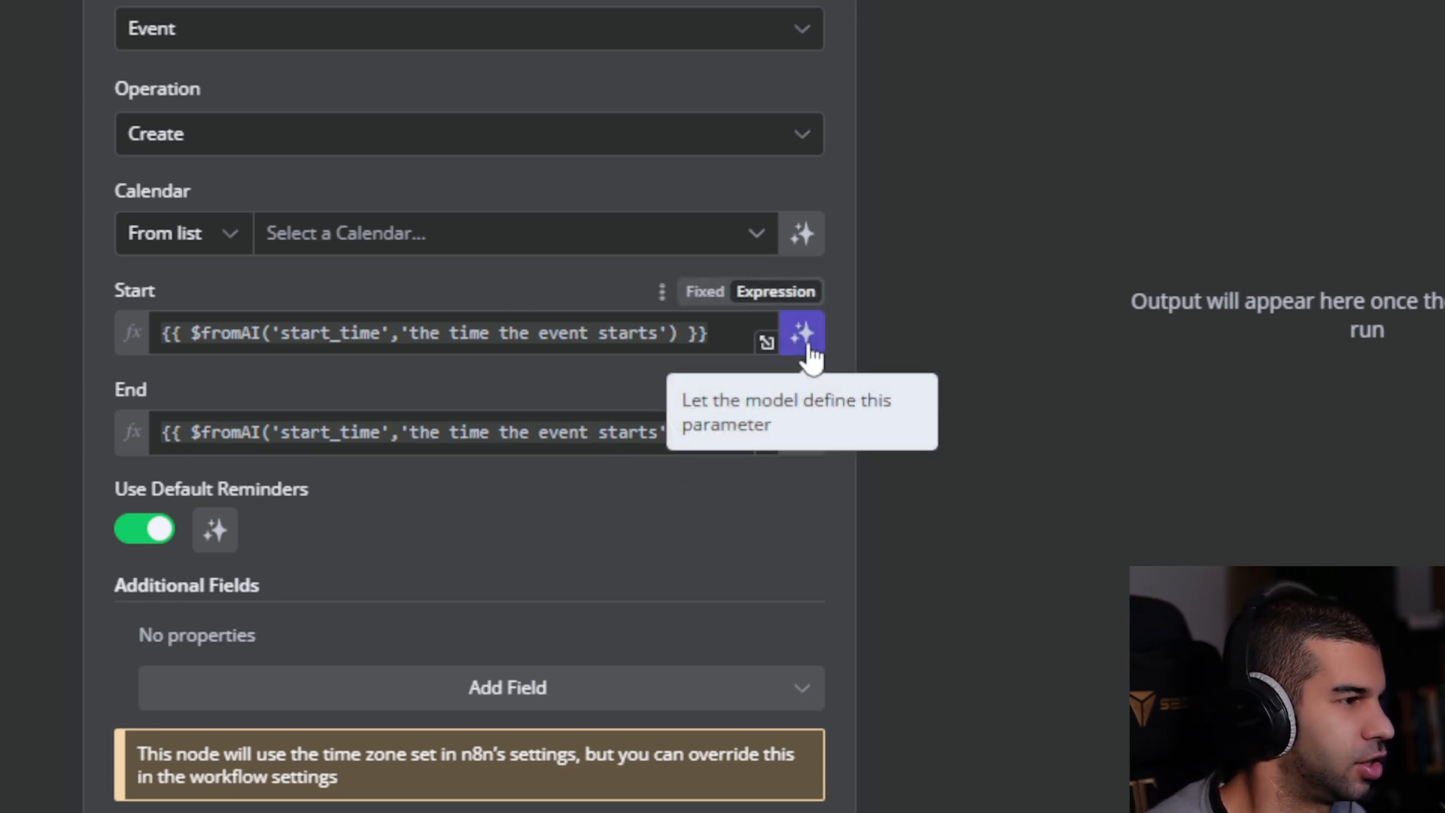
Let the model define Google Calendar2's Start and End times, then scroll to the calendar list
{"action": "left_click", "coordinate": [800, 334]}
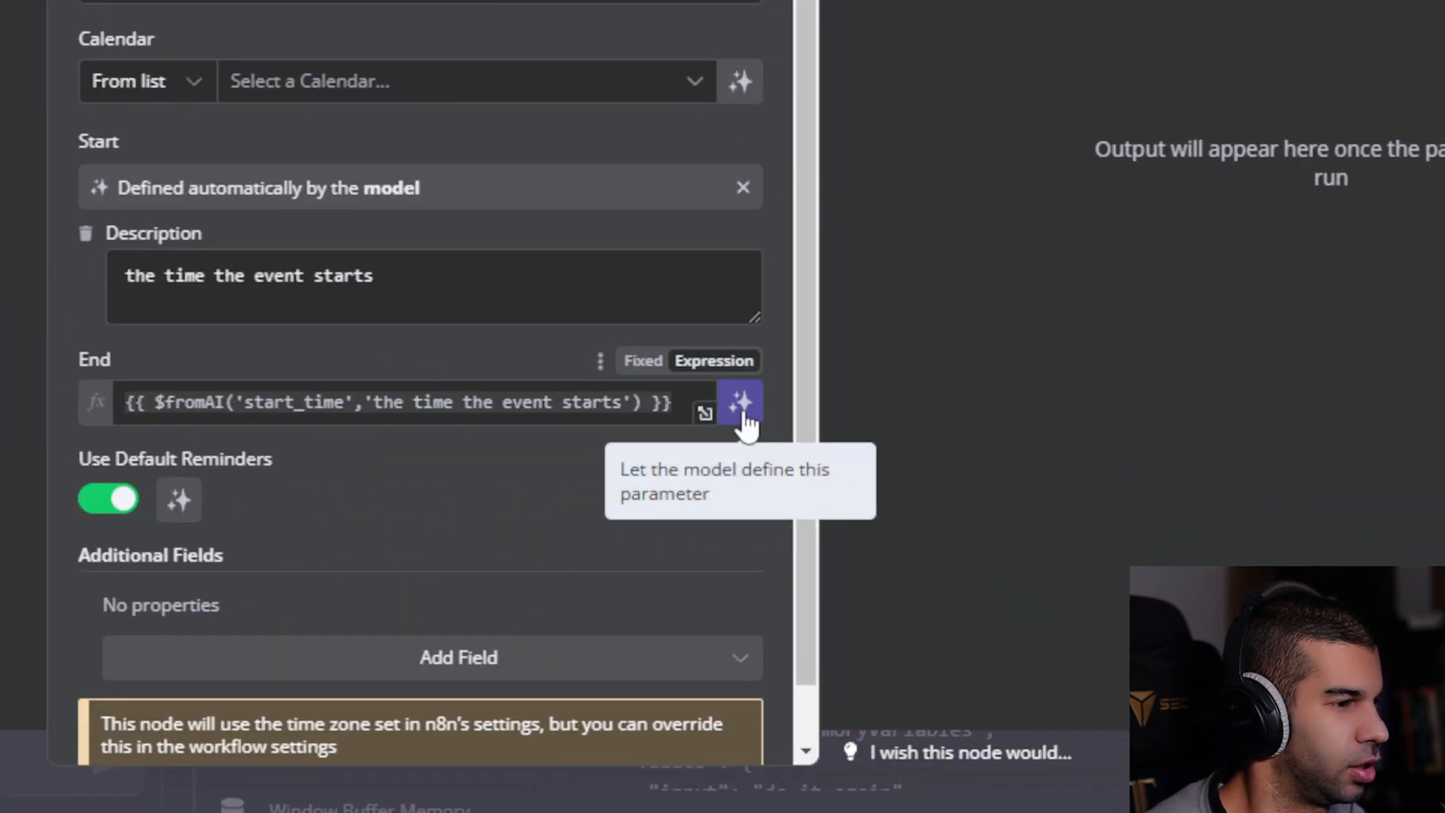
{"action": "left_click", "coordinate": [741, 402]}
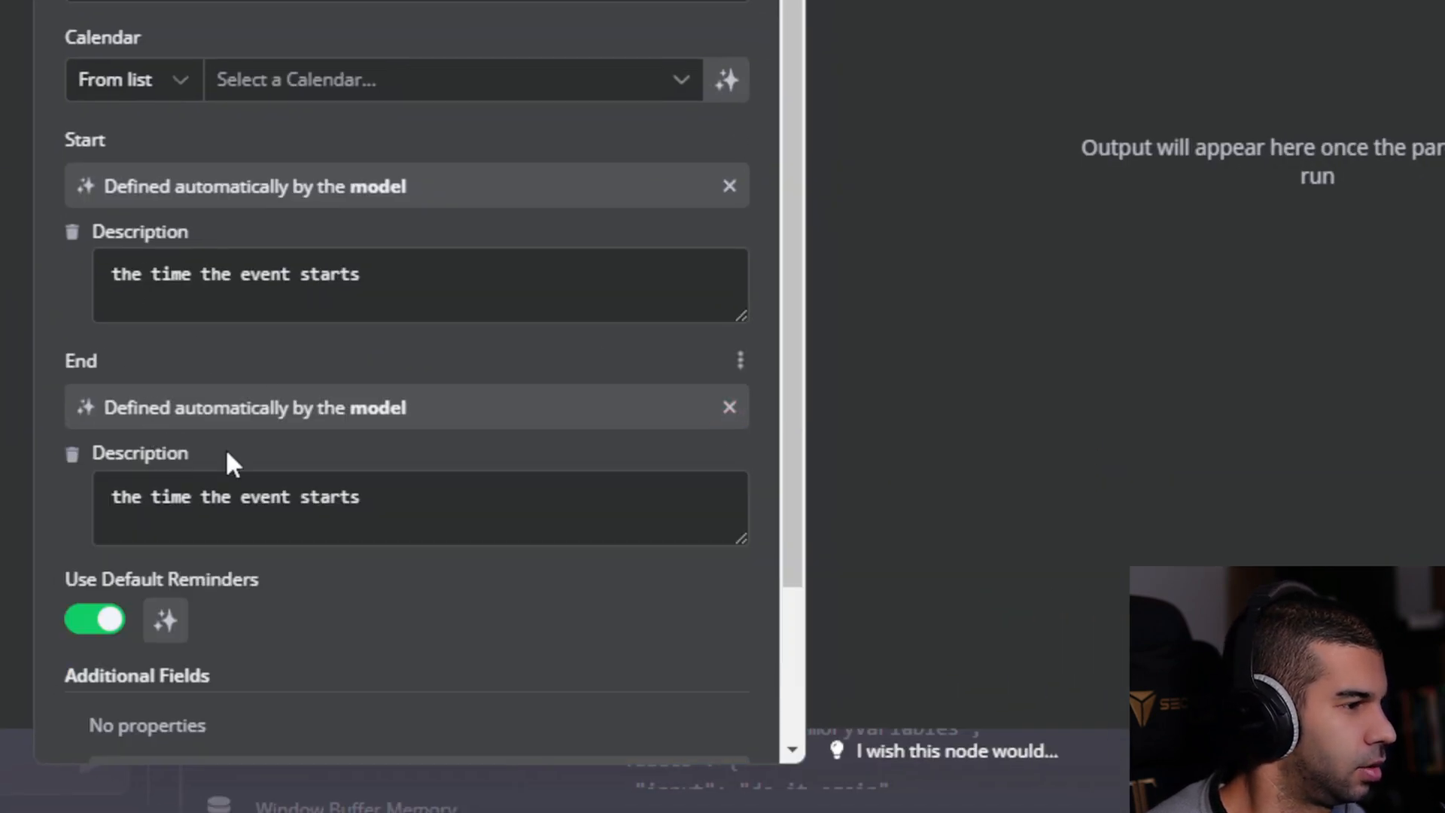
{"action": "scroll", "scroll_direction": "down", "scroll_amount": 3}
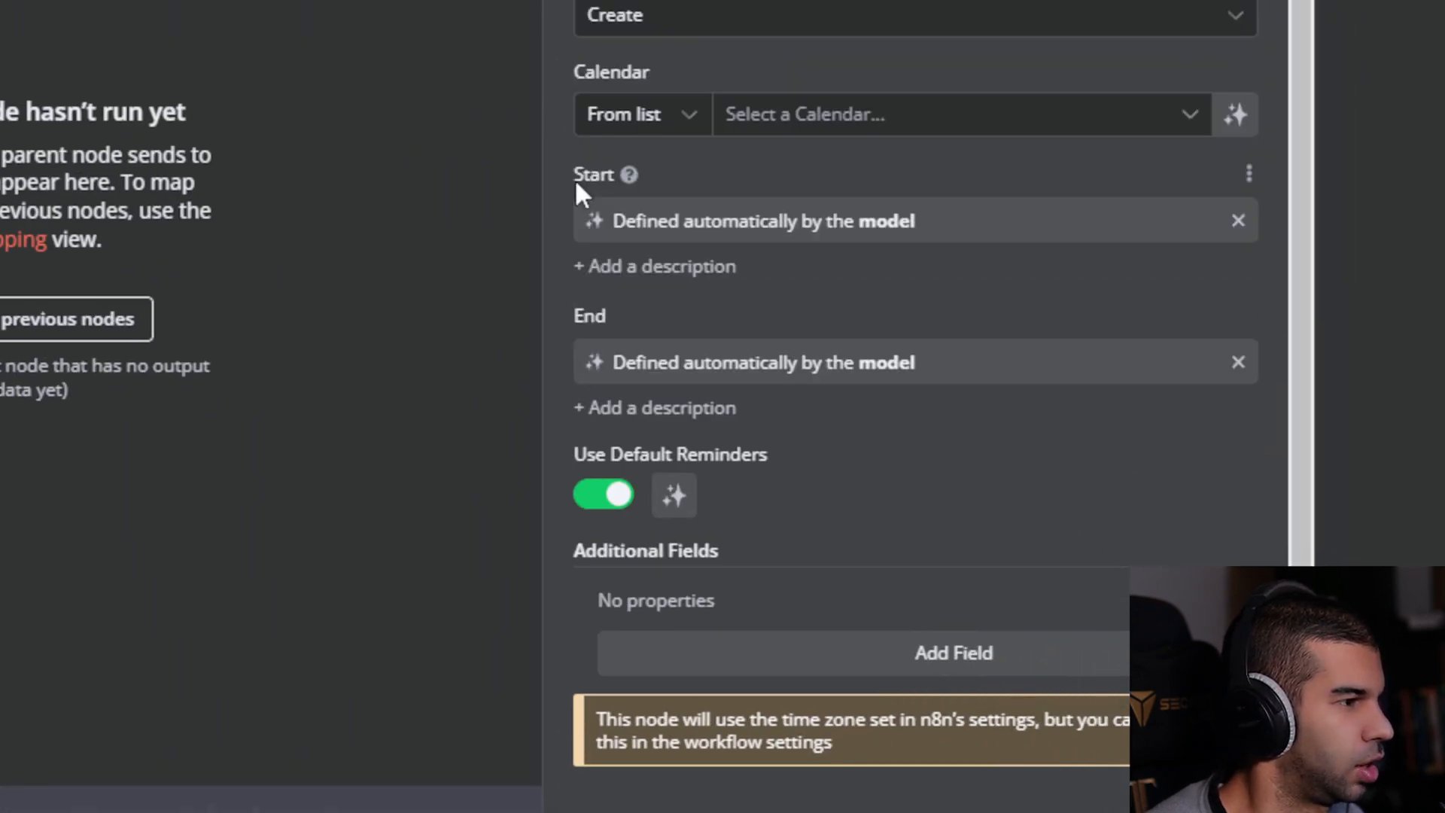
{"action": "mouse_move", "coordinate": [608, 260]}
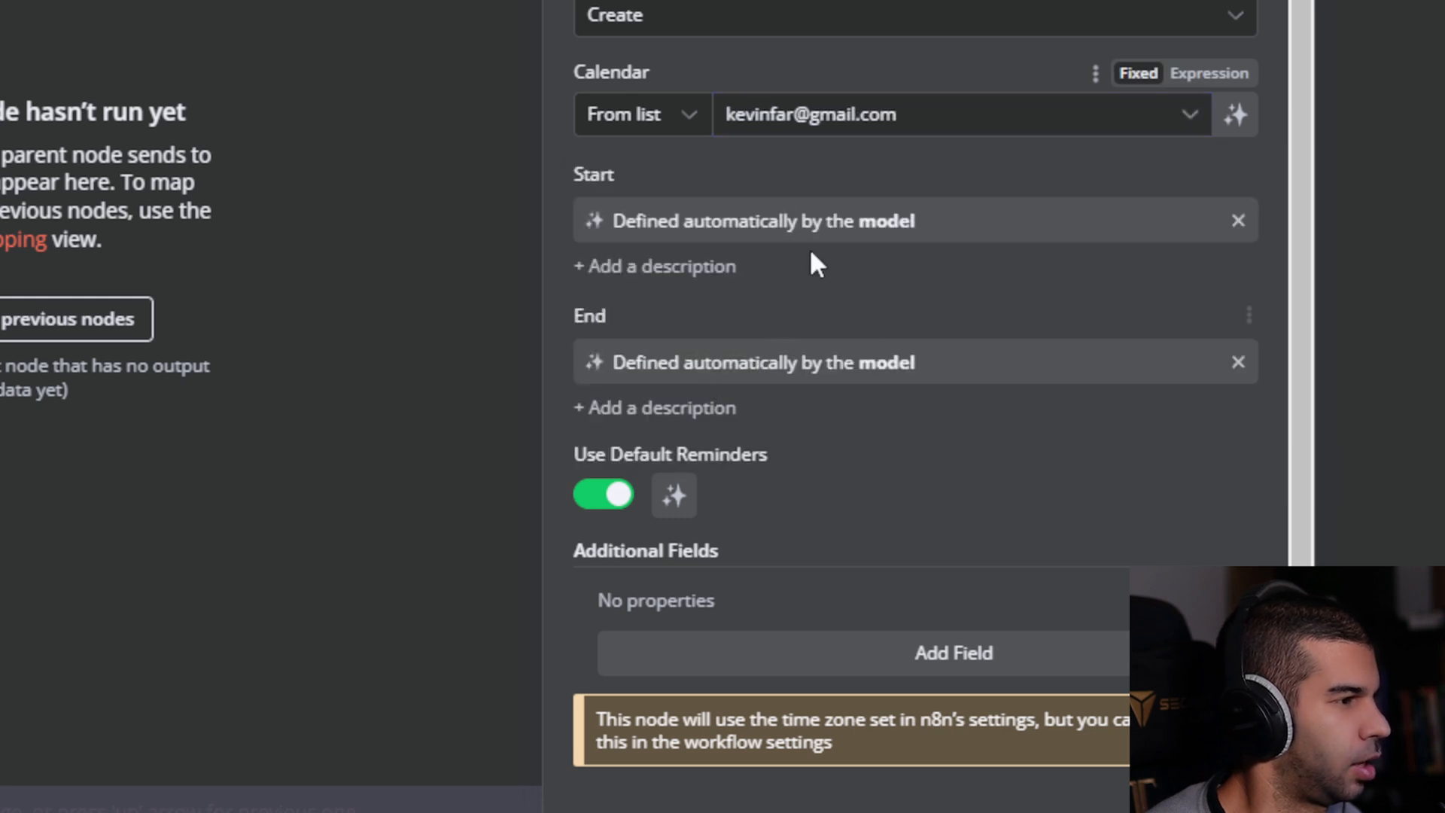
{"action": "mouse_move", "coordinate": [841, 386]}
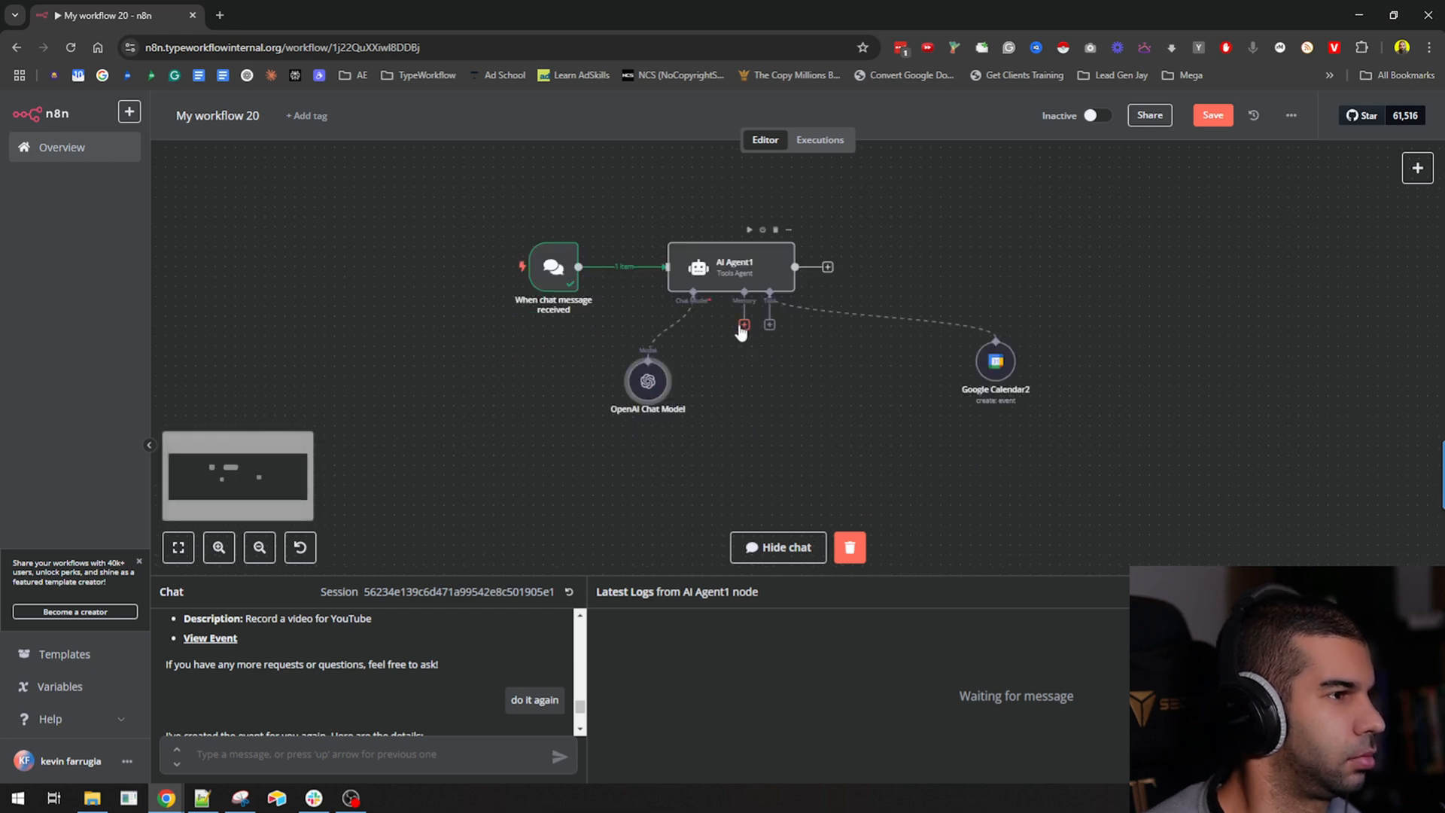
Attach a Window Buffer Memory node to AI Agent1's Memory connector
{"action": "left_click", "coordinate": [742, 325]}
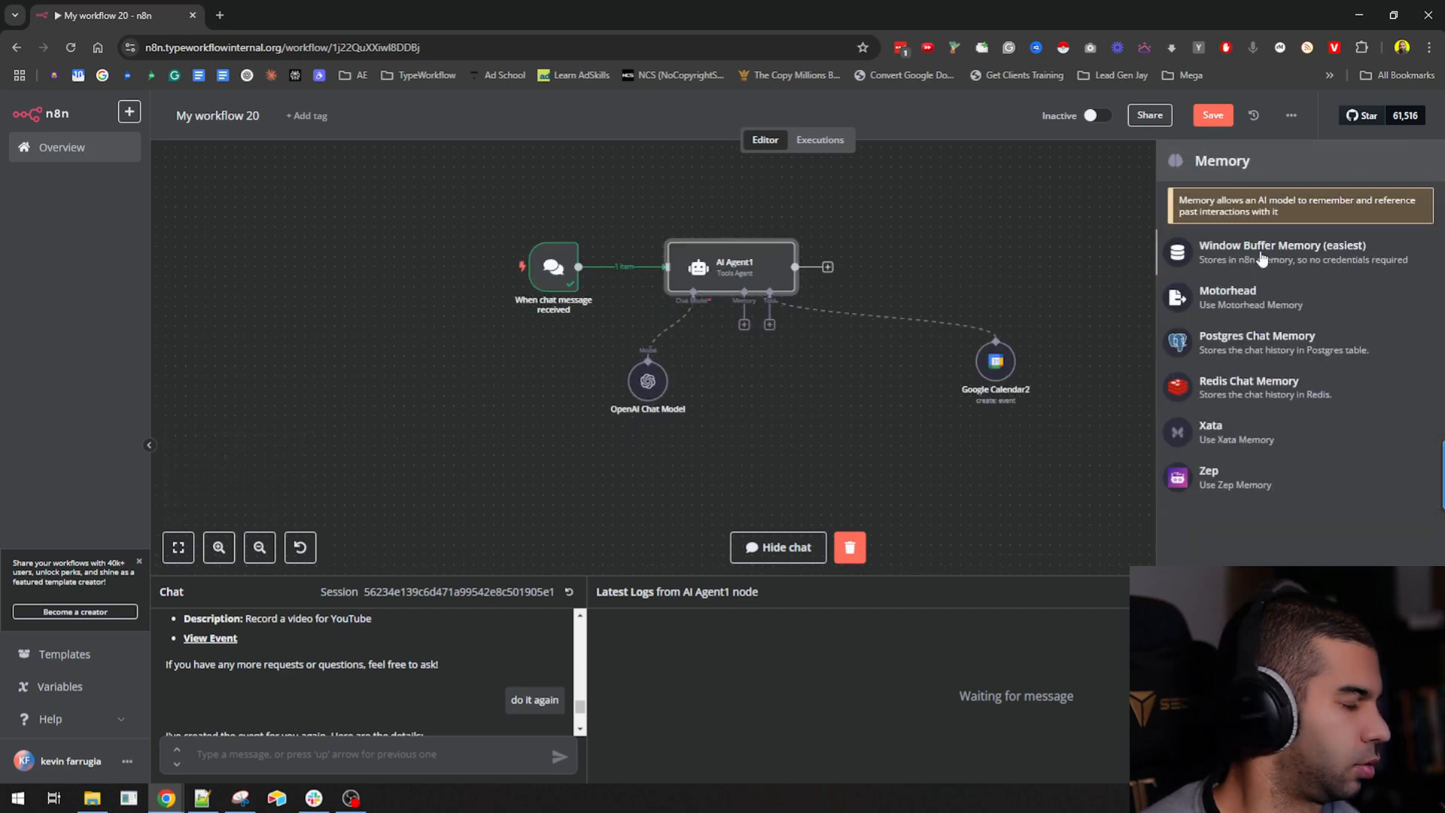
{"action": "left_click", "coordinate": [1273, 252]}
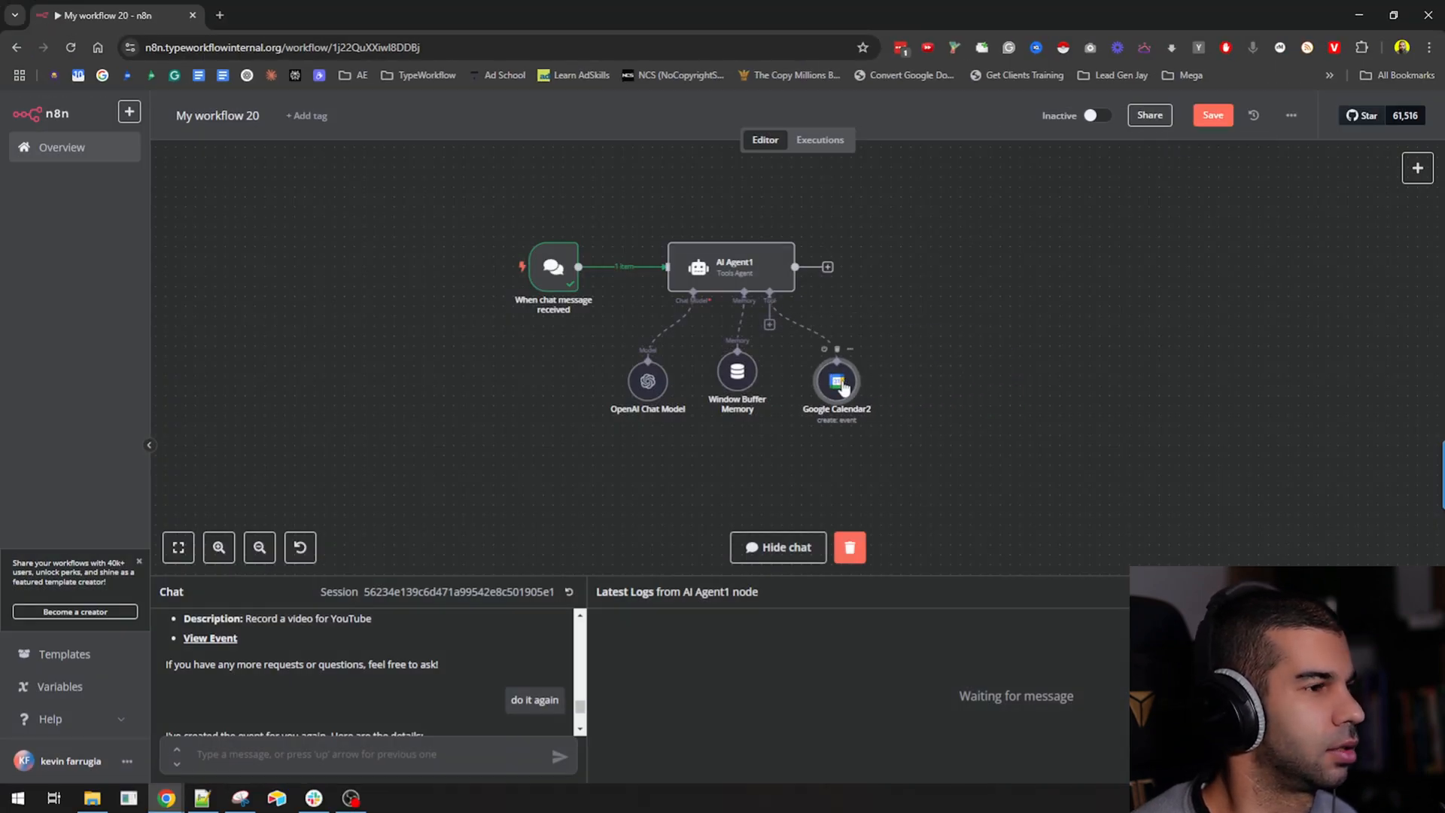
Add an event Summary field to Google Calendar2 and let the model define it
{"action": "double_click", "coordinate": [837, 382]}
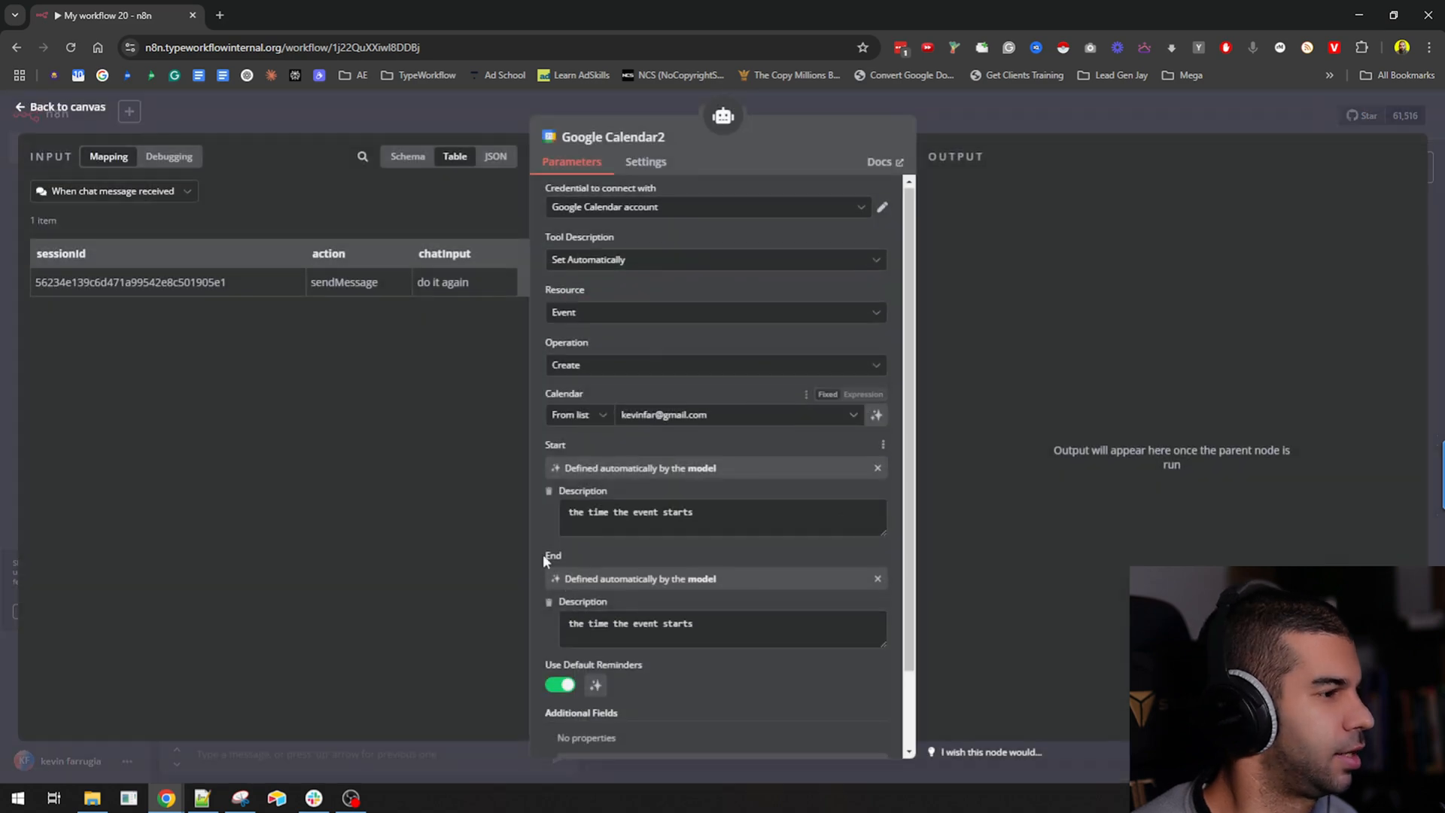
{"action": "left_click", "coordinate": [734, 674]}
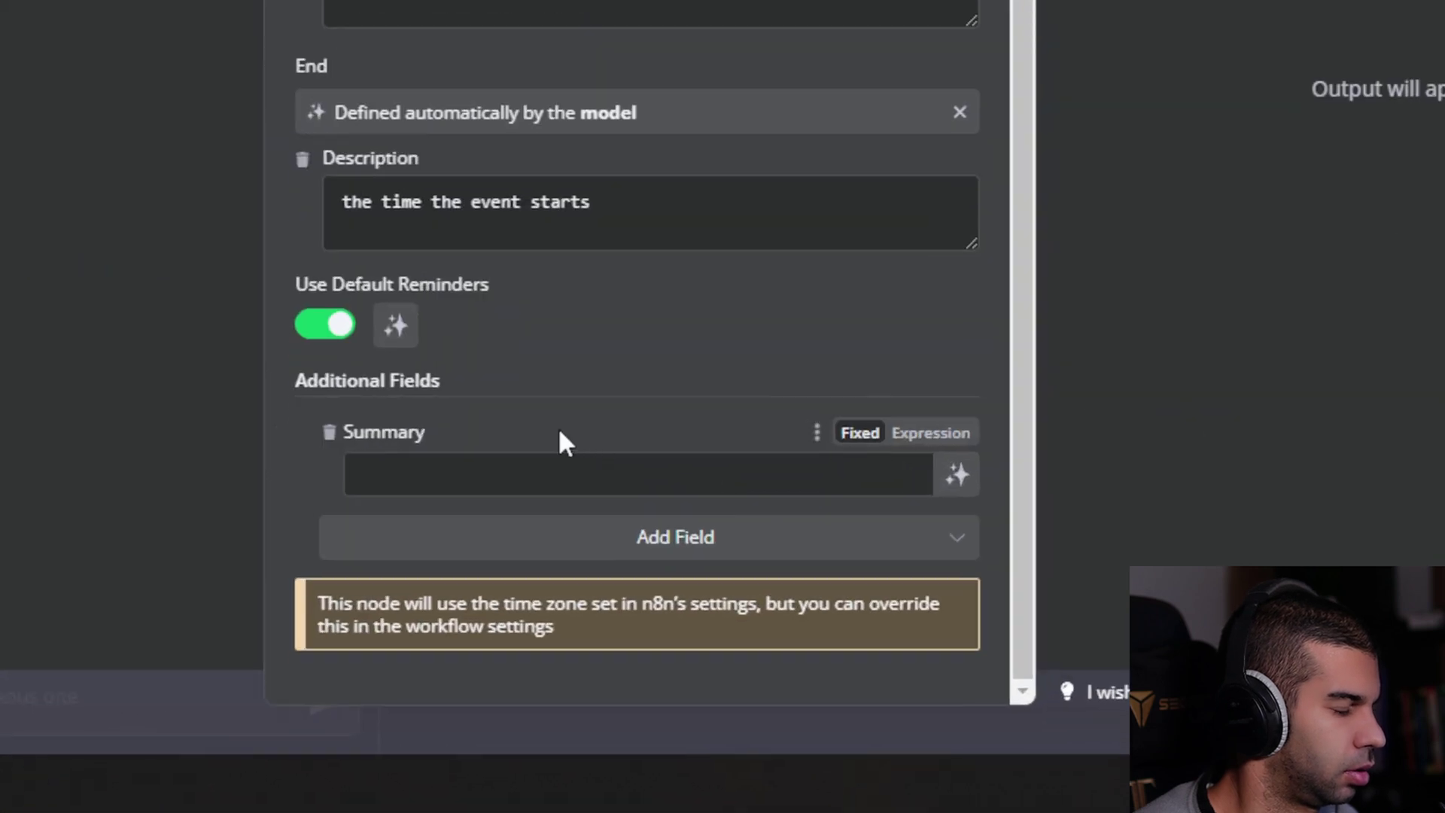
{"action": "left_click", "coordinate": [956, 475]}
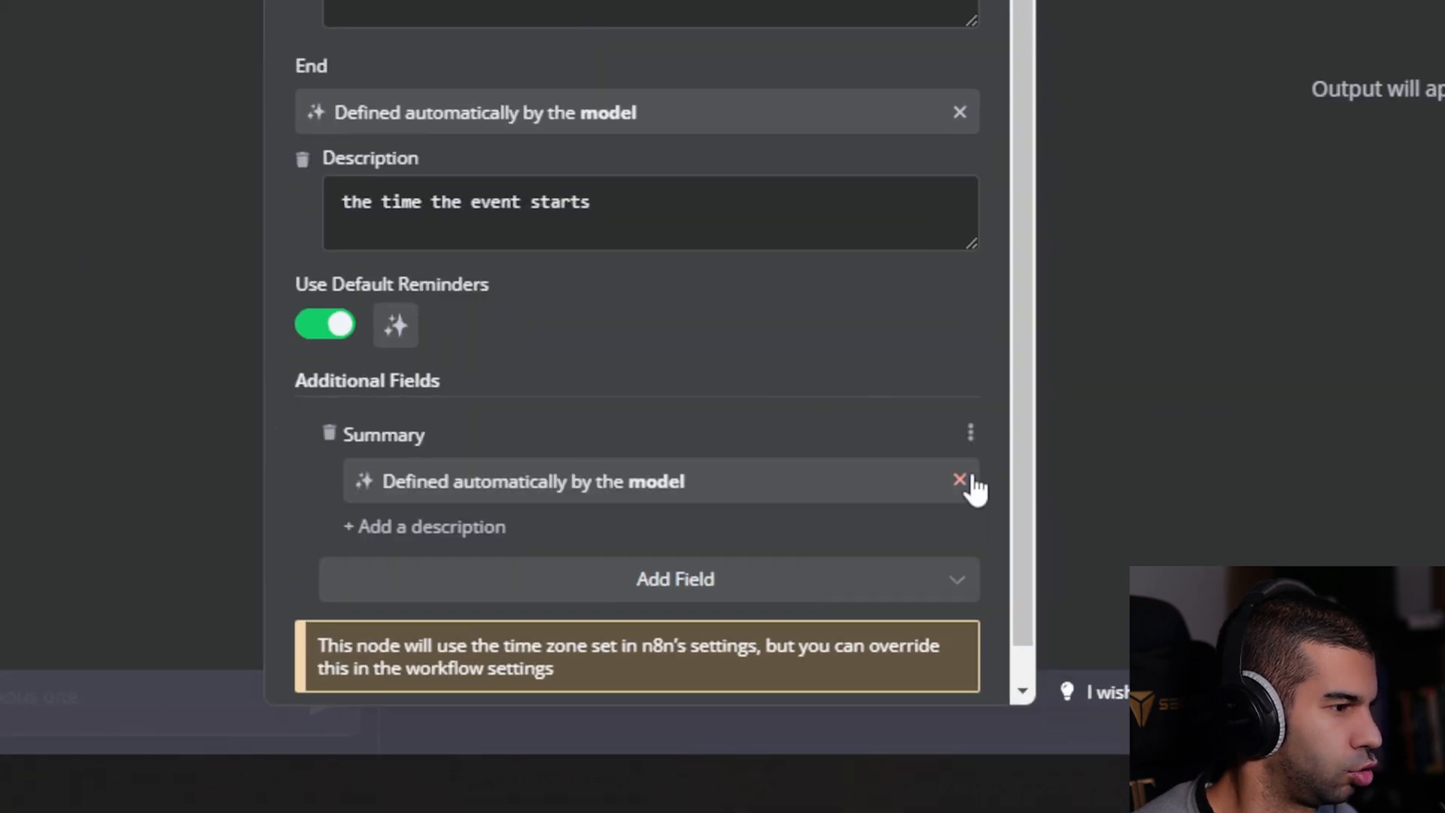
{"action": "mouse_move", "coordinate": [655, 514]}
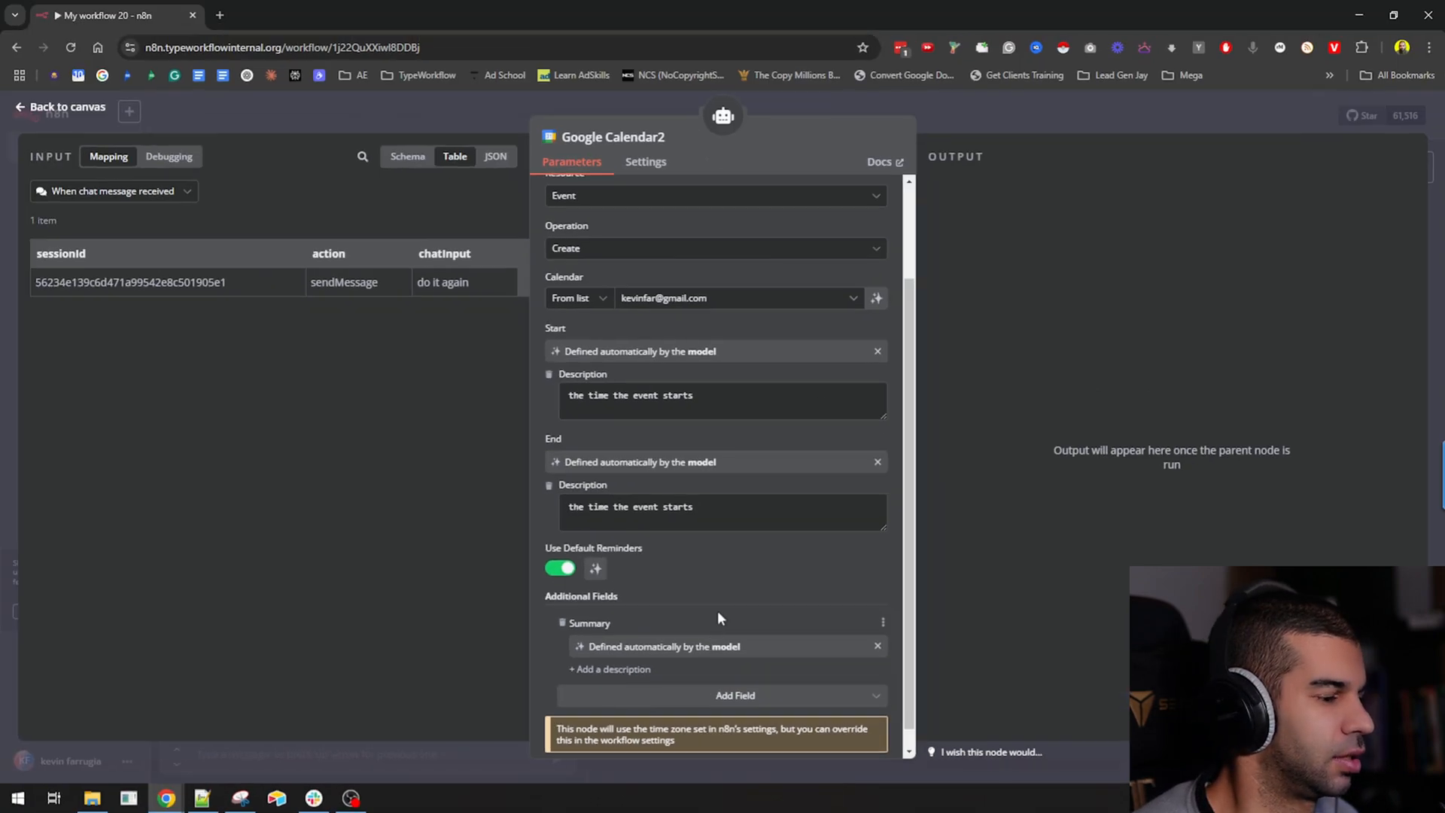
{"action": "left_click", "coordinate": [62, 107]}
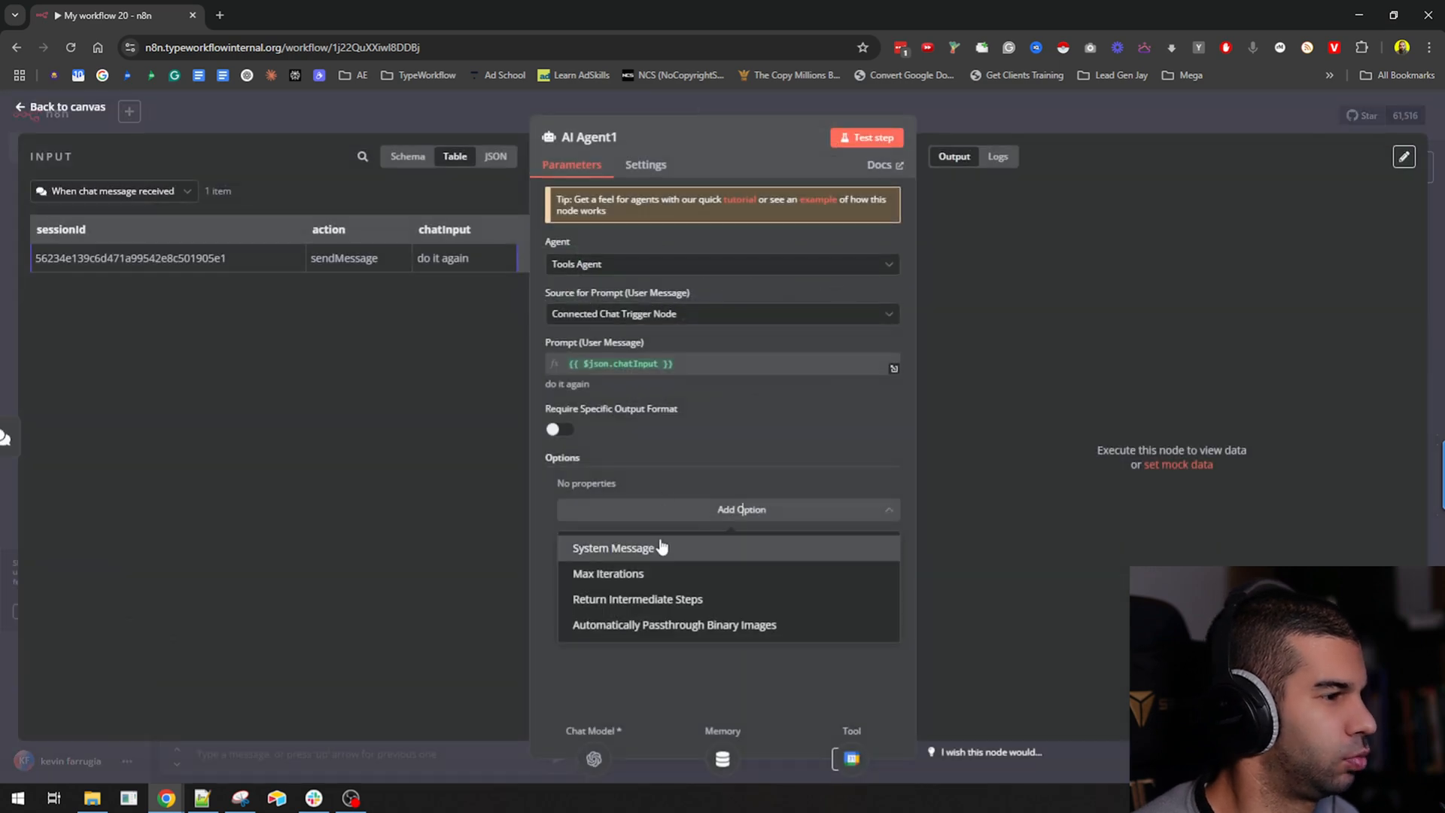
Give AI Agent1 an expression System Message reading 'Date right now is {{ $now }}'
{"action": "left_click", "coordinate": [613, 548]}
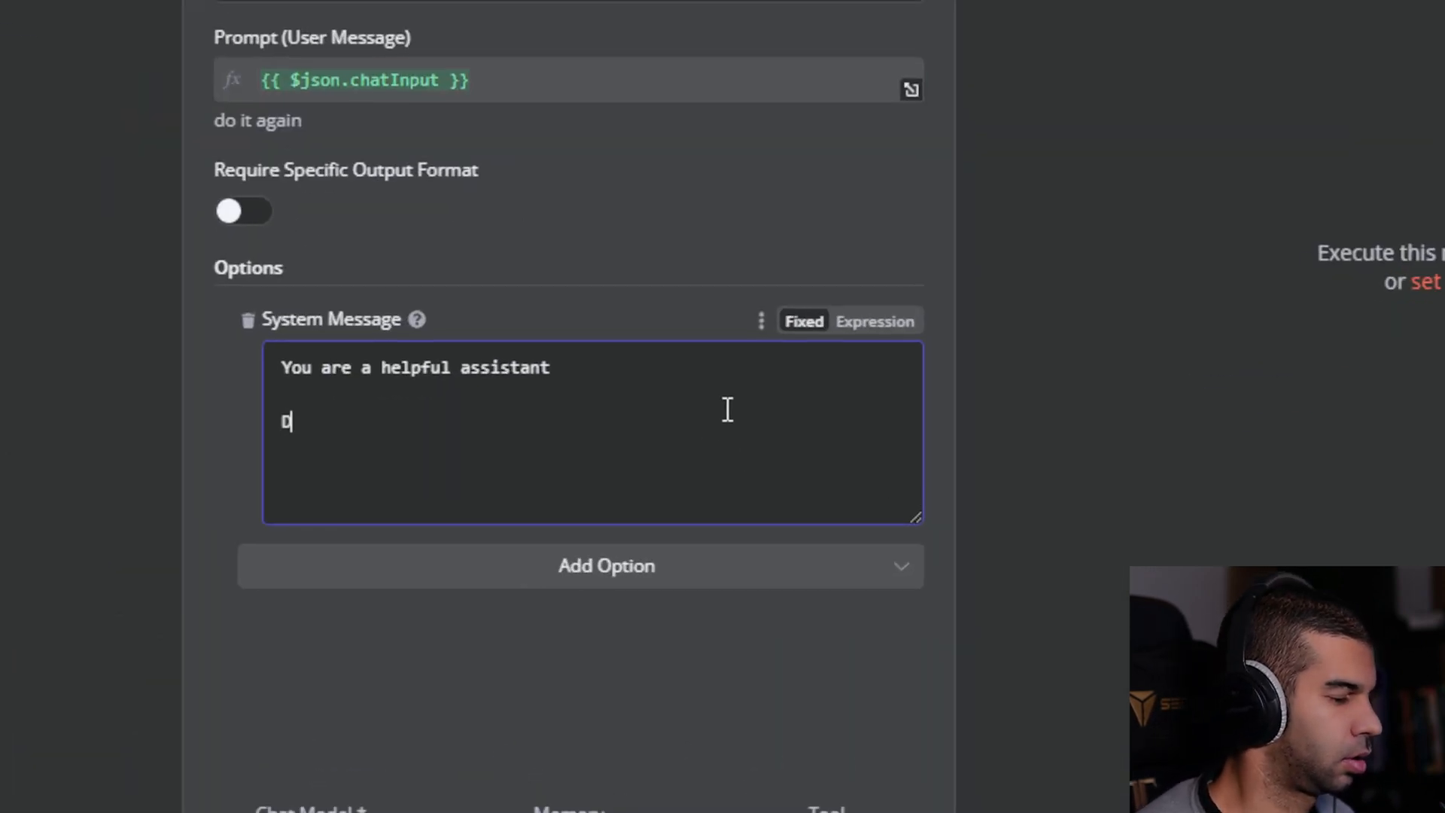
{"action": "type", "text": "Date right"}
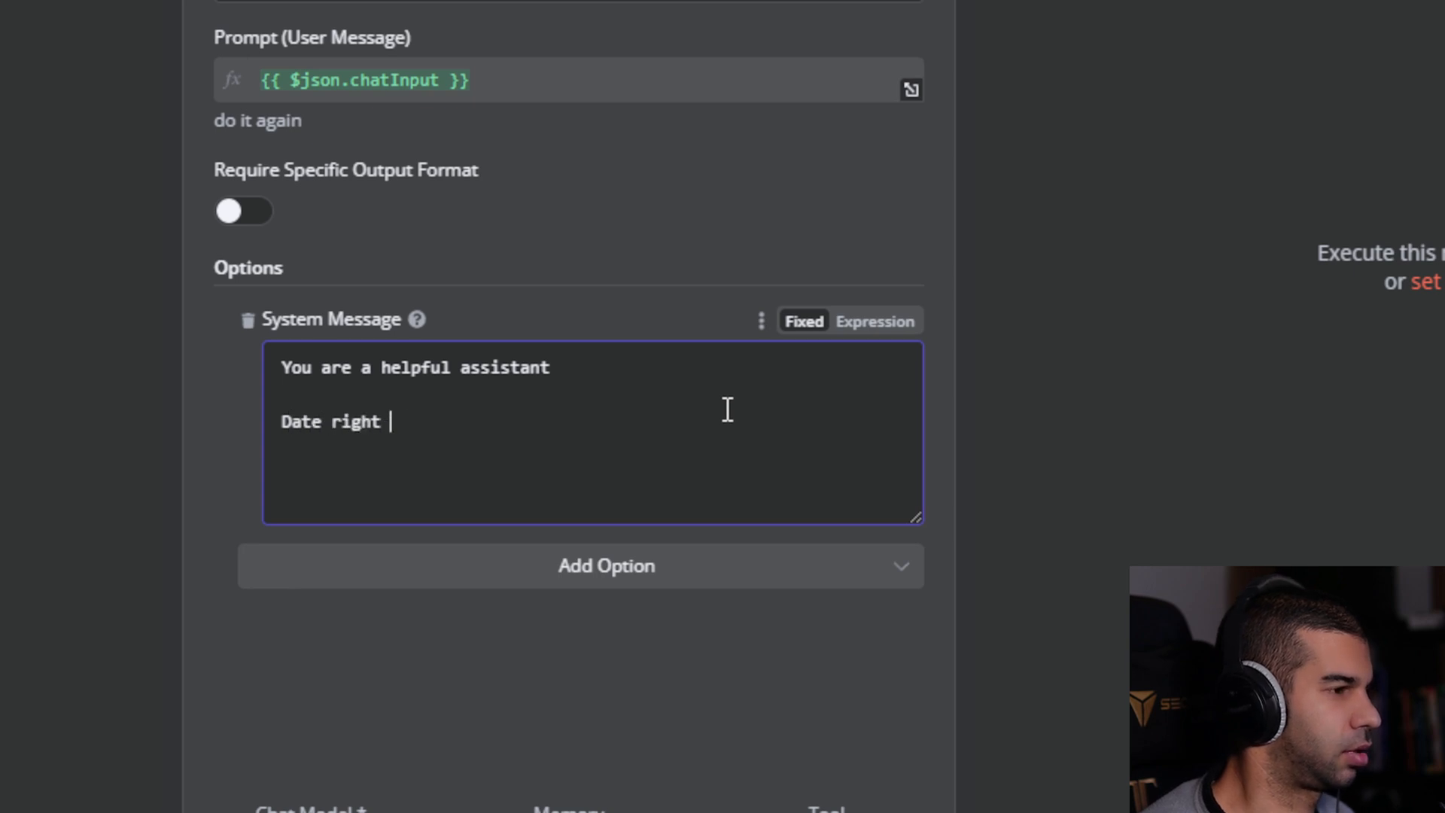
{"action": "type", "text": "now is"}
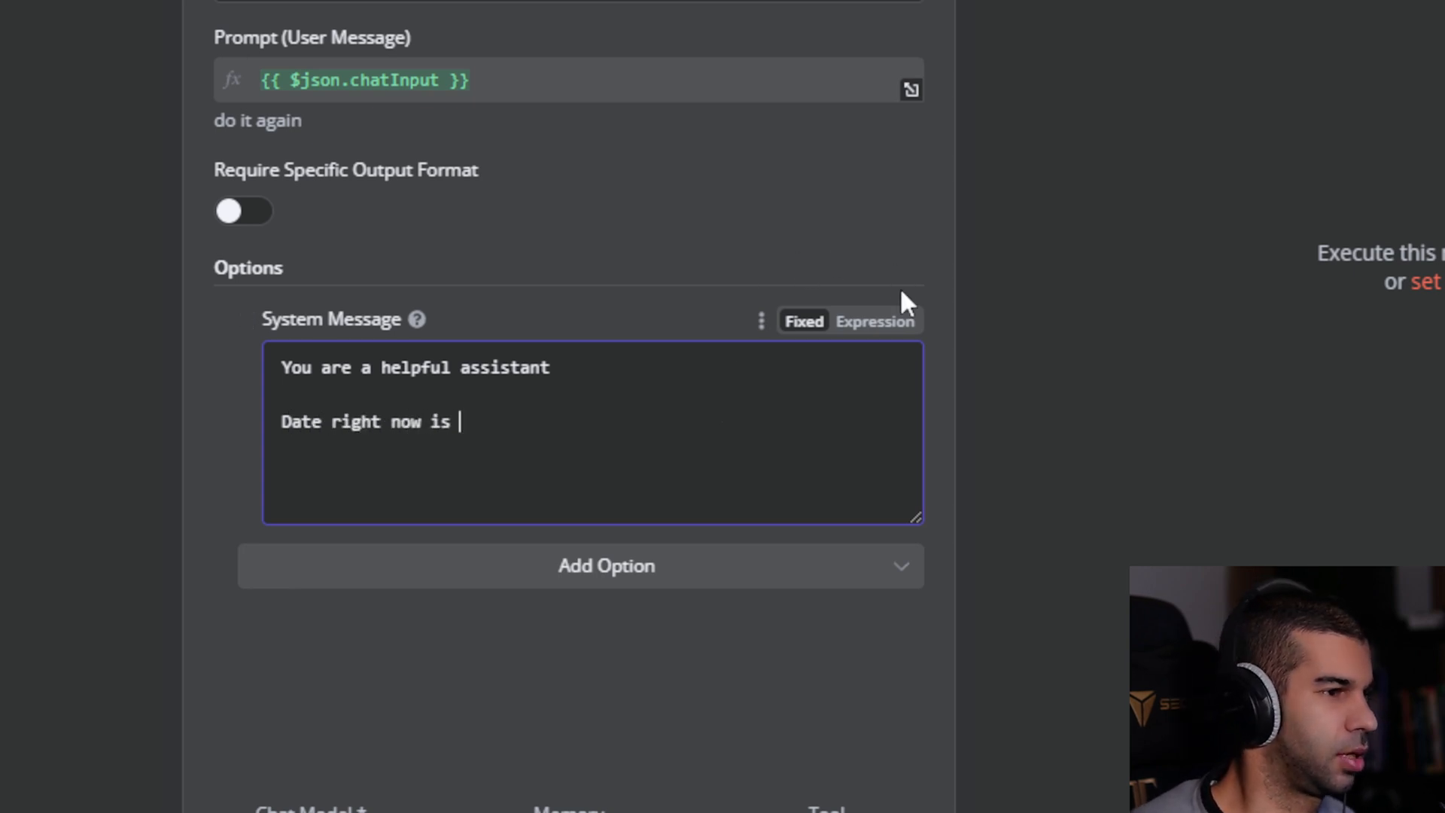
{"action": "left_click", "coordinate": [877, 320]}
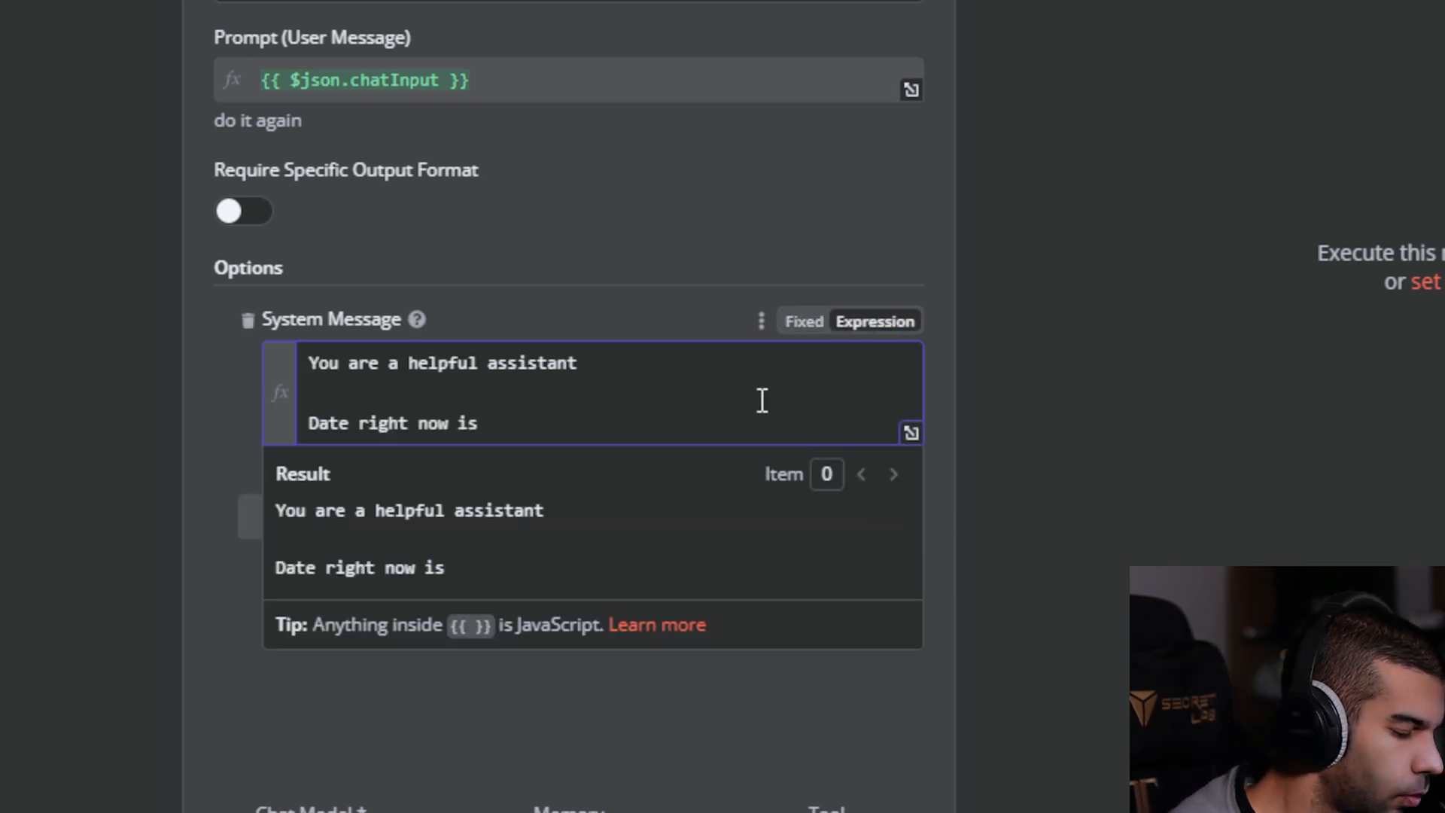
{"action": "type", "text": "{{ $now }}"}
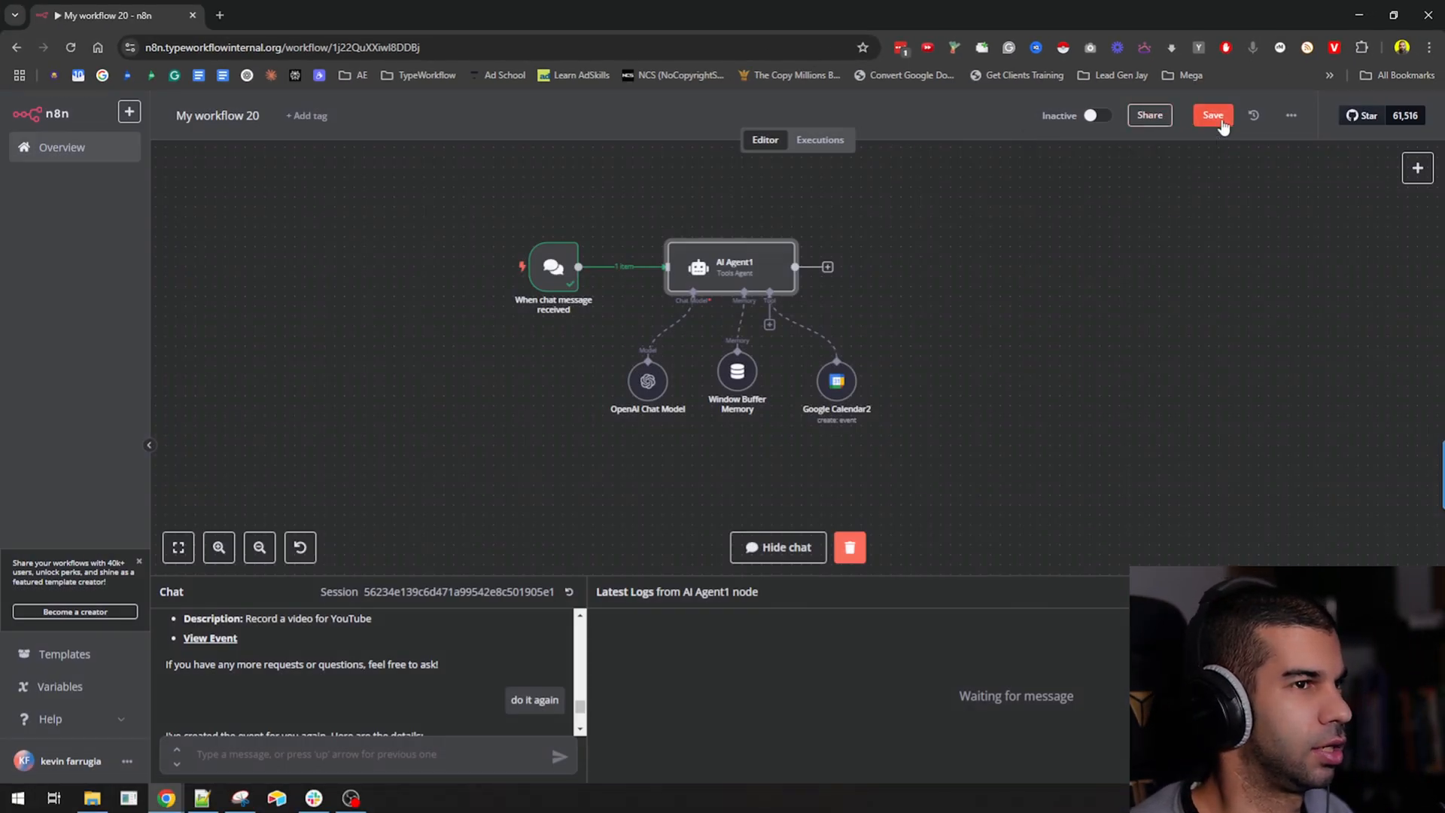
Save the workflow and start a chat request to create an event on the 15th of March
{"action": "left_click", "coordinate": [1213, 116]}
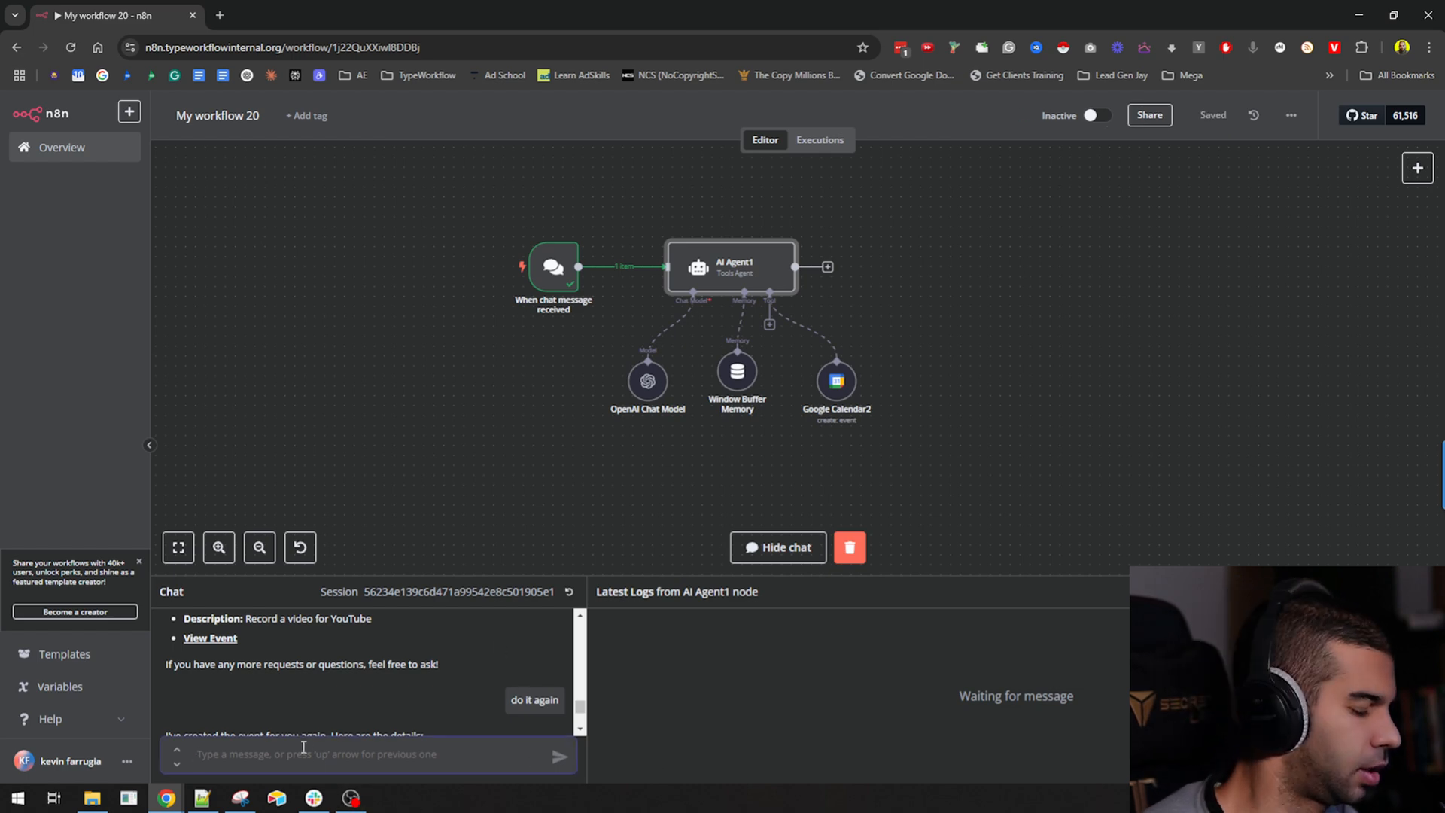
{"action": "type", "text": "create me an event for the"}
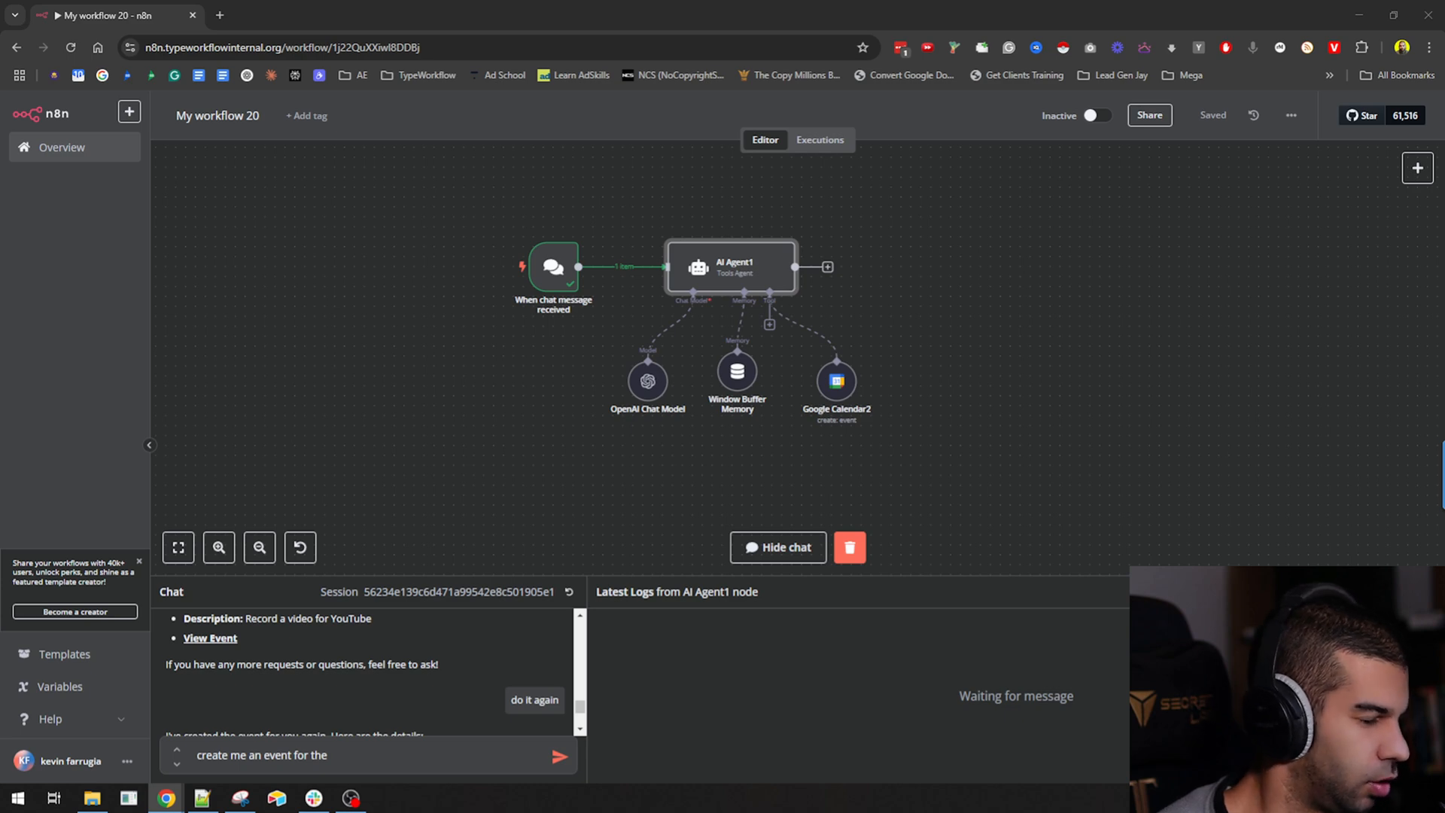
{"action": "left_click", "coordinate": [341, 755]}
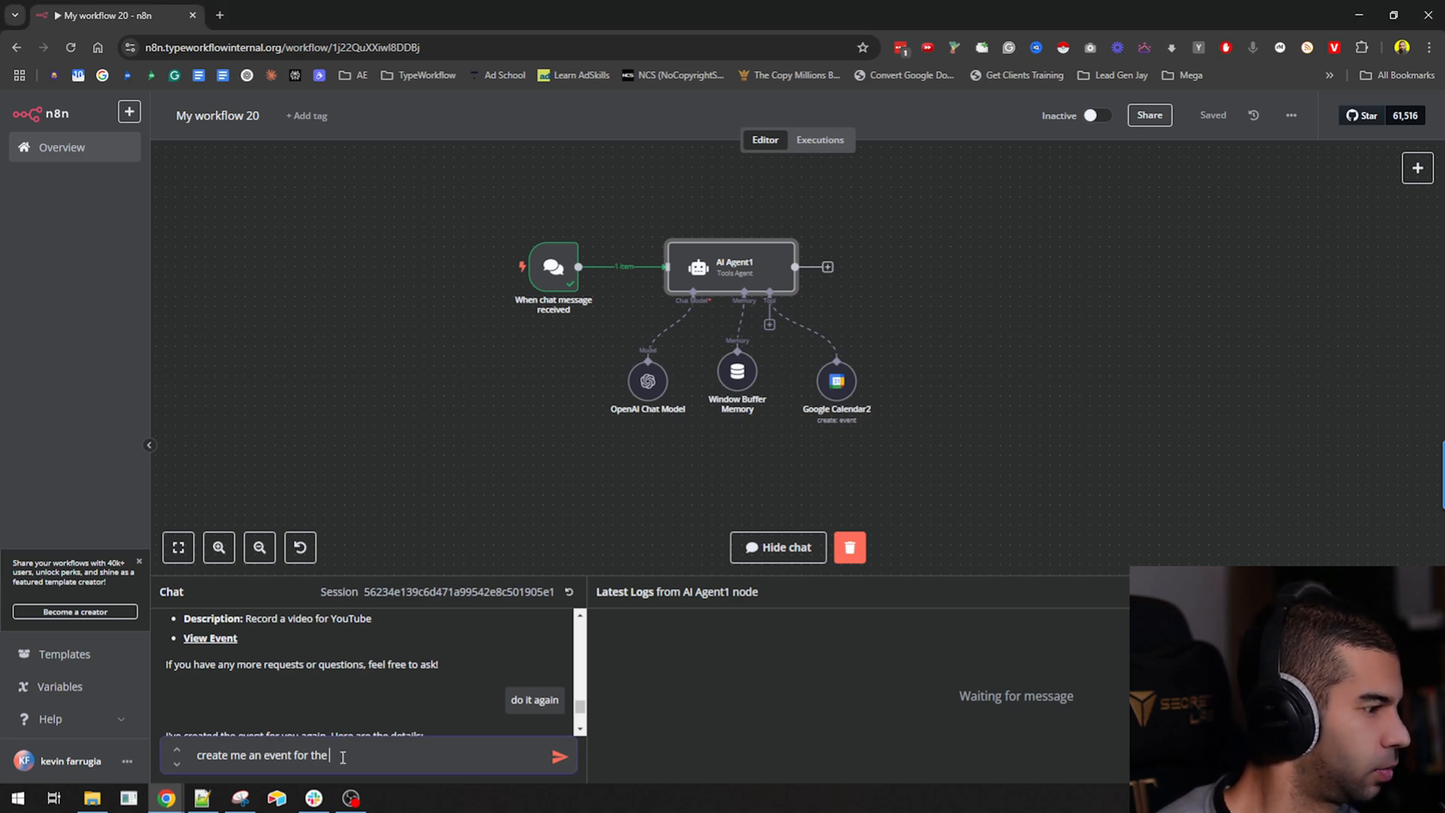
{"action": "type", "text": "15th of march at 8am"}
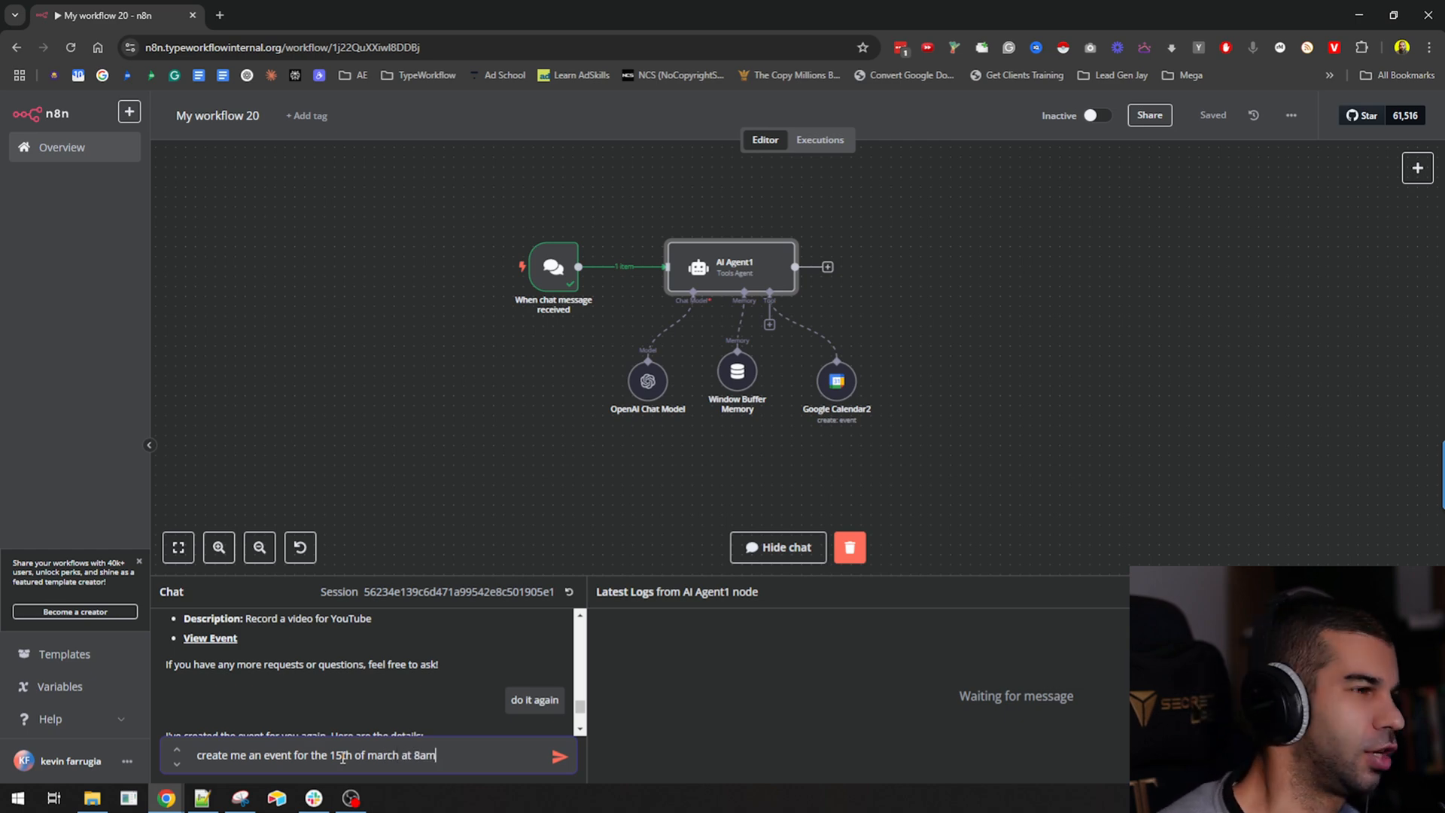
Add 'Timezone is Malta CET' to AI Agent1's system message
{"action": "double_click", "coordinate": [731, 267]}
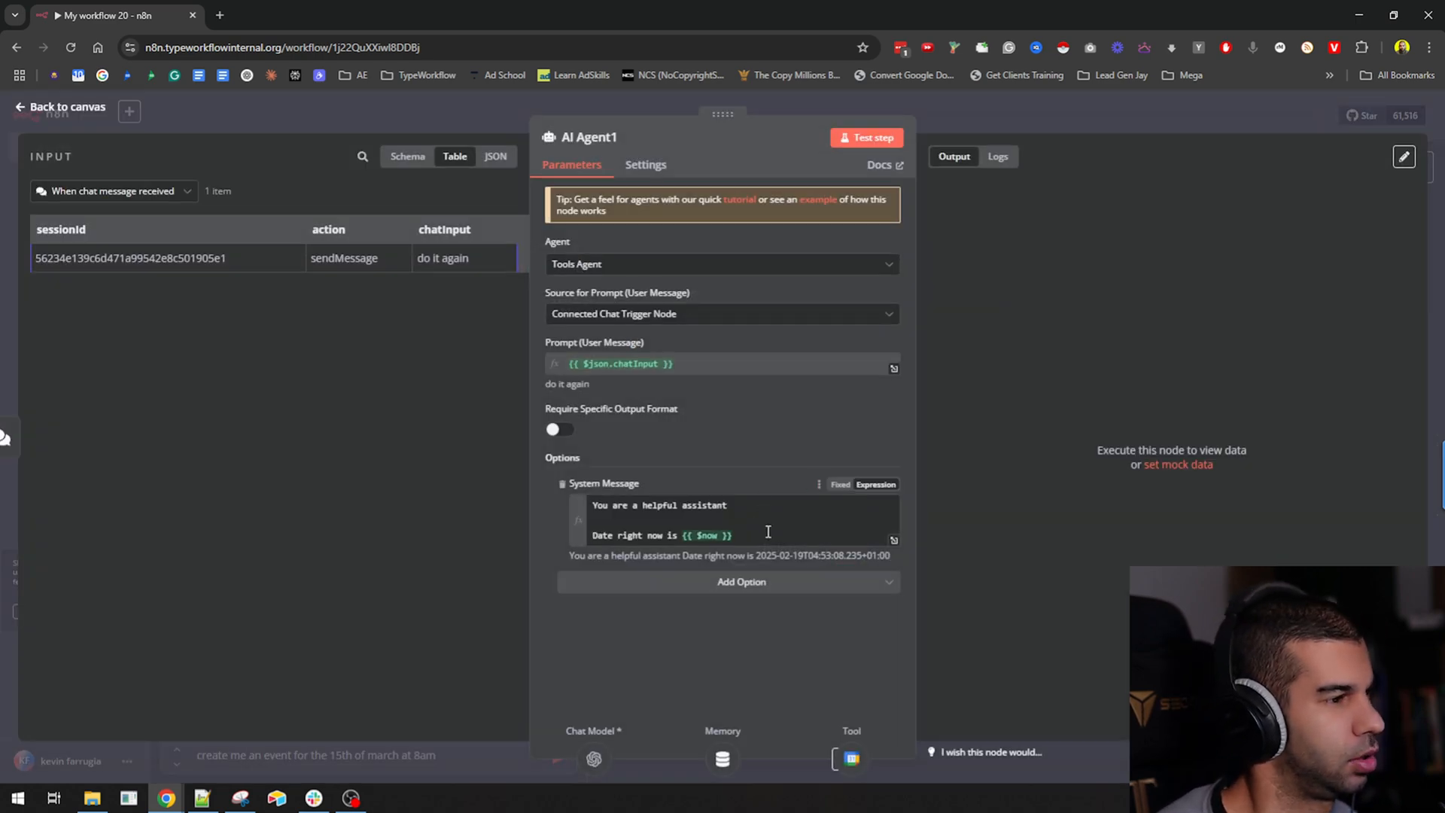
{"action": "type", "text": "Timezone is Malta"}
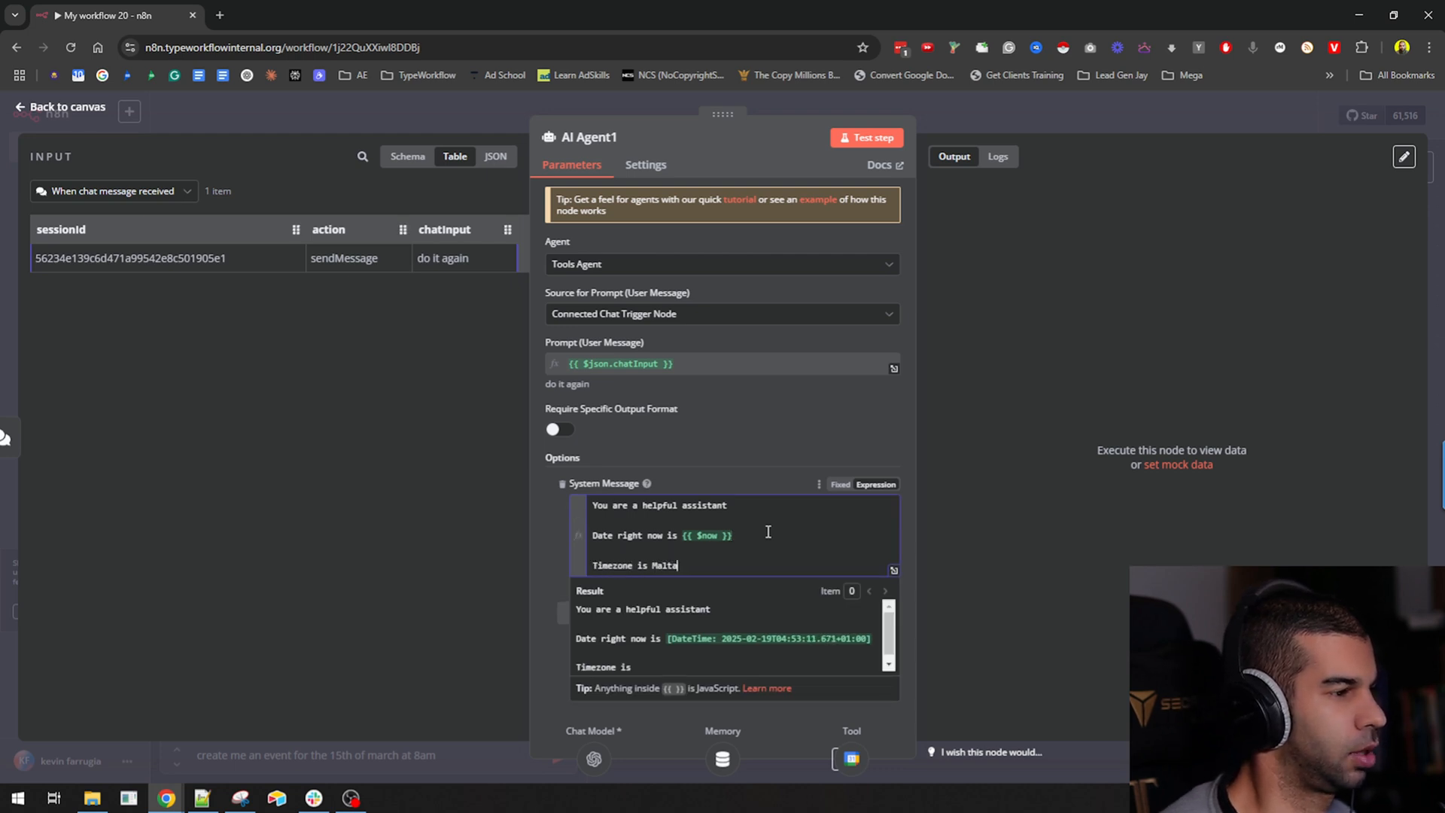
{"action": "type", "text": "CET"}
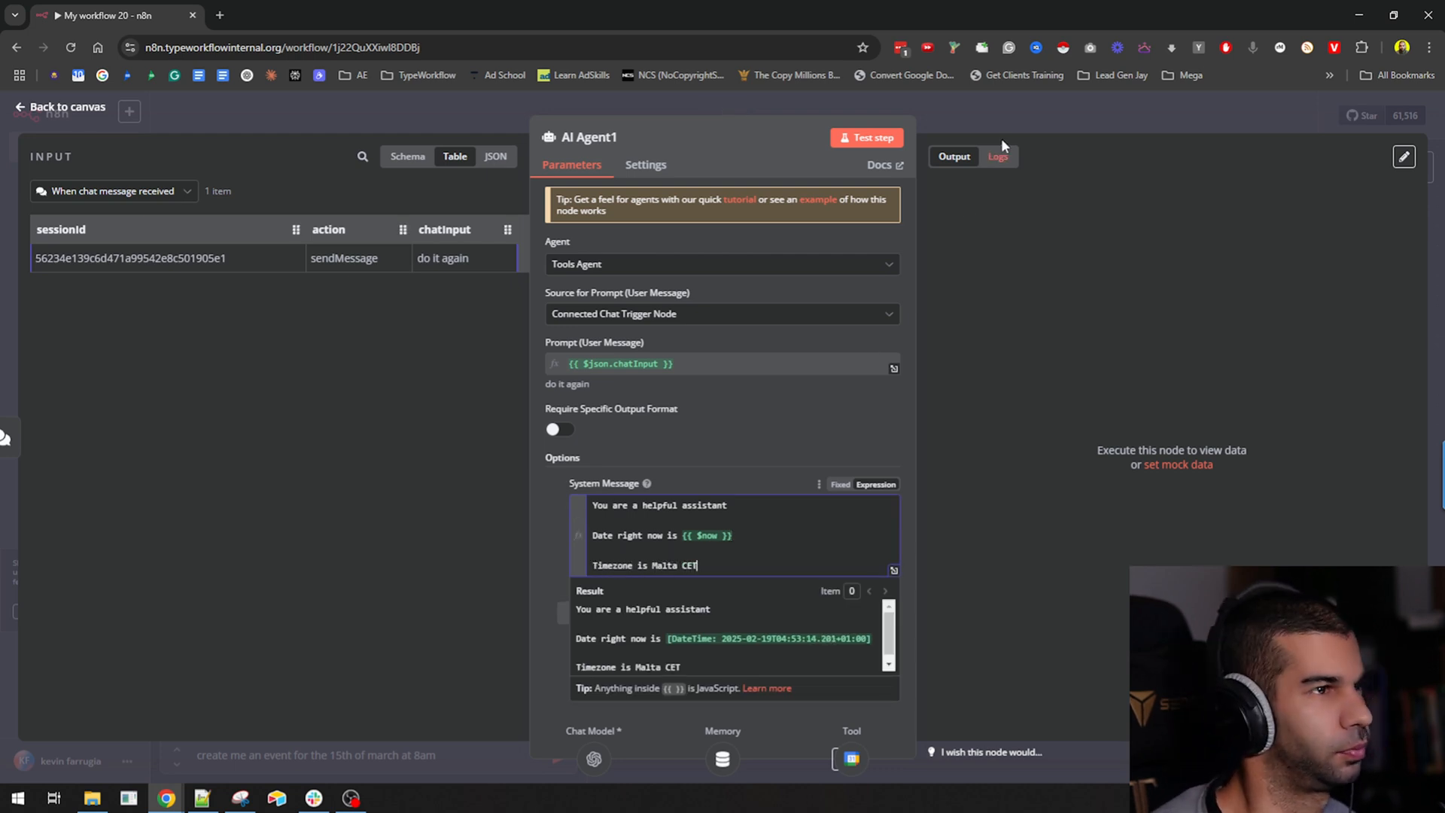
{"action": "left_click", "coordinate": [60, 107]}
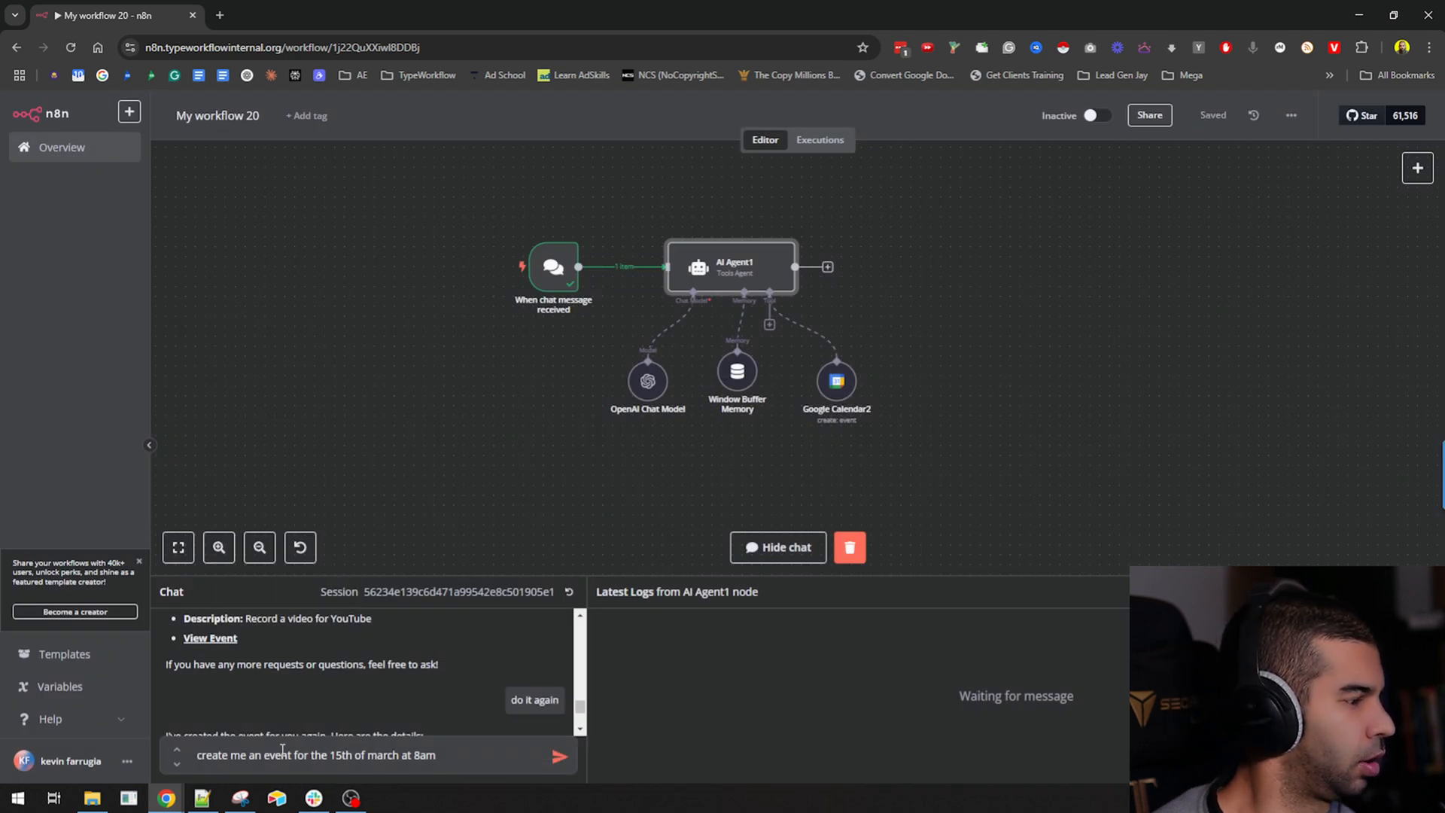
Finish and send the chat request, calling the event 'youtube video'
{"action": "left_click", "coordinate": [445, 756]}
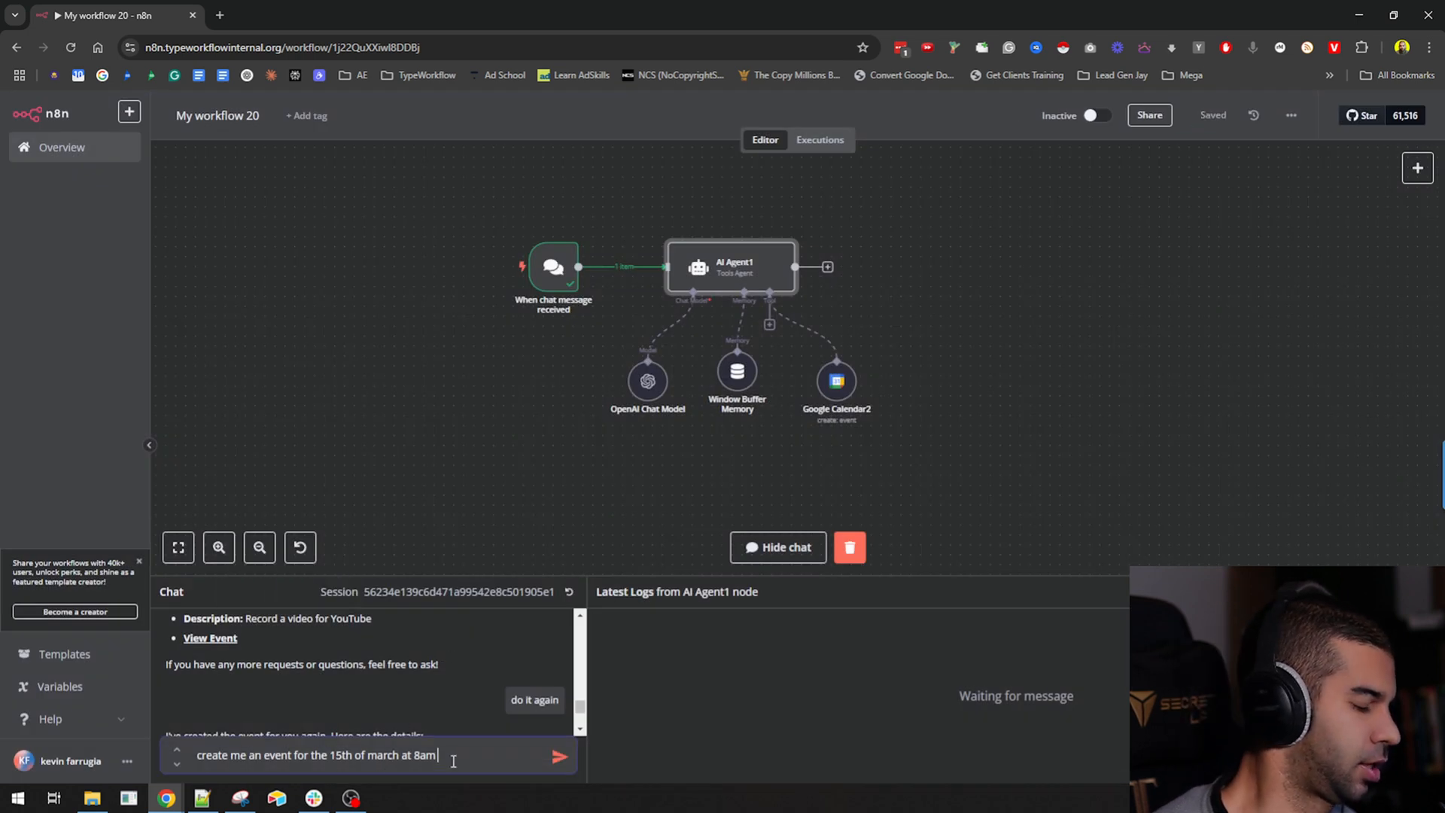
{"action": "type", "text": "calling it"}
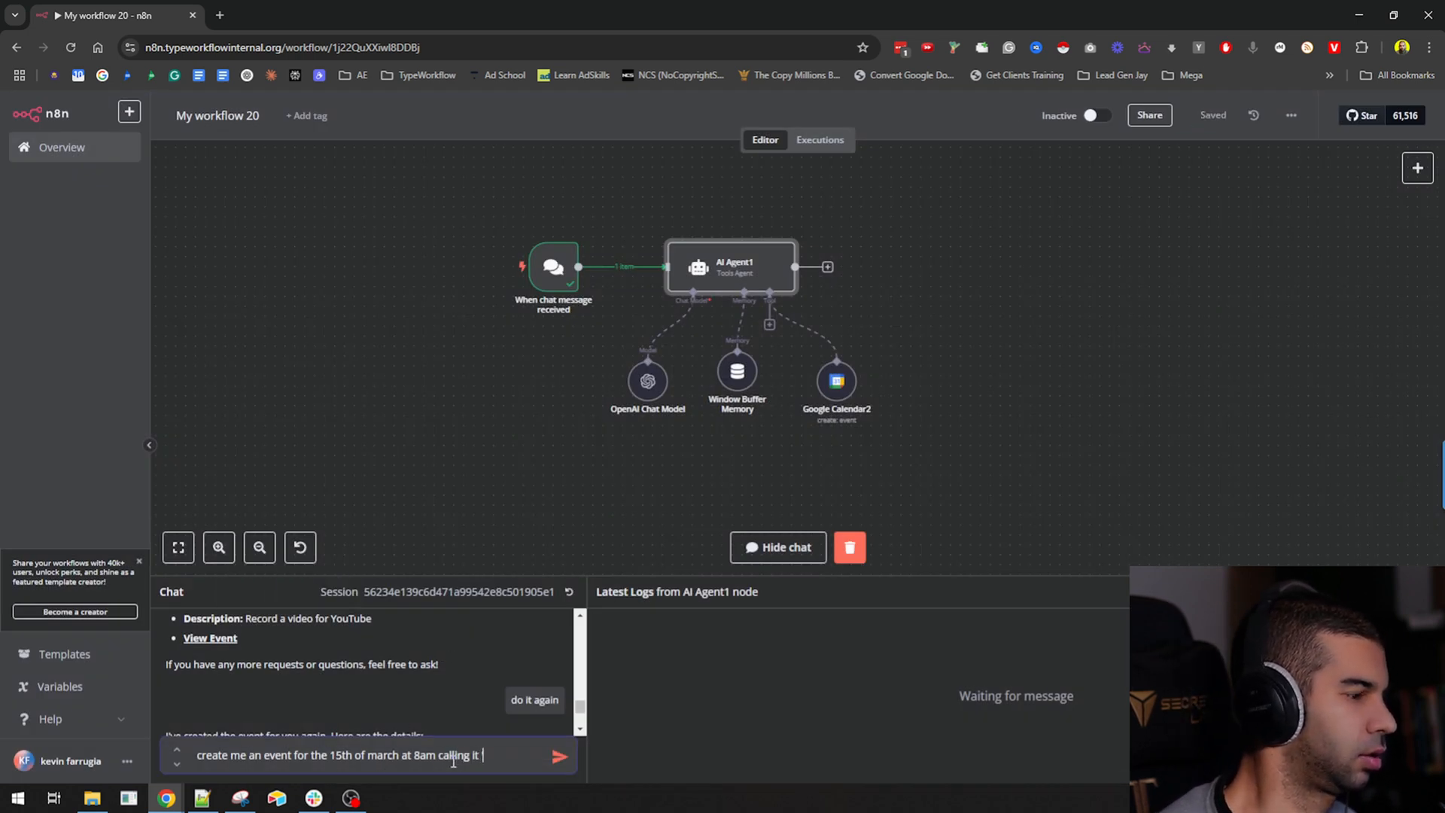
{"action": "type", "text": "'youtube video"}
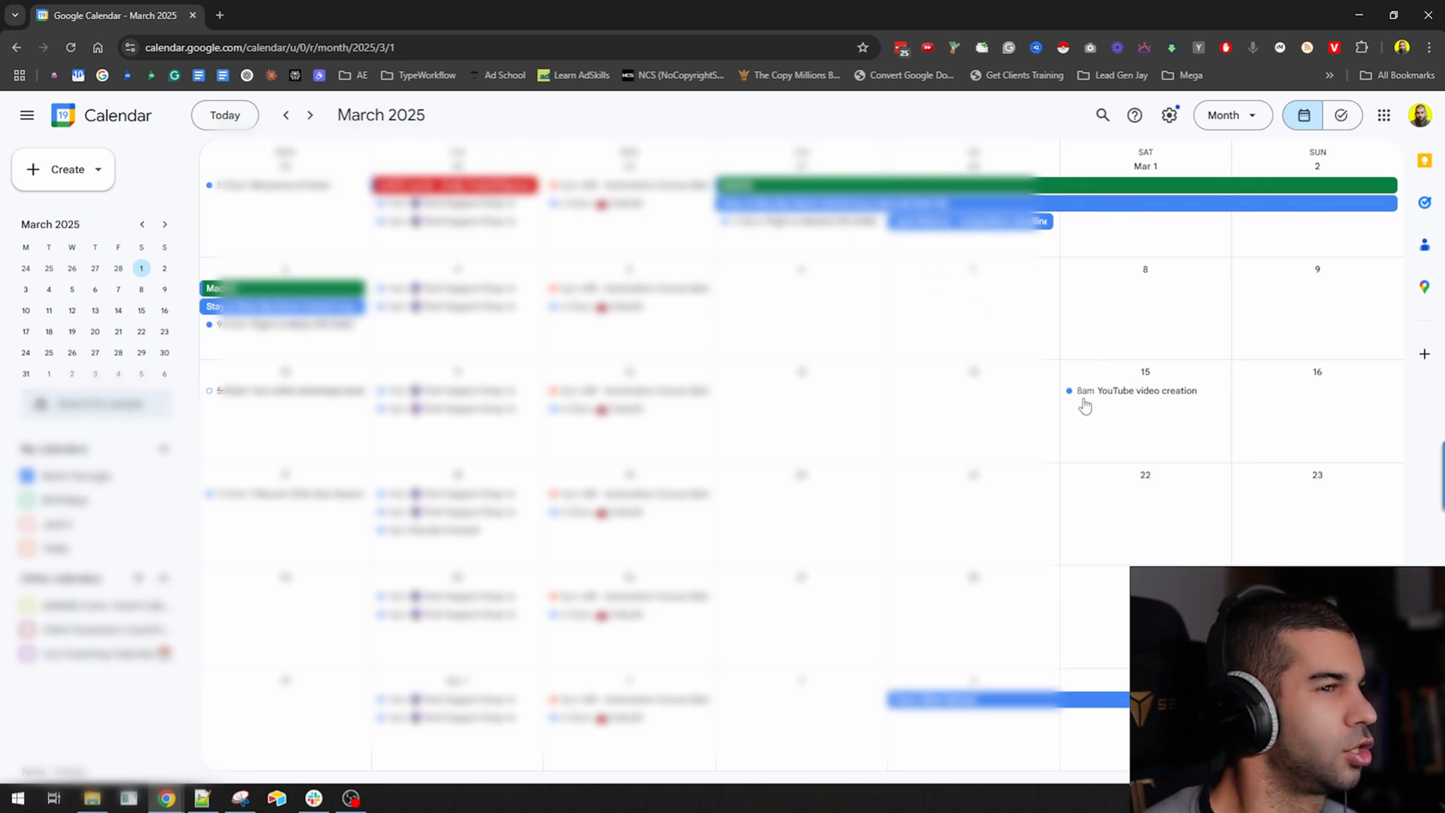
Open the 8am YouTube video creation event on Saturday 15 March 2025
{"action": "left_click", "coordinate": [1133, 390]}
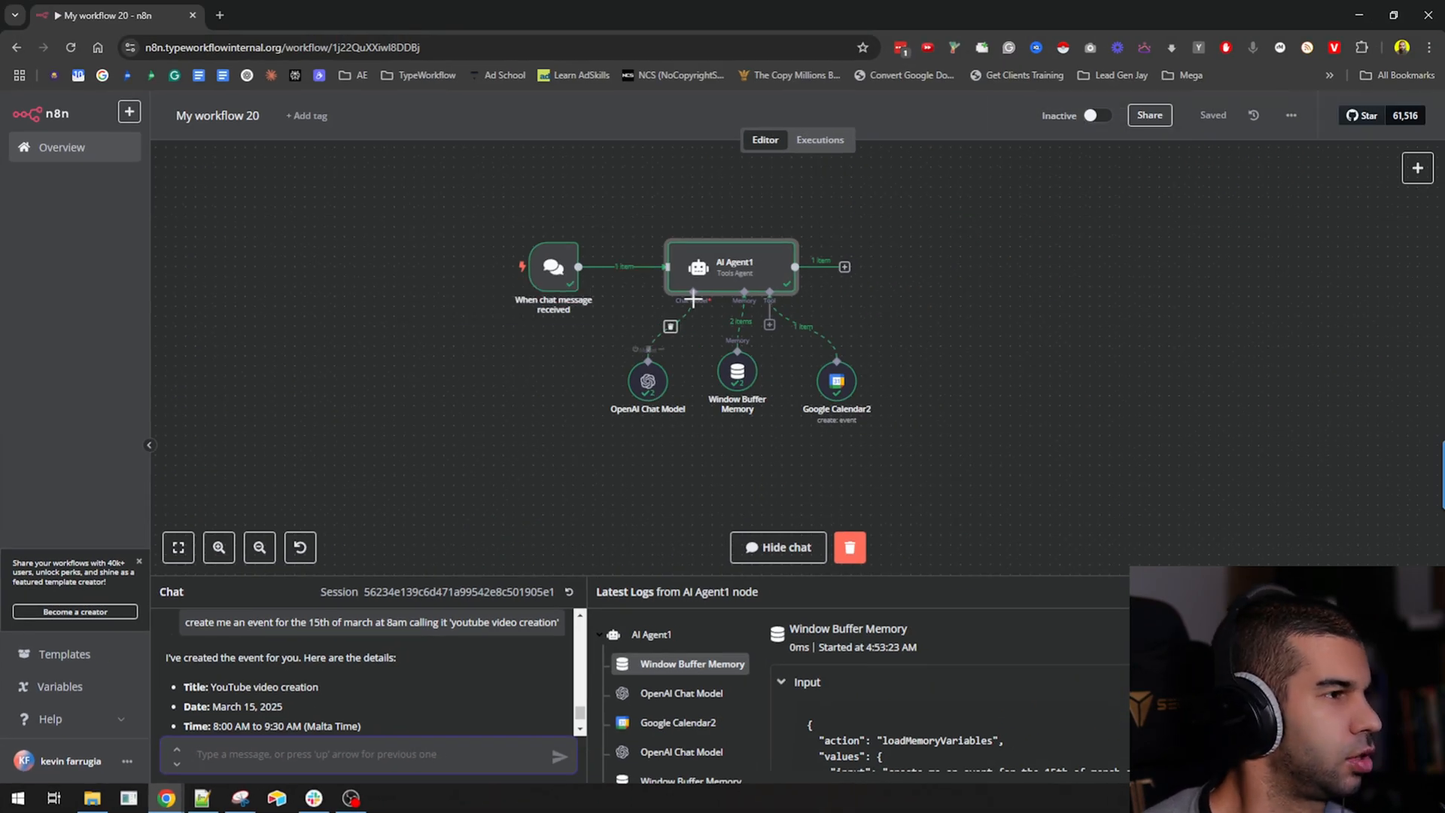
Review the finished agent run in n8n, then switch to the Airtable app
{"action": "double_click", "coordinate": [726, 267]}
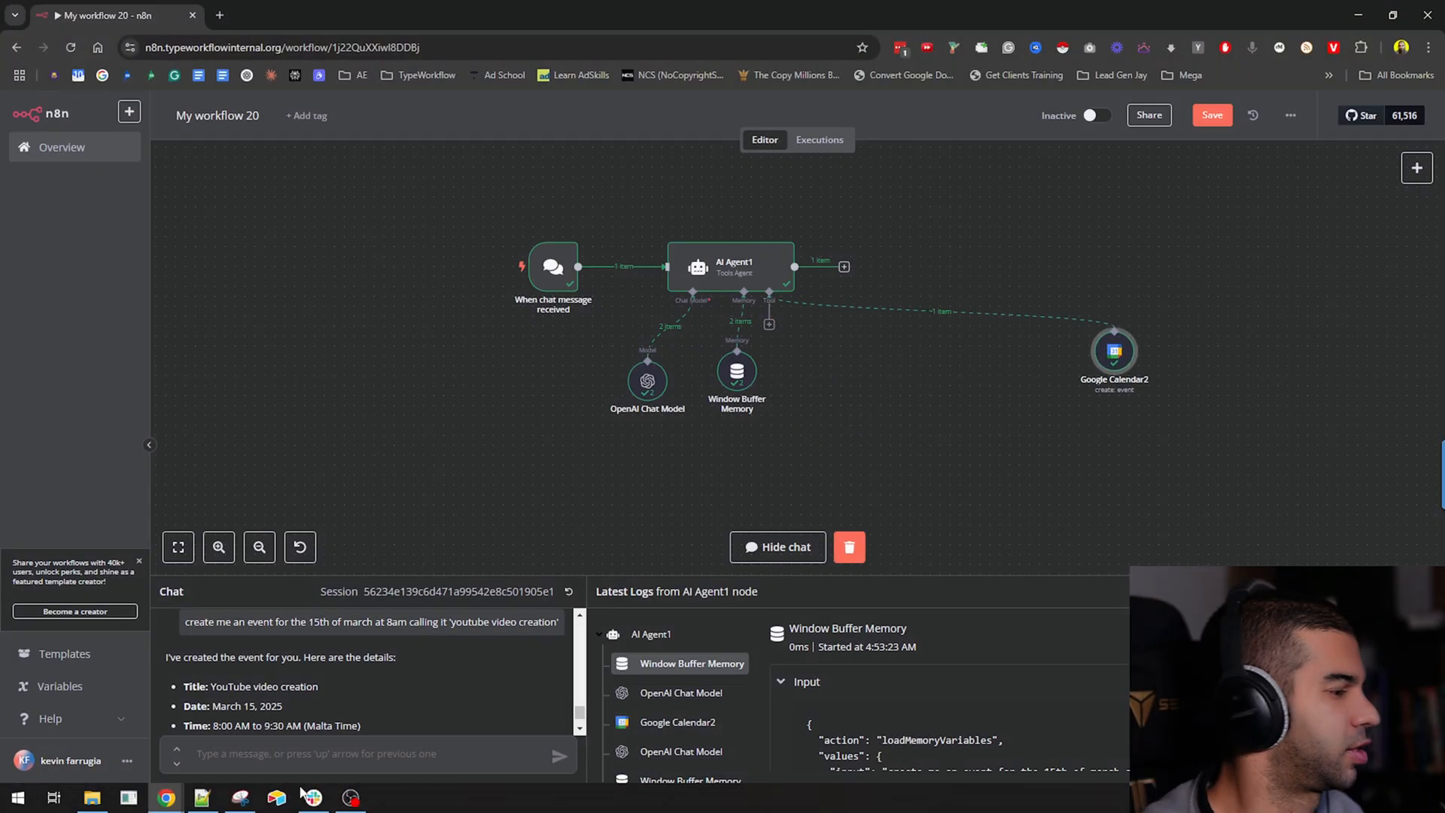
{"action": "left_click", "coordinate": [274, 797]}
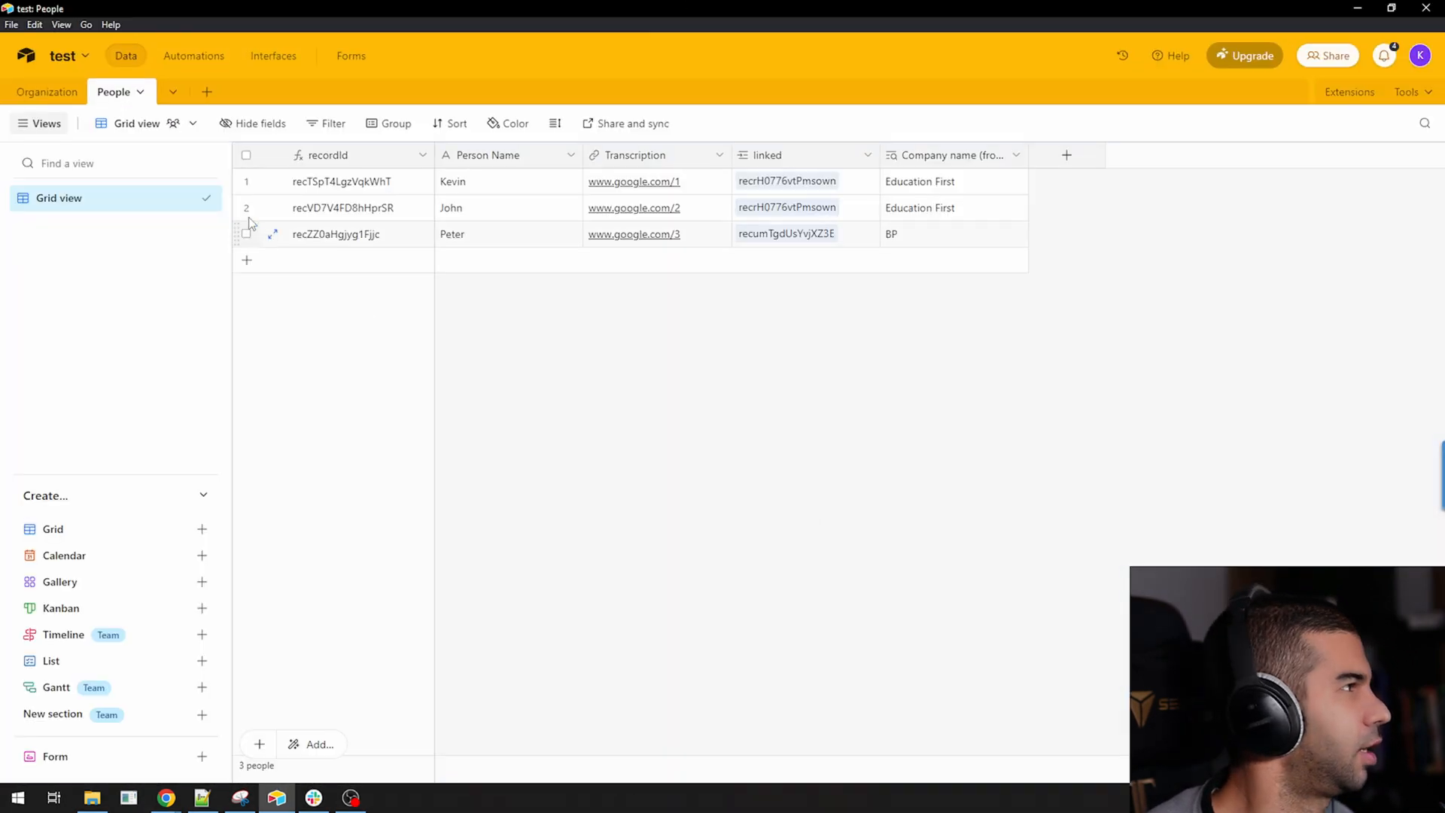
Create a blank Table 3 from scratch in the test base, reloading after the error
{"action": "left_click", "coordinate": [206, 92]}
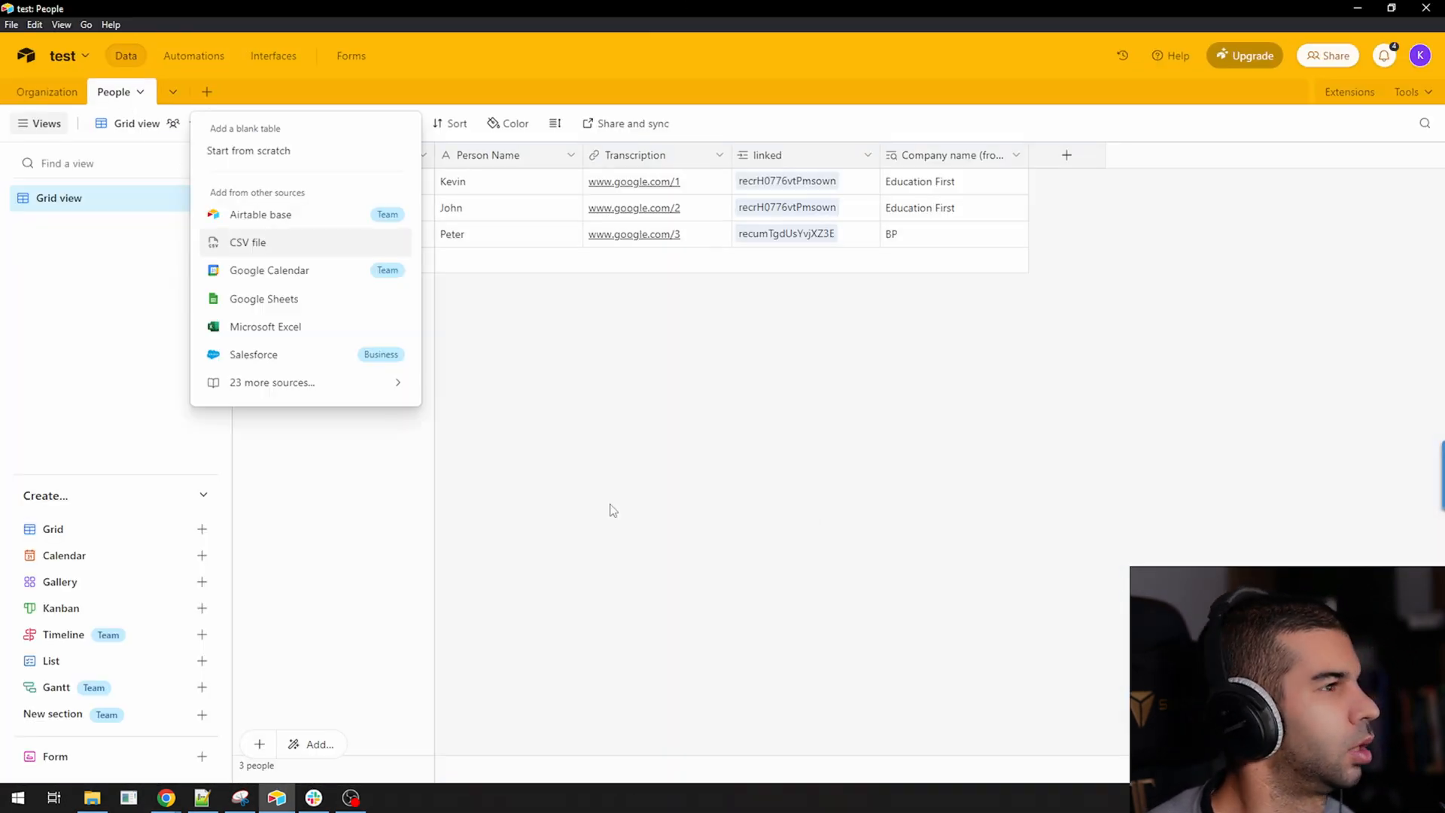
{"action": "left_click", "coordinate": [248, 150]}
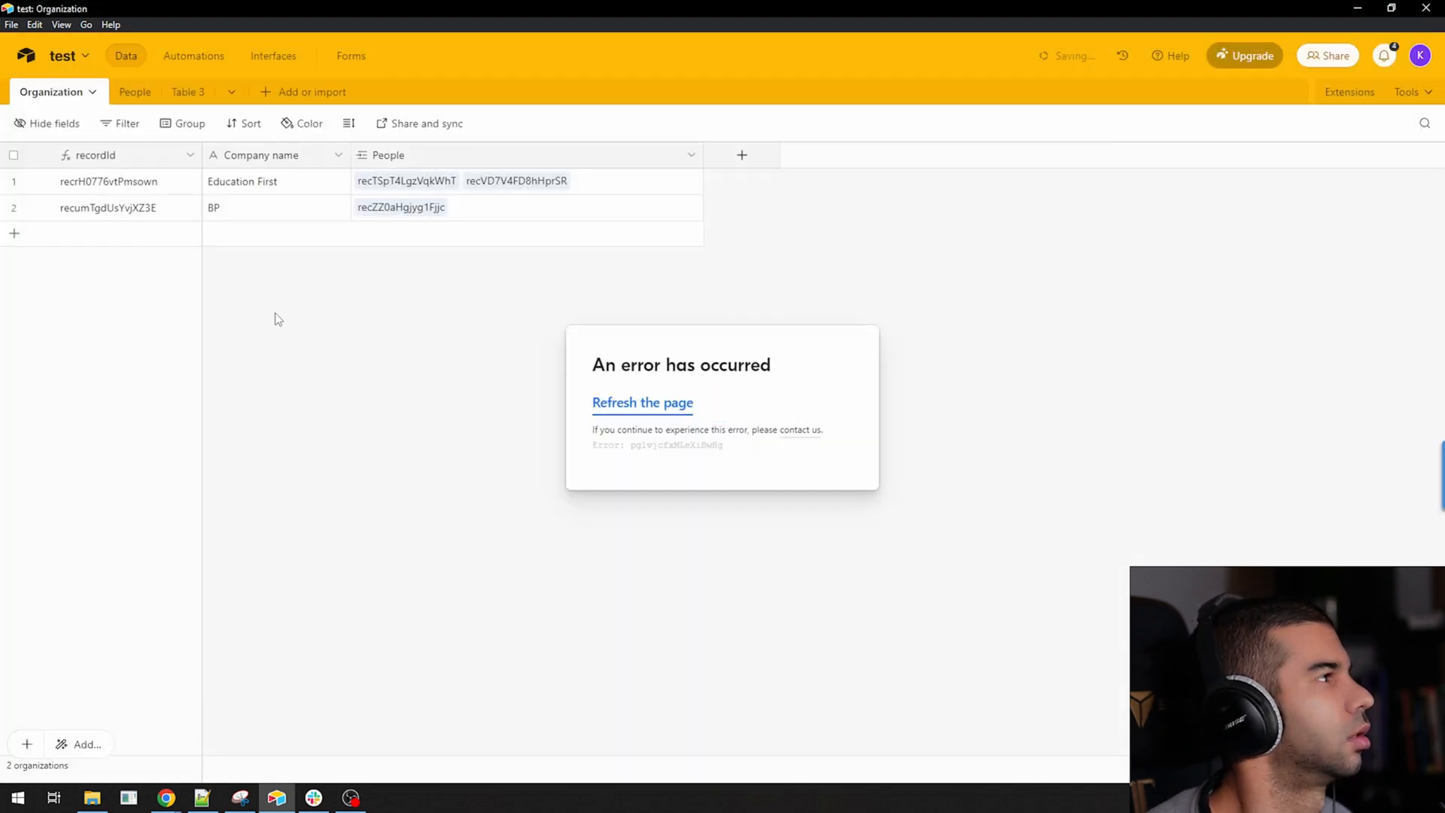
{"action": "mouse_move", "coordinate": [640, 408]}
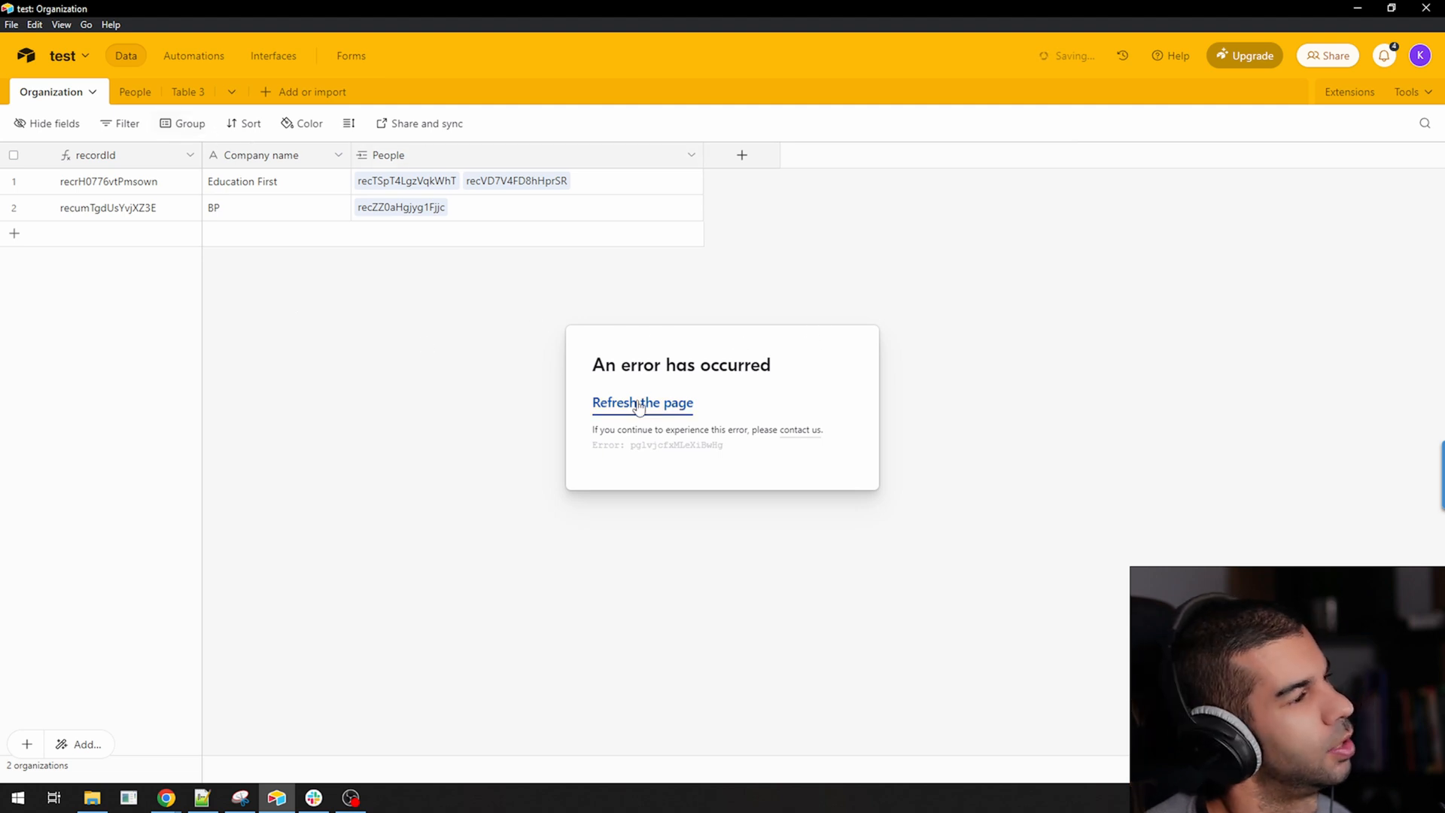
{"action": "left_click", "coordinate": [643, 403]}
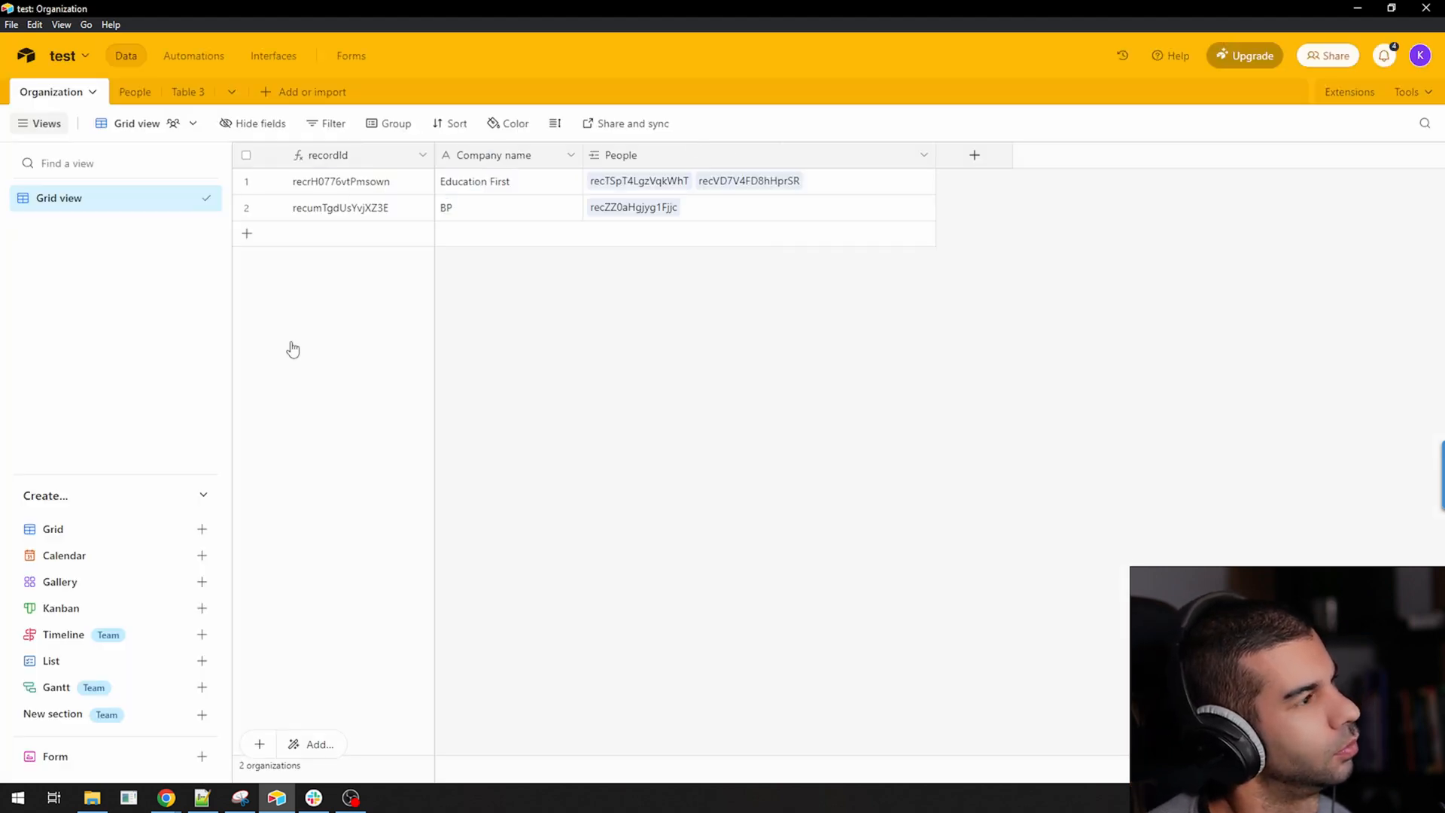
{"action": "left_click", "coordinate": [167, 92]}
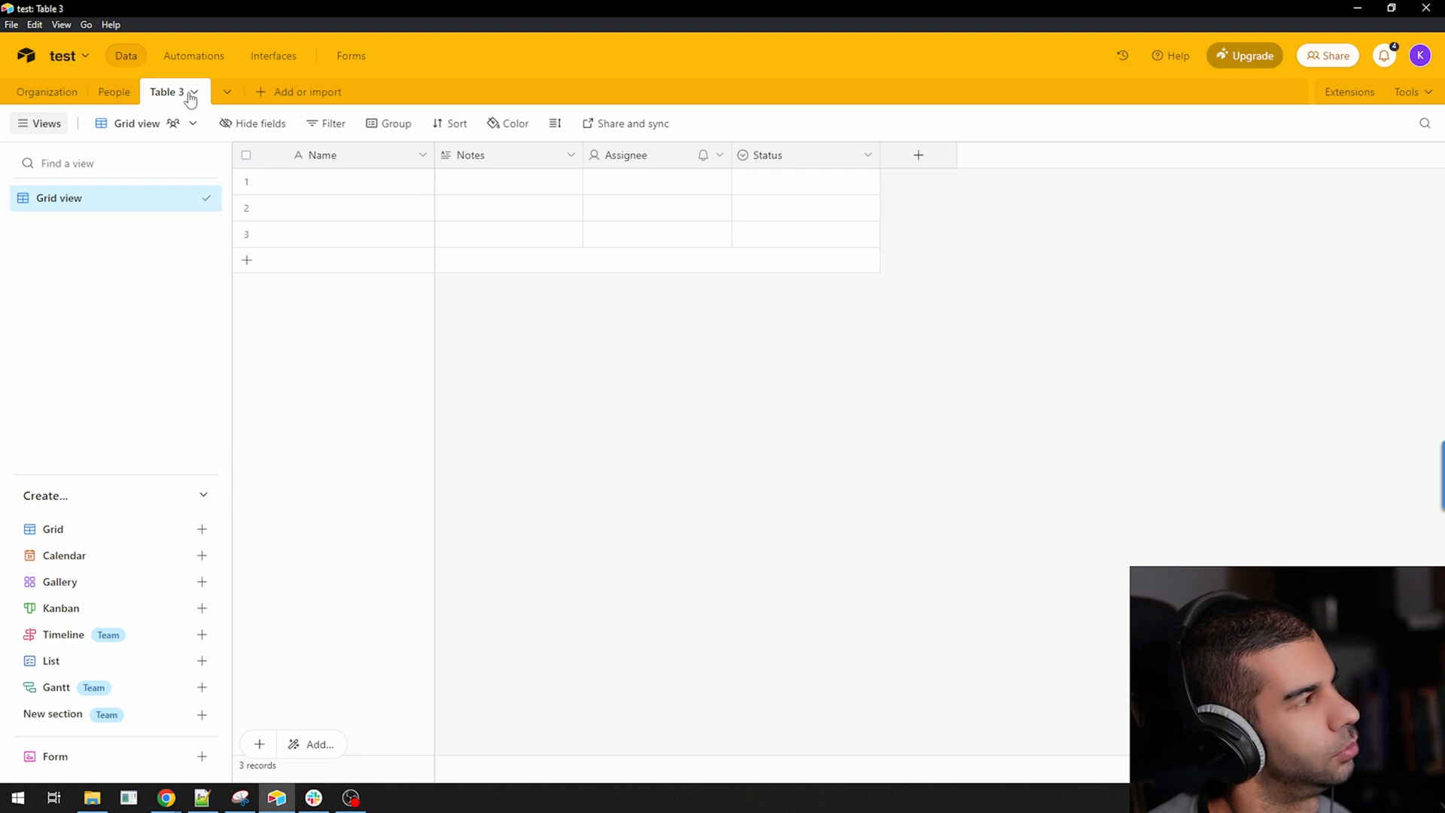
{"action": "left_click", "coordinate": [194, 92]}
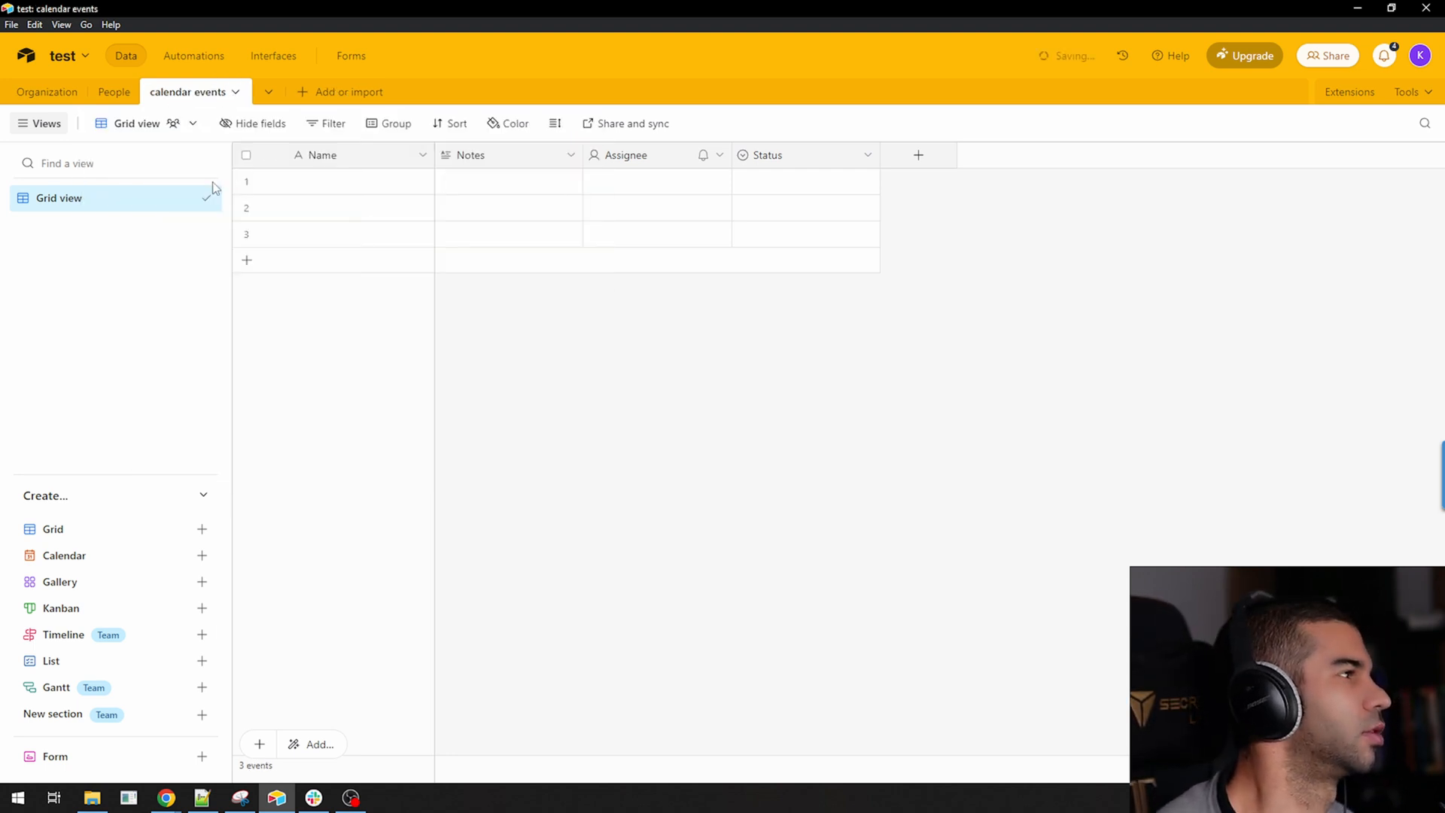
Change the Airtable fields to Start Date and End Date (Date type) plus a Description field
{"action": "left_click", "coordinate": [422, 155]}
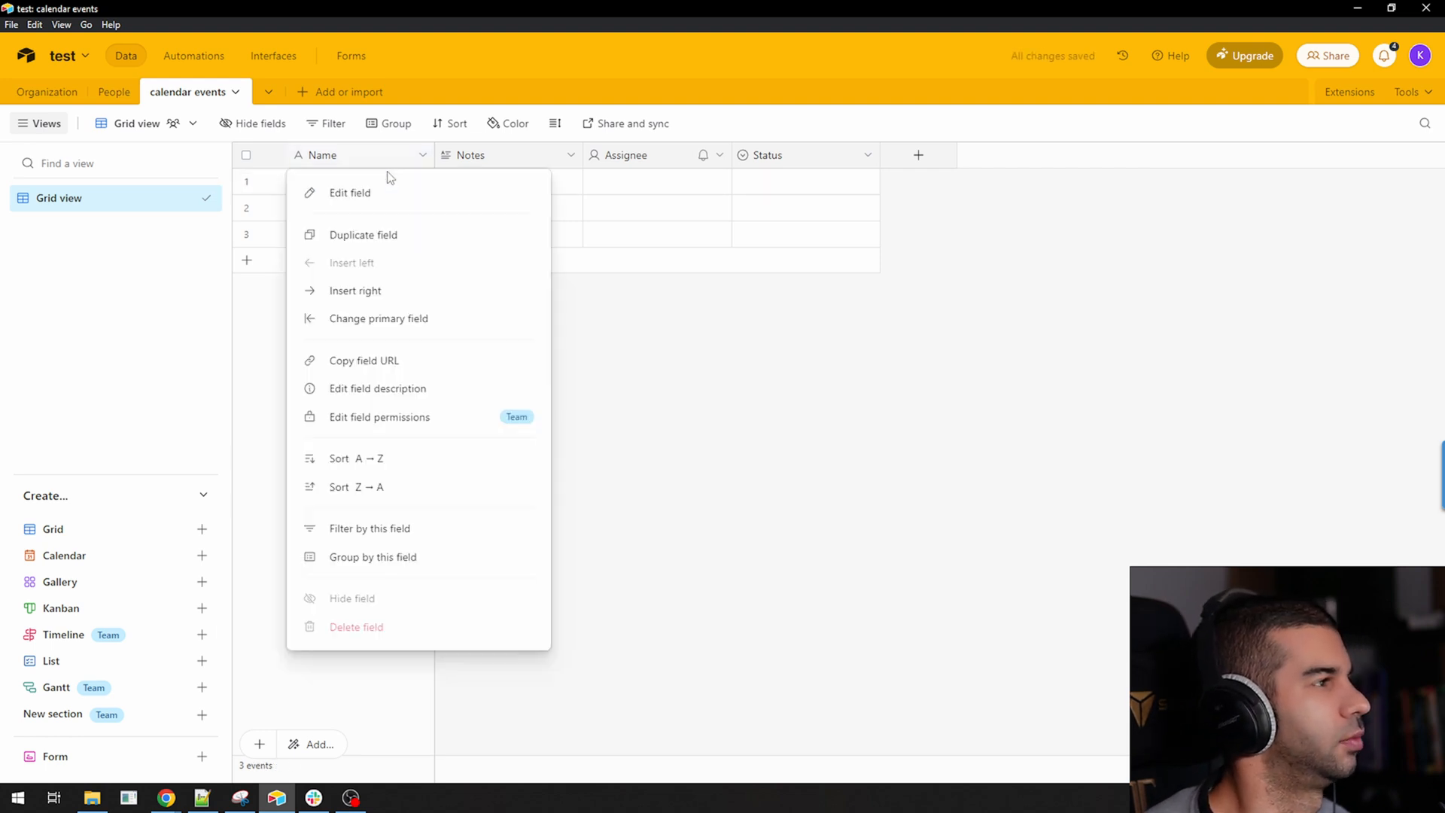
{"action": "left_click", "coordinate": [361, 173]}
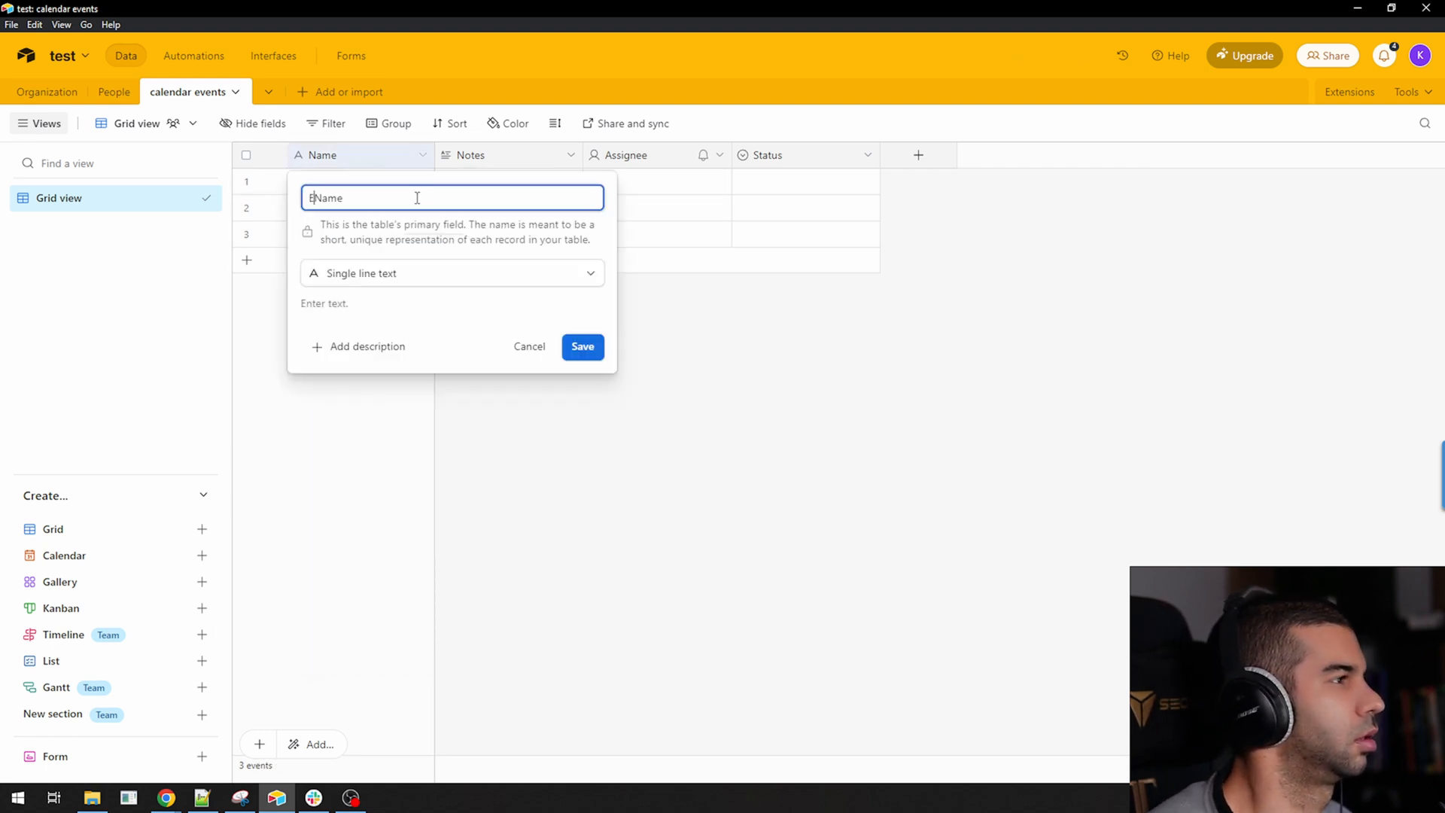
{"action": "left_click", "coordinate": [582, 347]}
{"action": "type", "text": "date"}
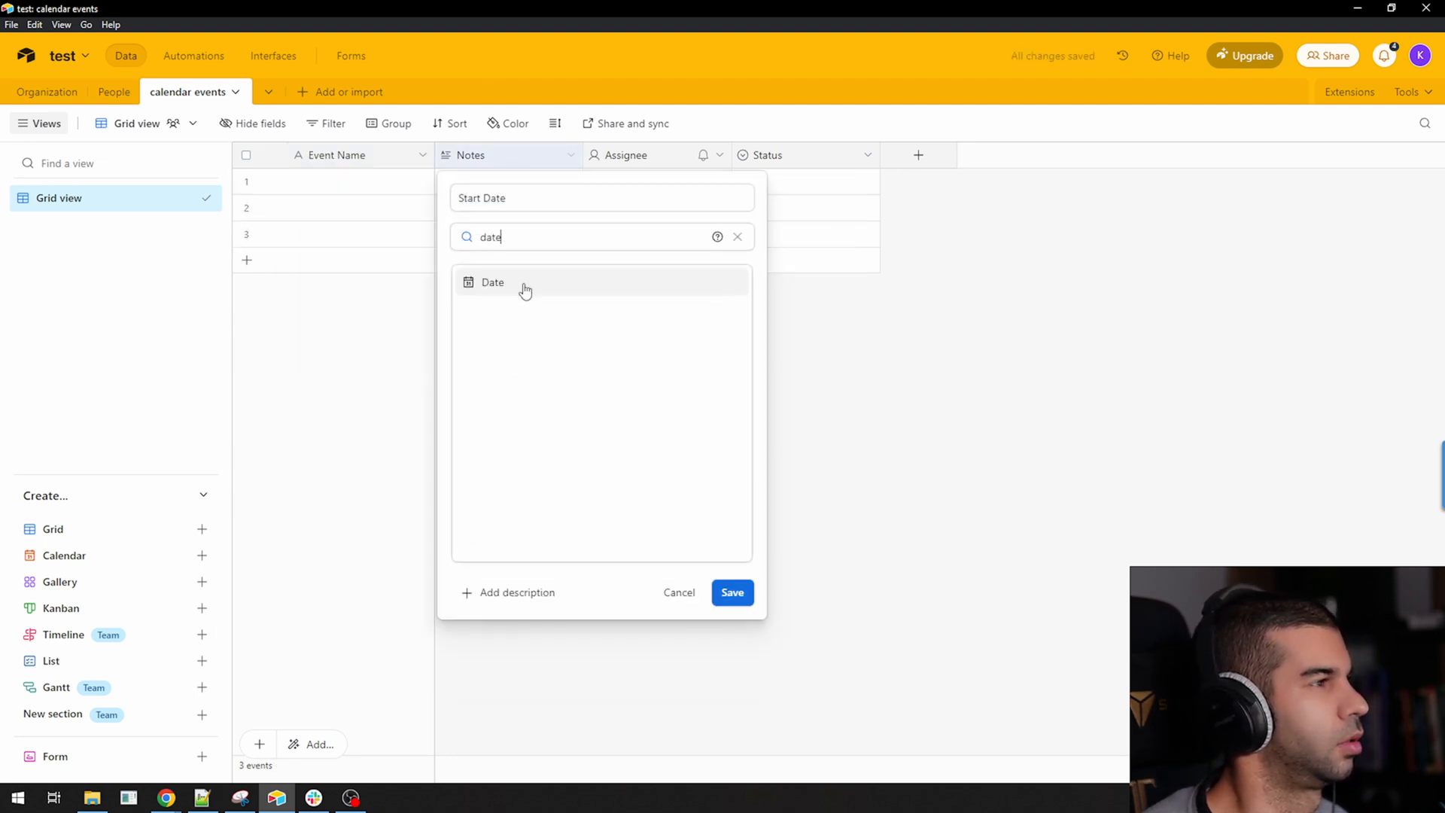
{"action": "left_click", "coordinate": [492, 282]}
{"action": "type", "text": "End"}
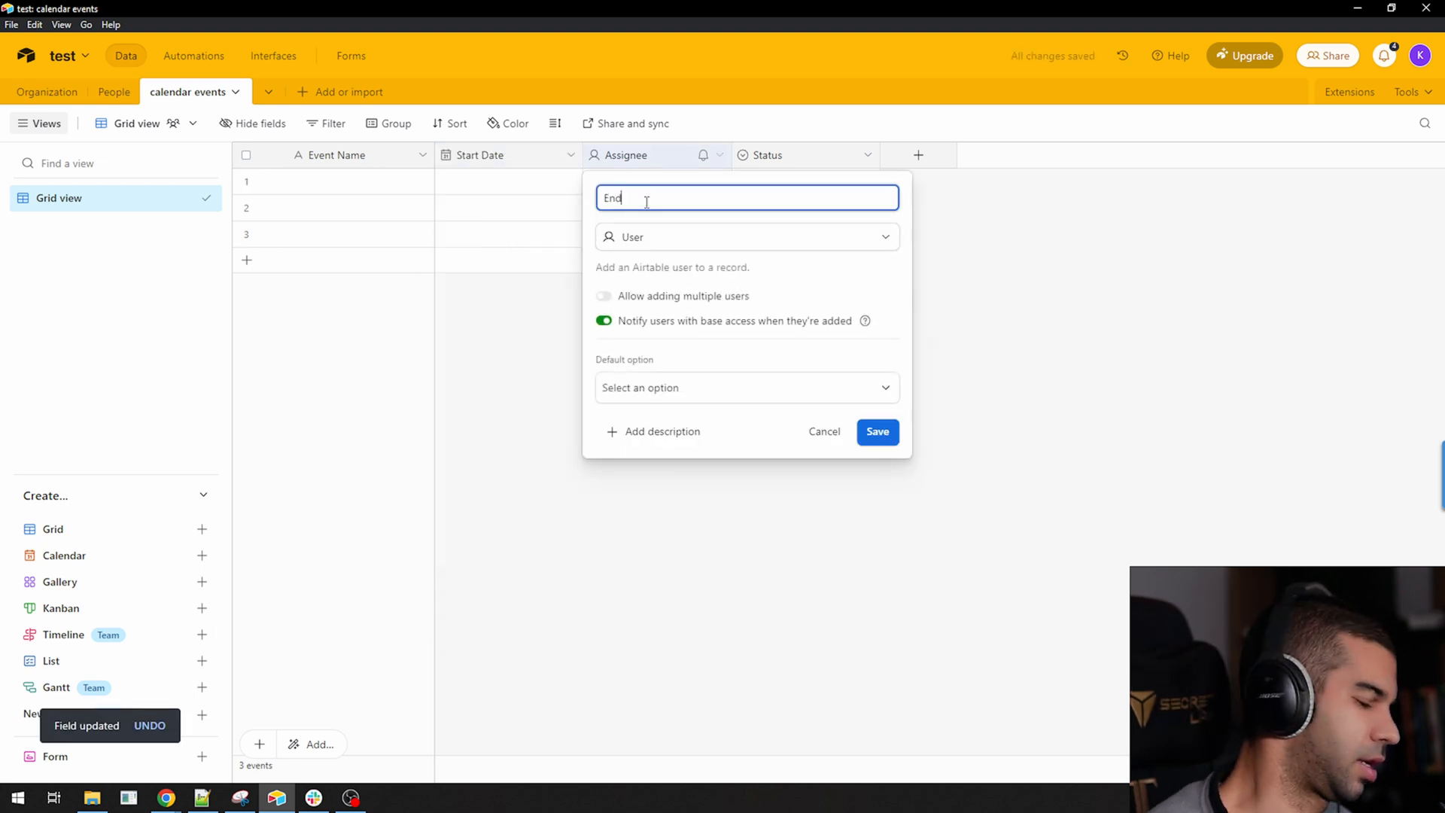
{"action": "left_click", "coordinate": [746, 236]}
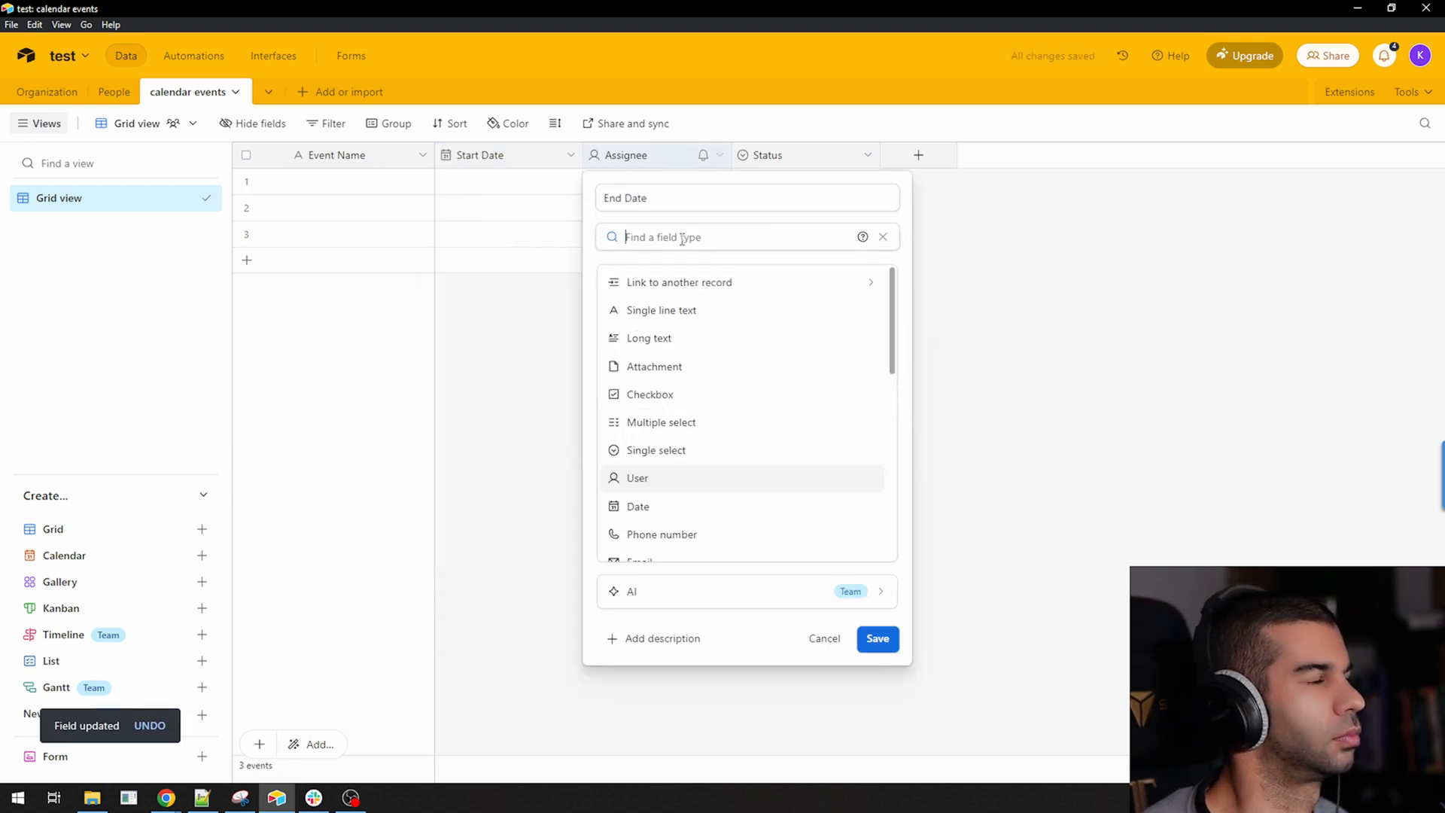
{"action": "left_click", "coordinate": [638, 506]}
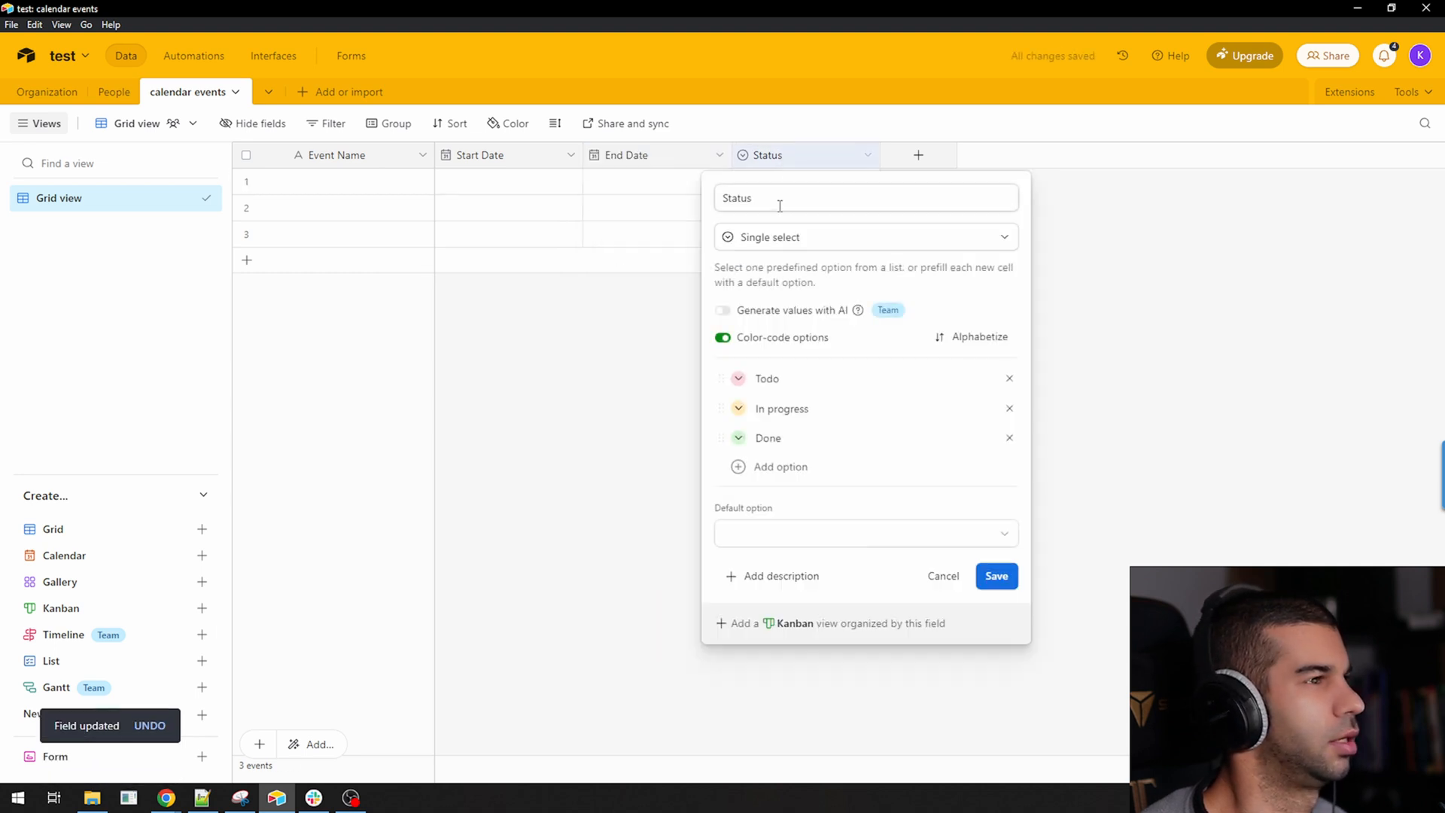
{"action": "type", "text": "Descri"}
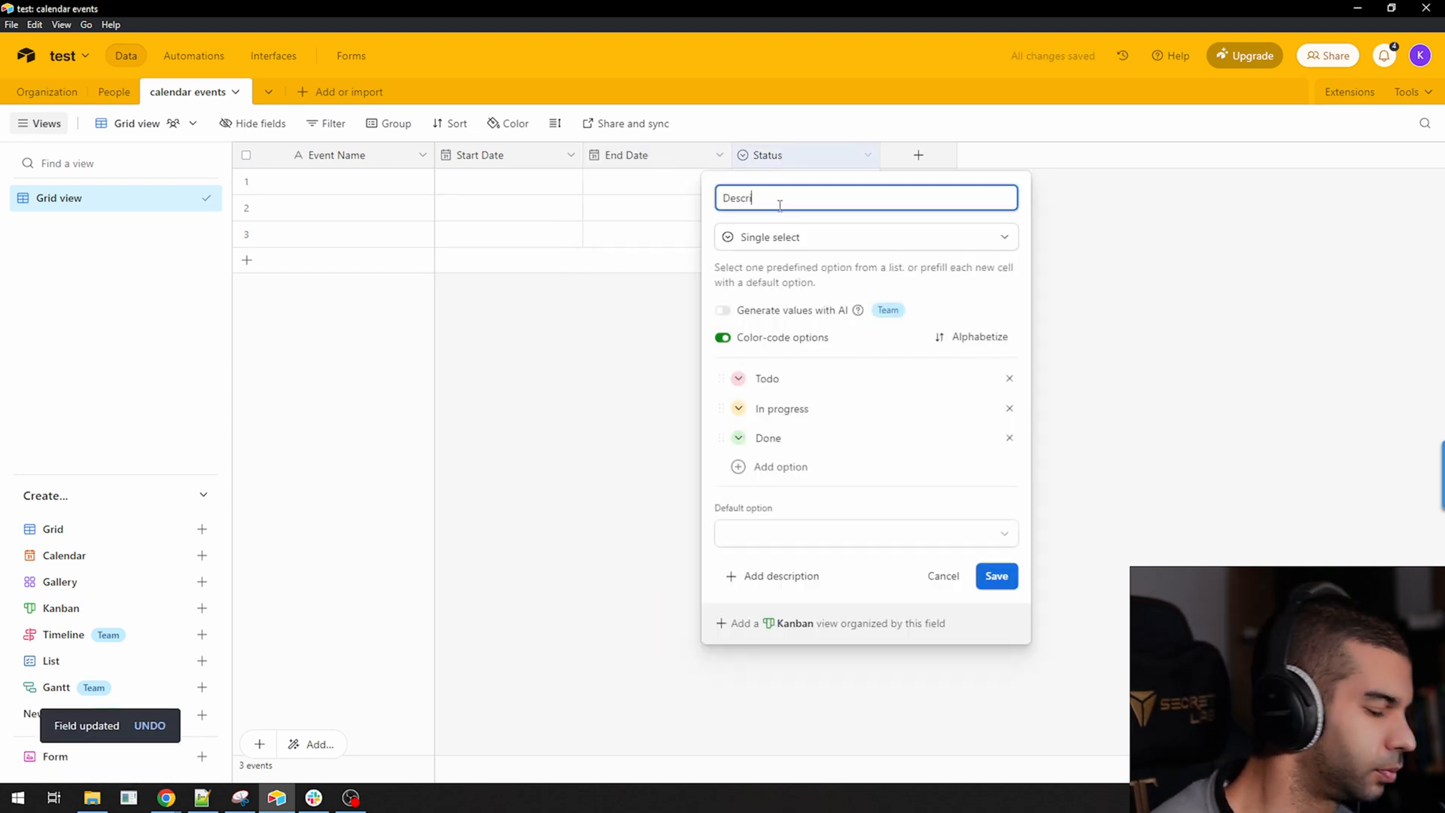
{"action": "left_click", "coordinate": [996, 576]}
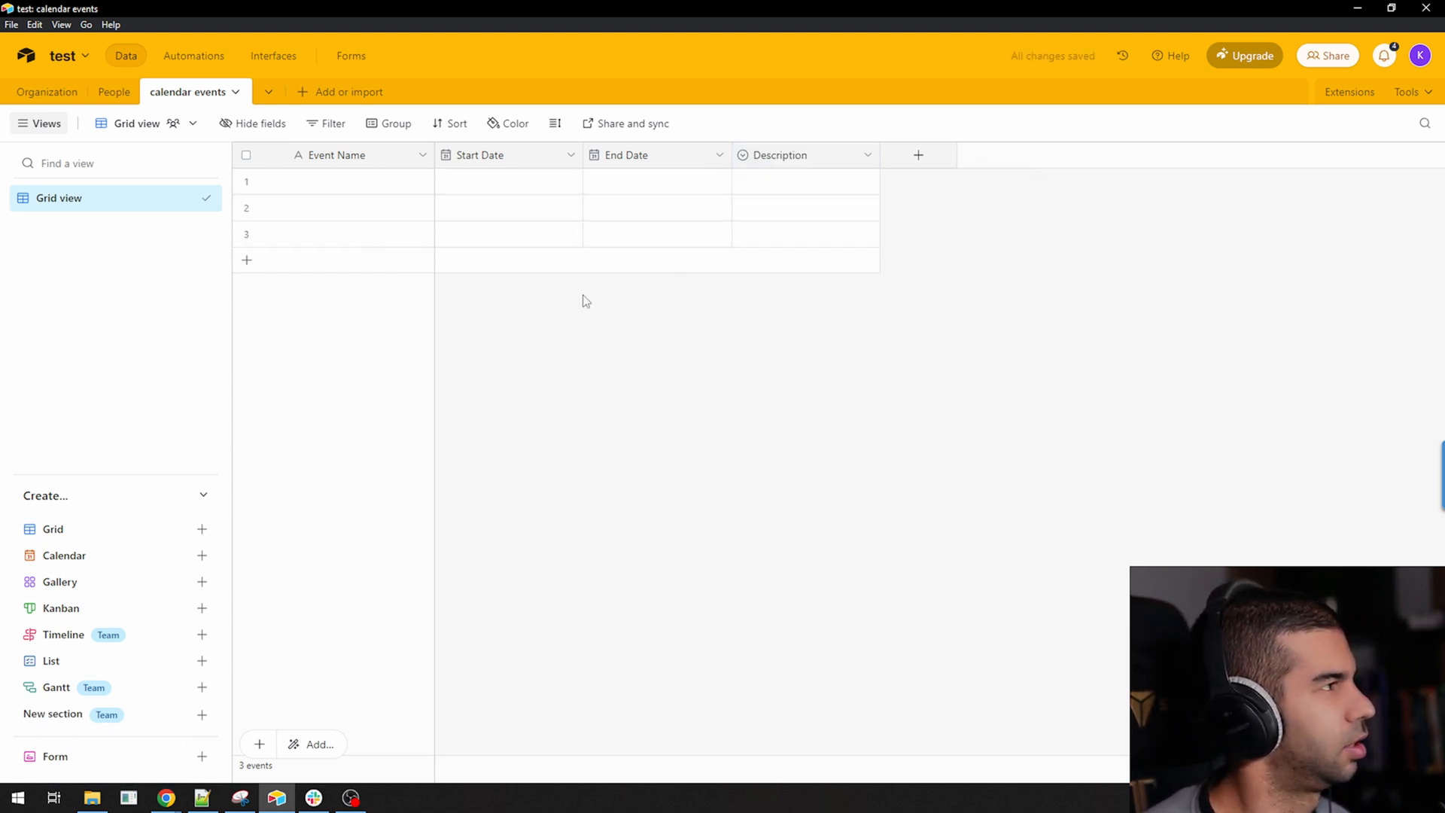
{"action": "key", "text": "alt+tab"}
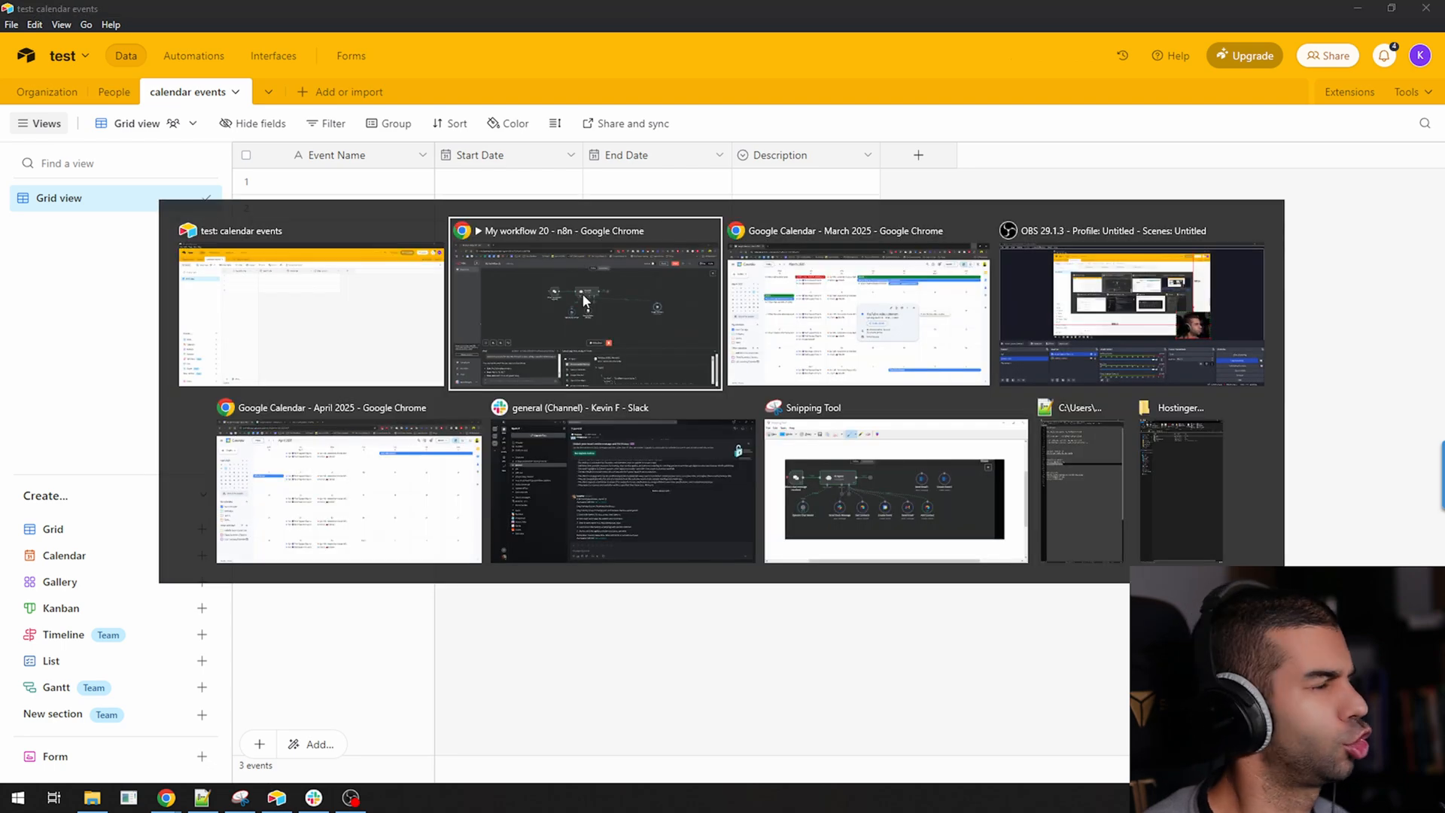
Add an Airtable Tool to the agent using the personal access token credential
{"action": "left_click", "coordinate": [584, 304]}
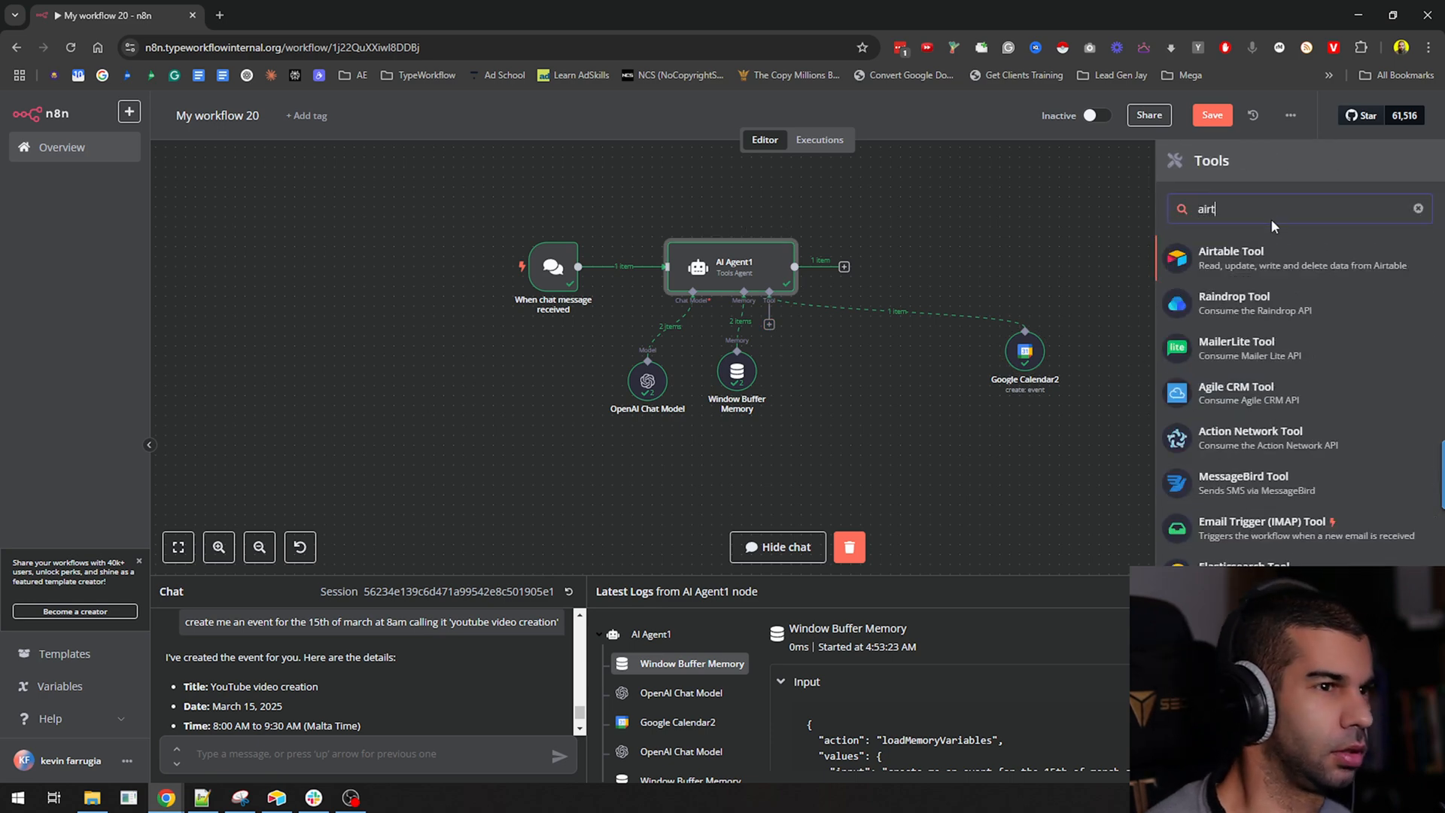
{"action": "left_click", "coordinate": [1230, 258]}
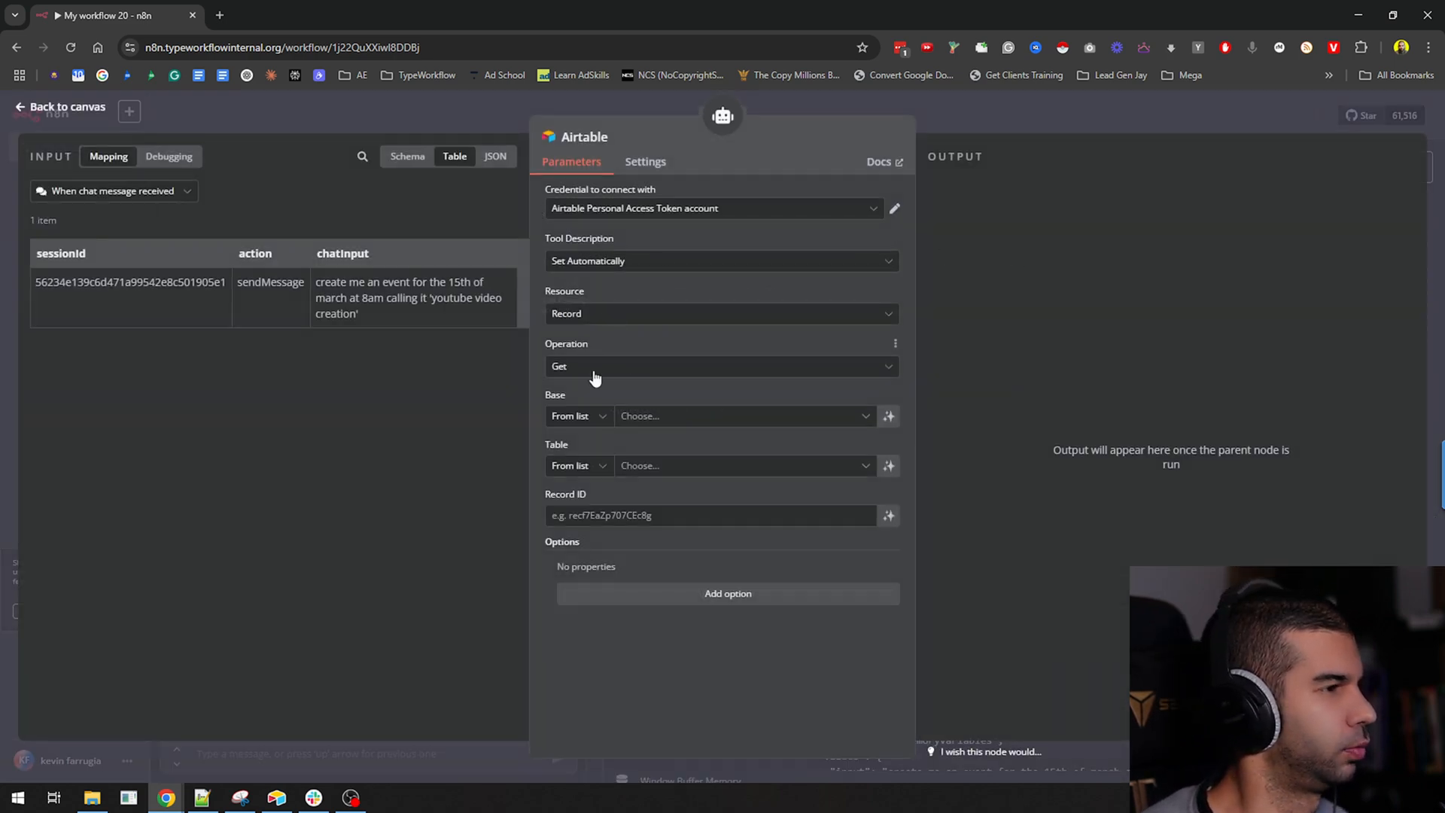
{"action": "left_click", "coordinate": [720, 366]}
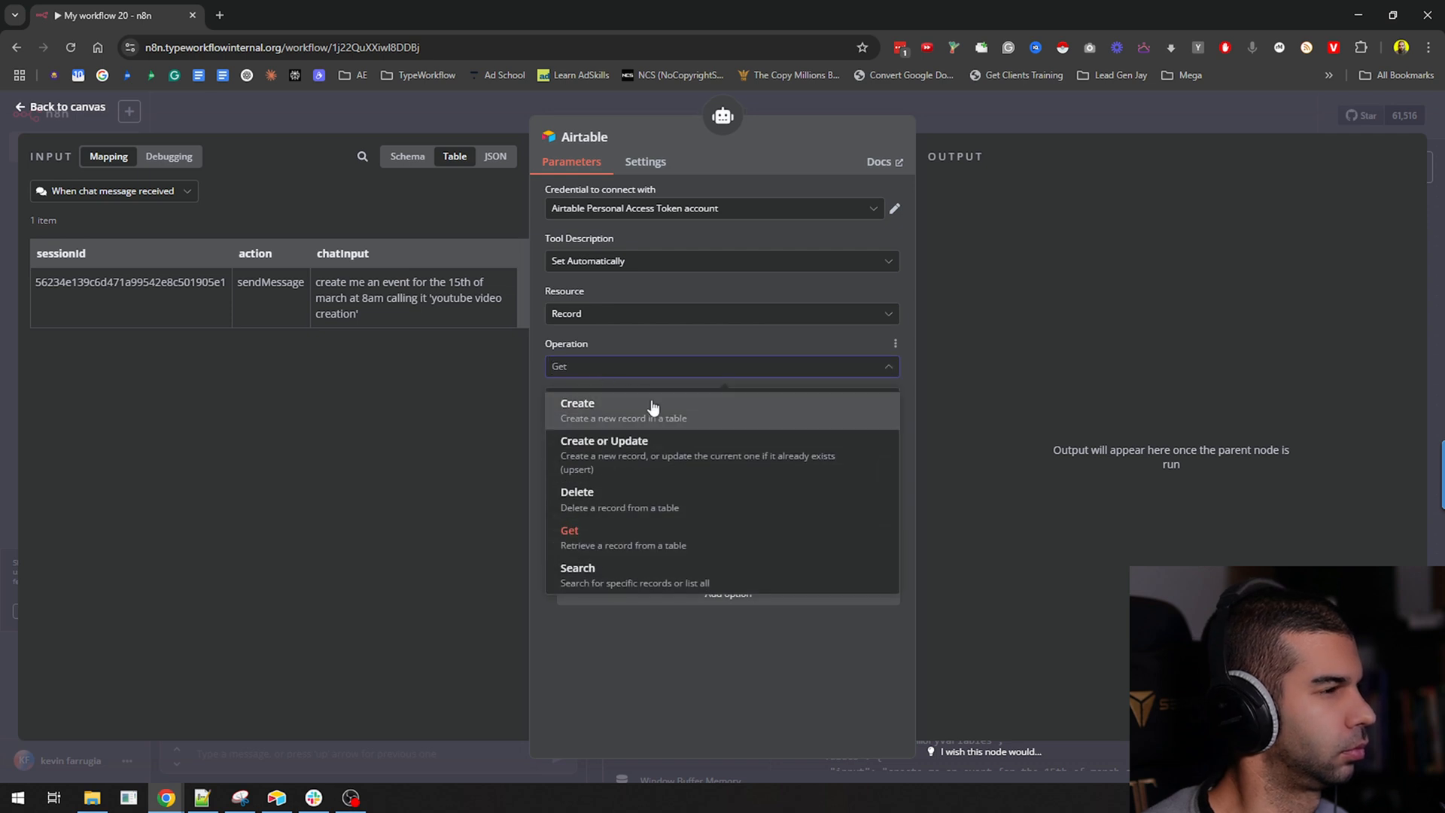
{"action": "mouse_move", "coordinate": [681, 548]}
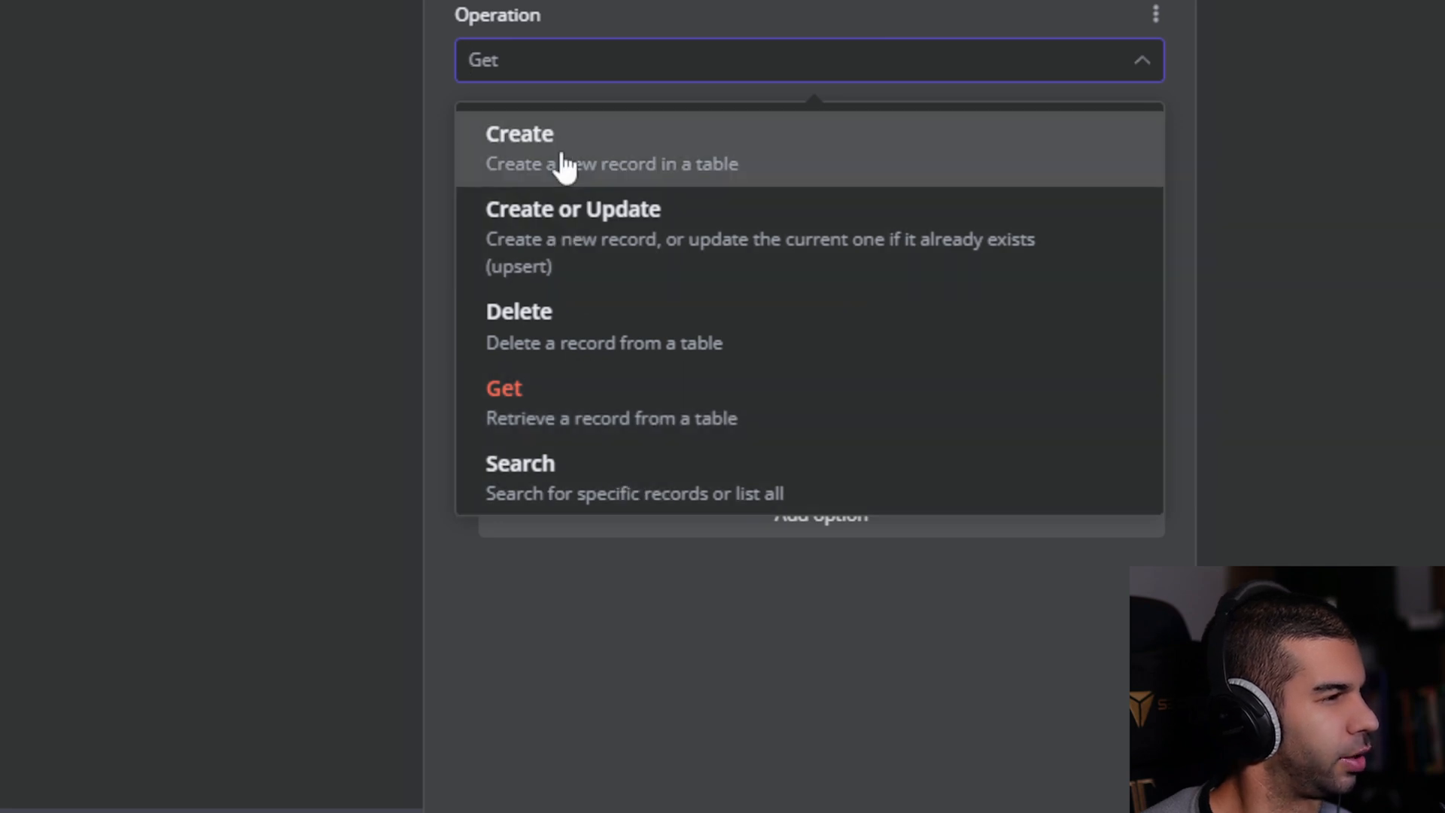
Set the Airtable tool to Create records in base 'test', table 'calendar events', model-defined columns
{"action": "left_click", "coordinate": [519, 134]}
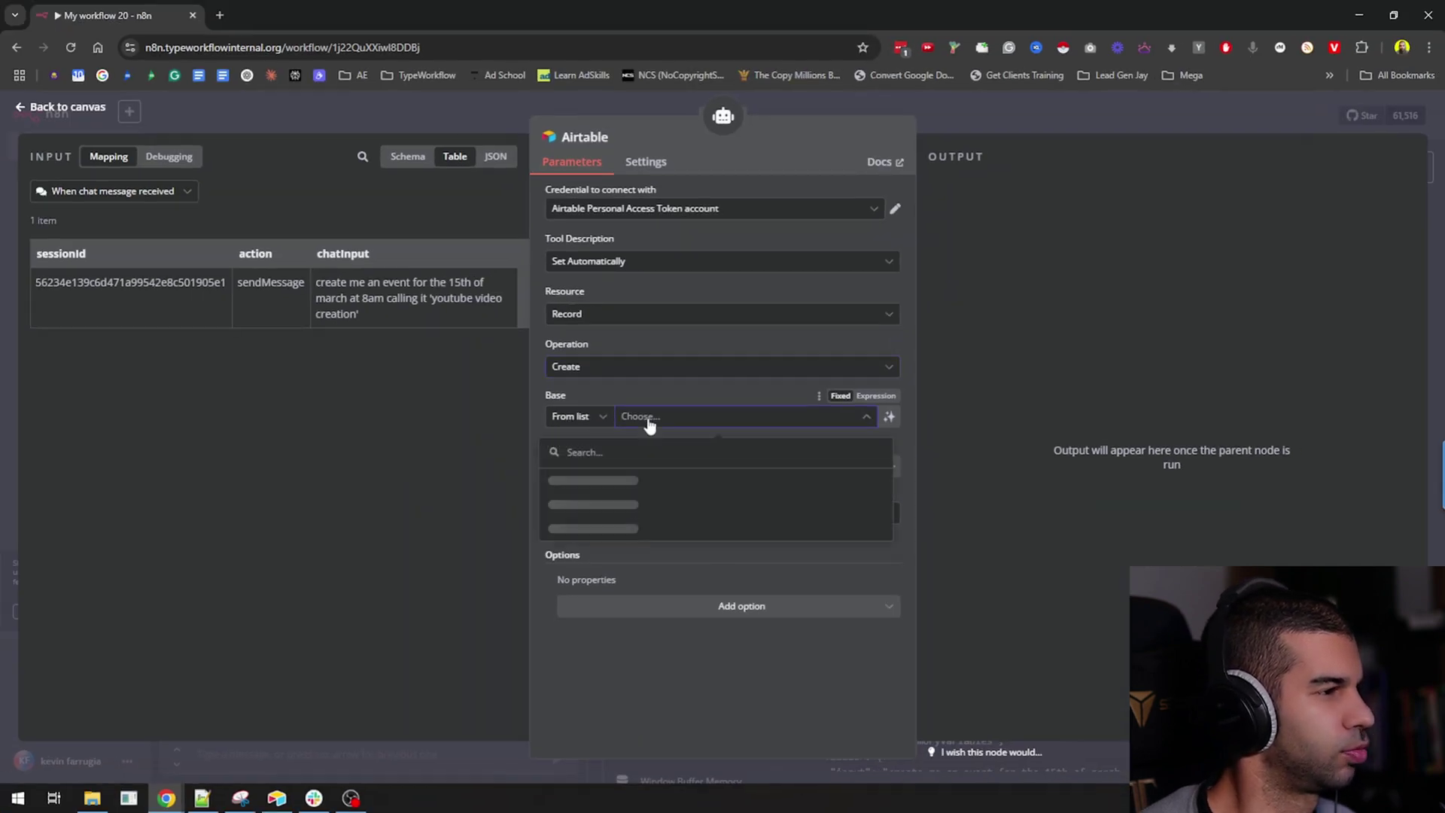
{"action": "type", "text": "test"}
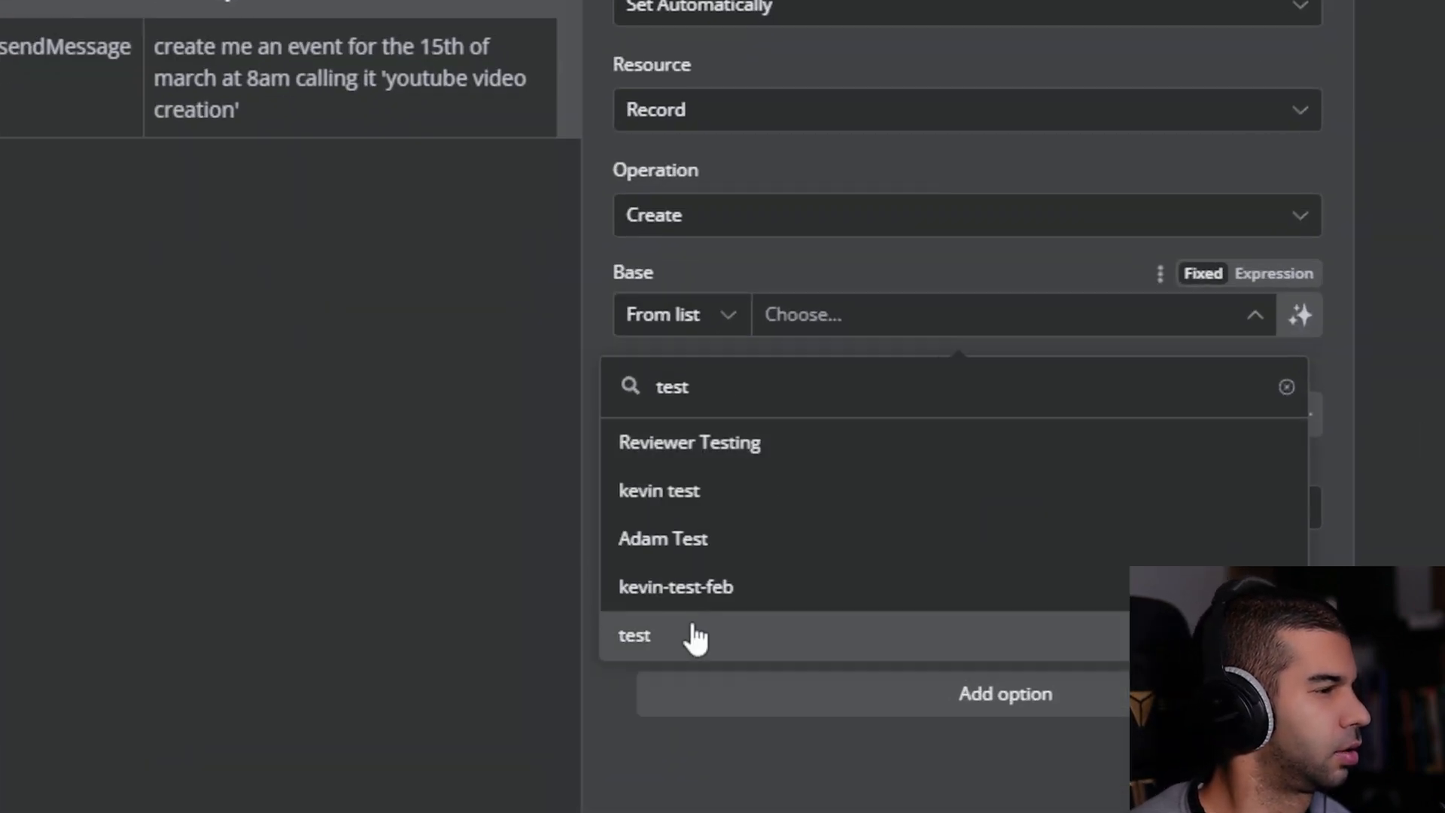
{"action": "left_click", "coordinate": [634, 635]}
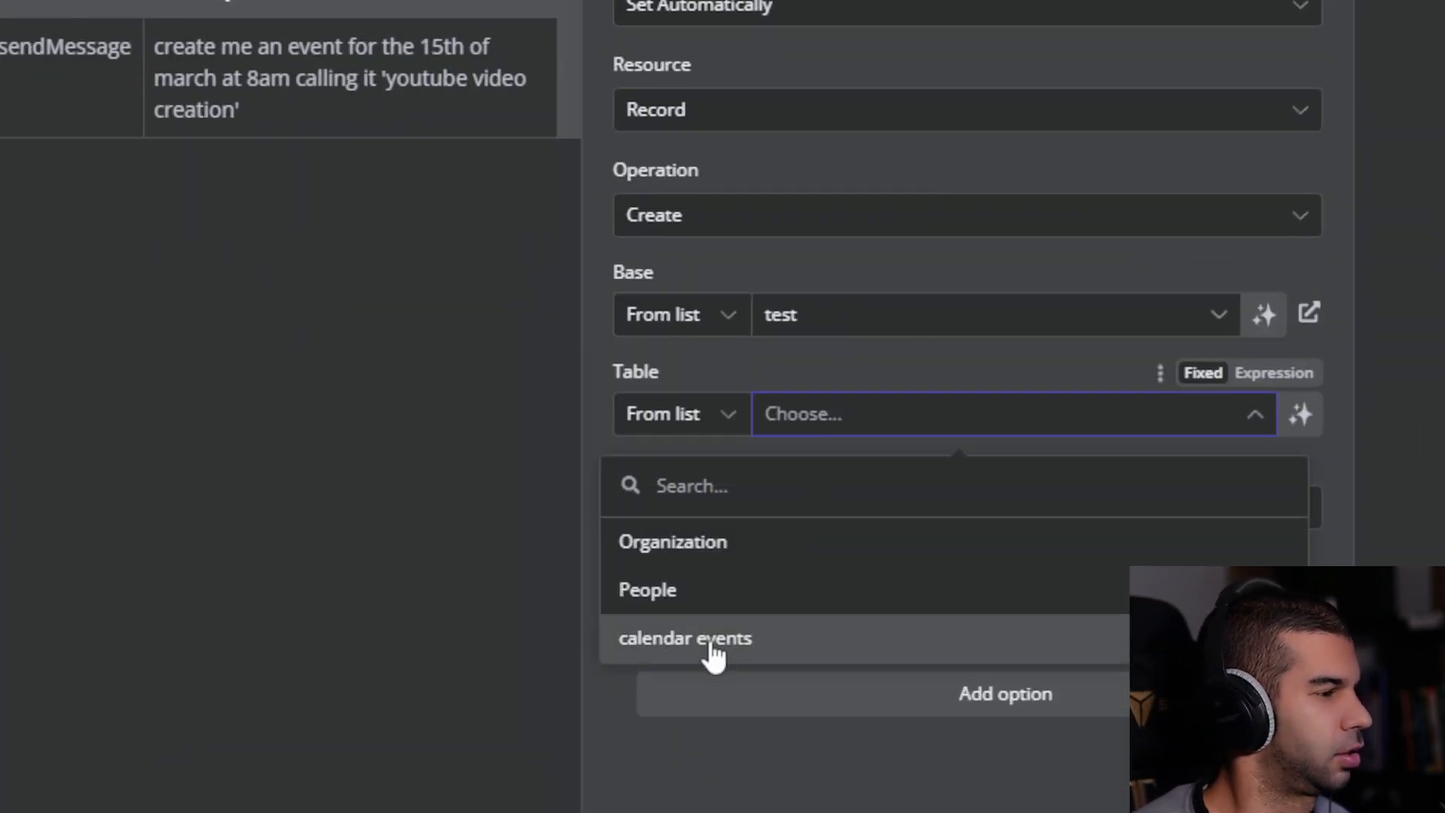
{"action": "left_click", "coordinate": [685, 638]}
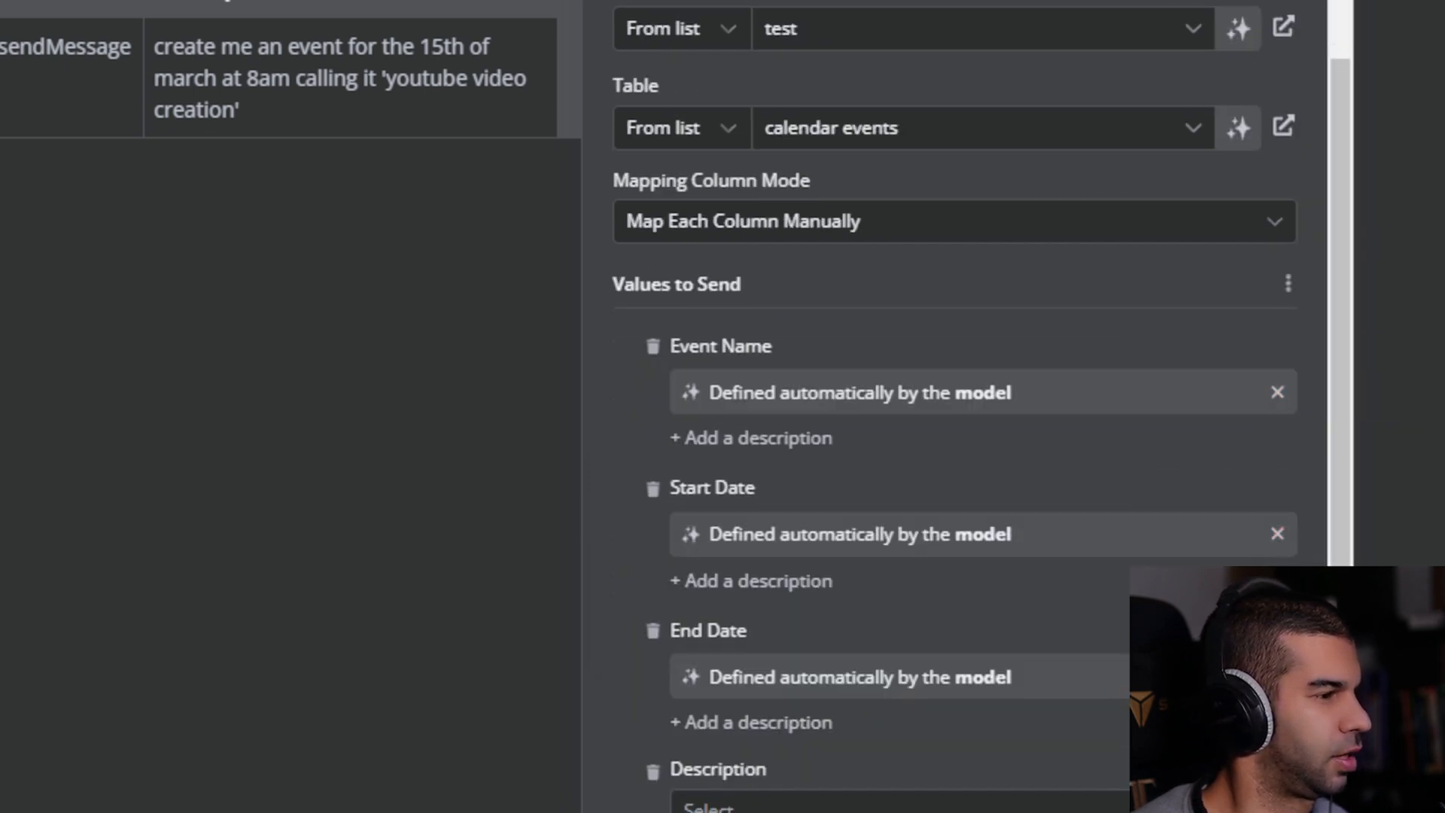
{"action": "left_click", "coordinate": [859, 684]}
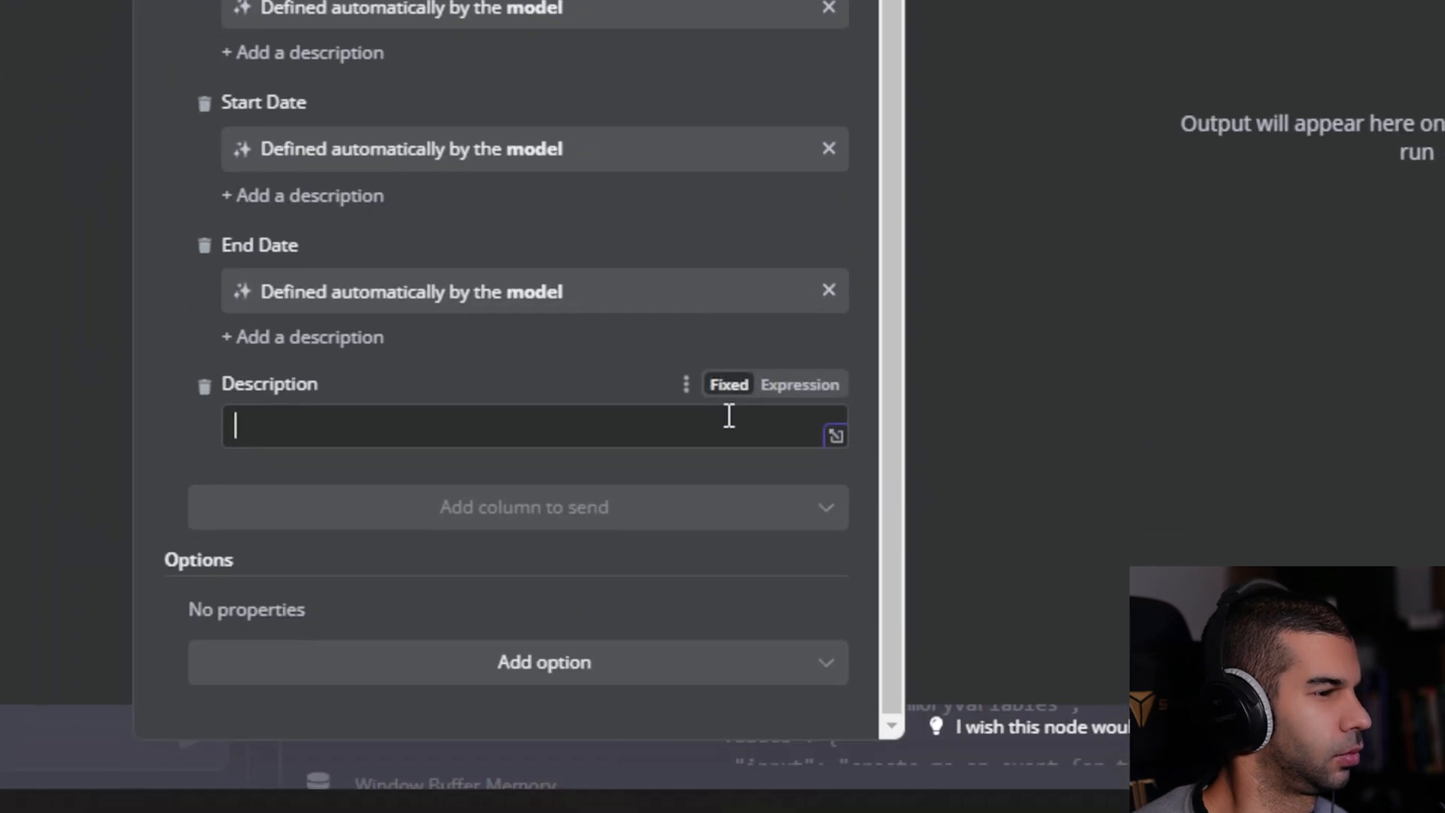
{"action": "left_click", "coordinate": [800, 383]}
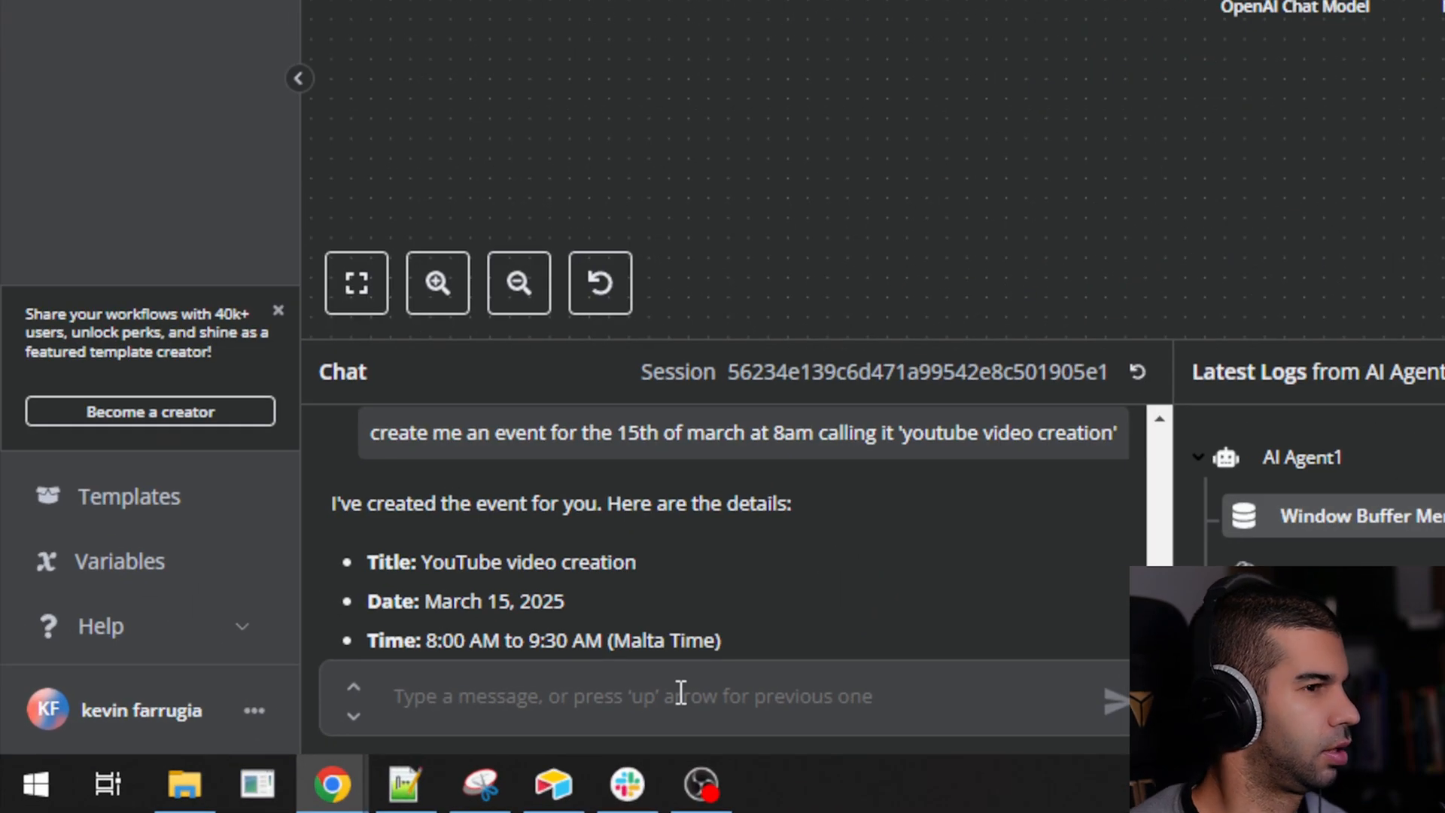
Send the chat message 'do the same thing but add the info to airtable - use the tool'
{"action": "type", "text": "do the same thing but add the info to airtable"}
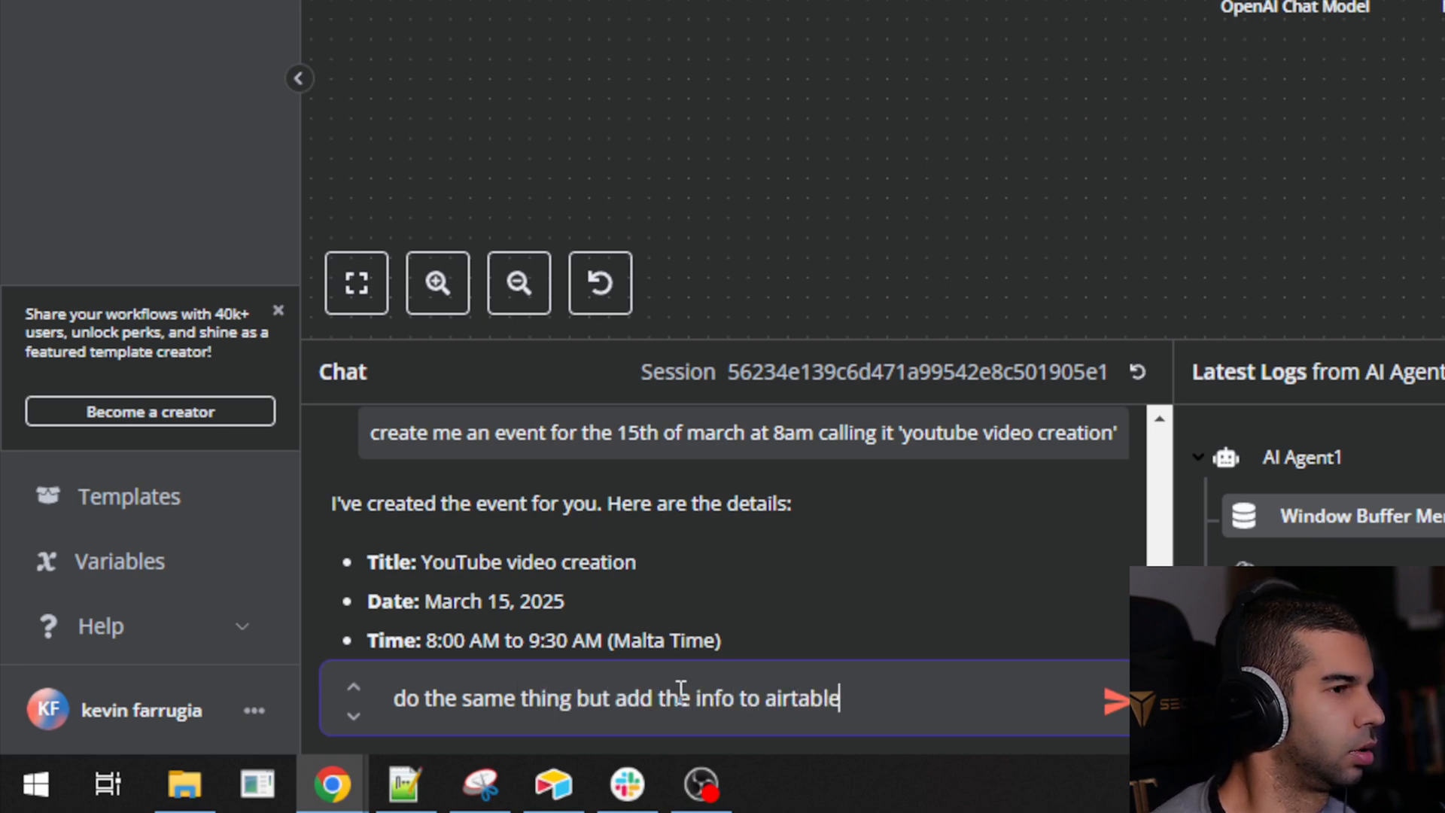
{"action": "type", "text": "- use the to"}
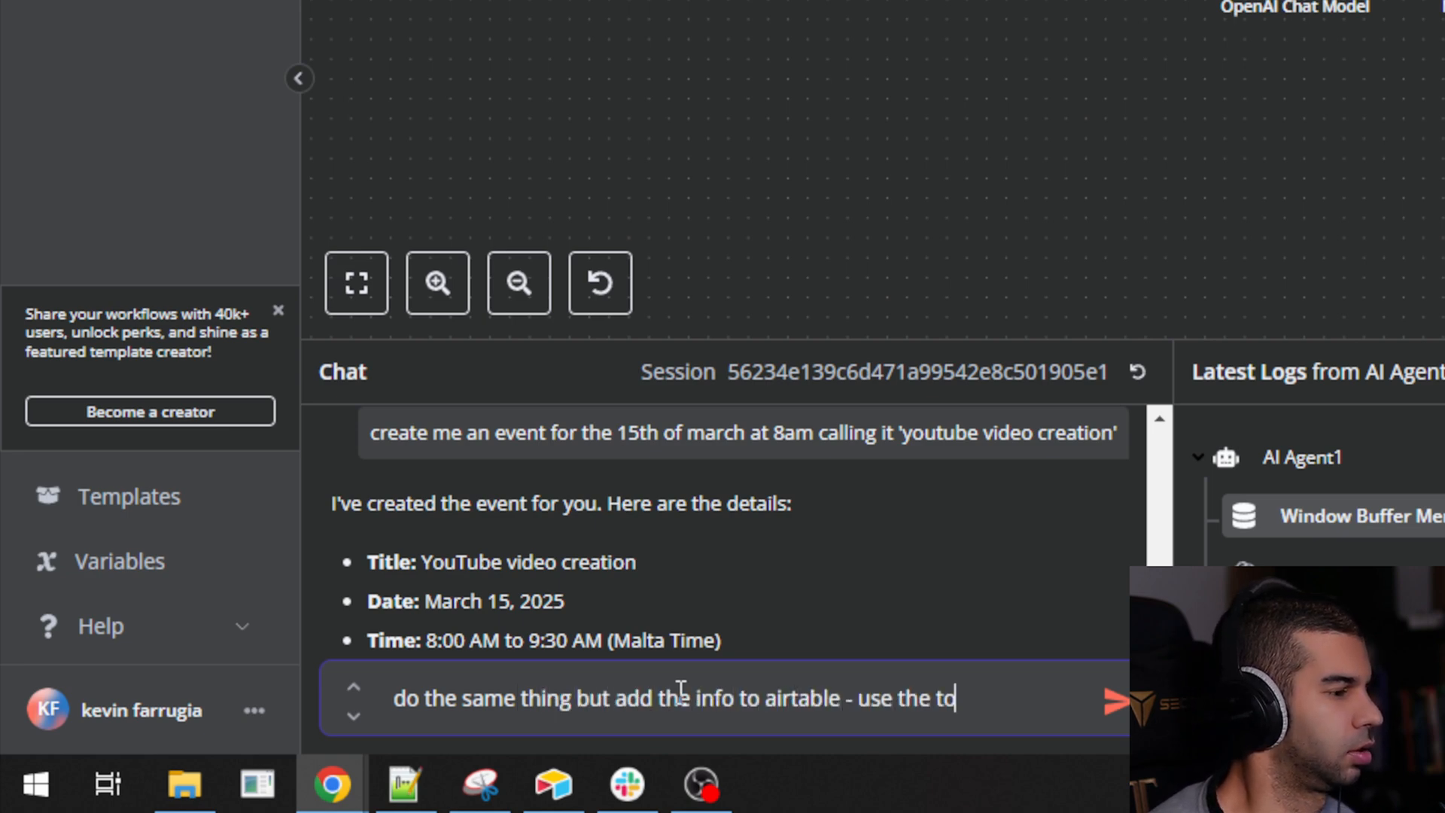
{"action": "left_click", "coordinate": [1108, 698]}
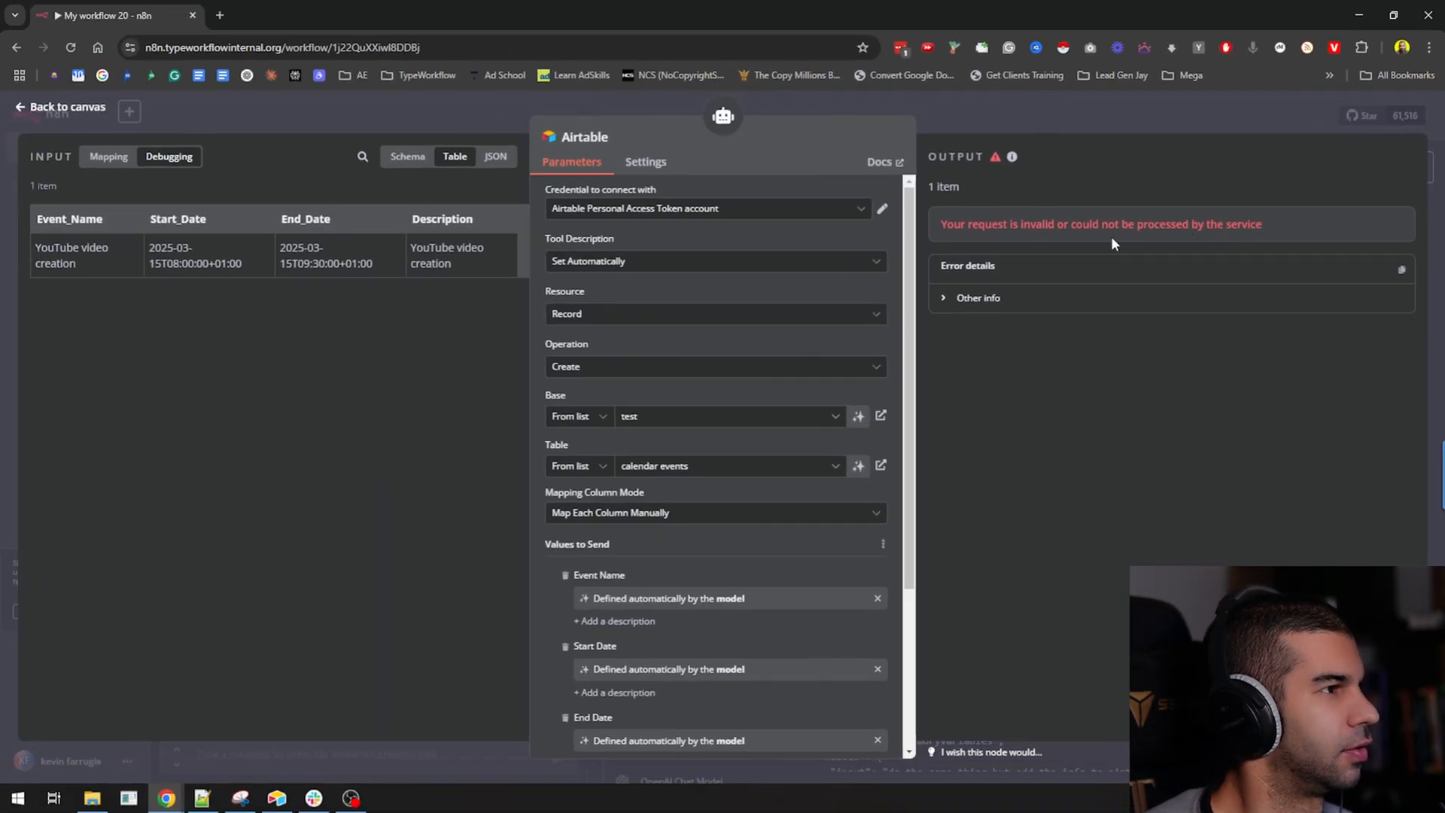
Review the Airtable tool's invalid-request error and turn on the Typecast option
{"action": "left_click", "coordinate": [57, 106]}
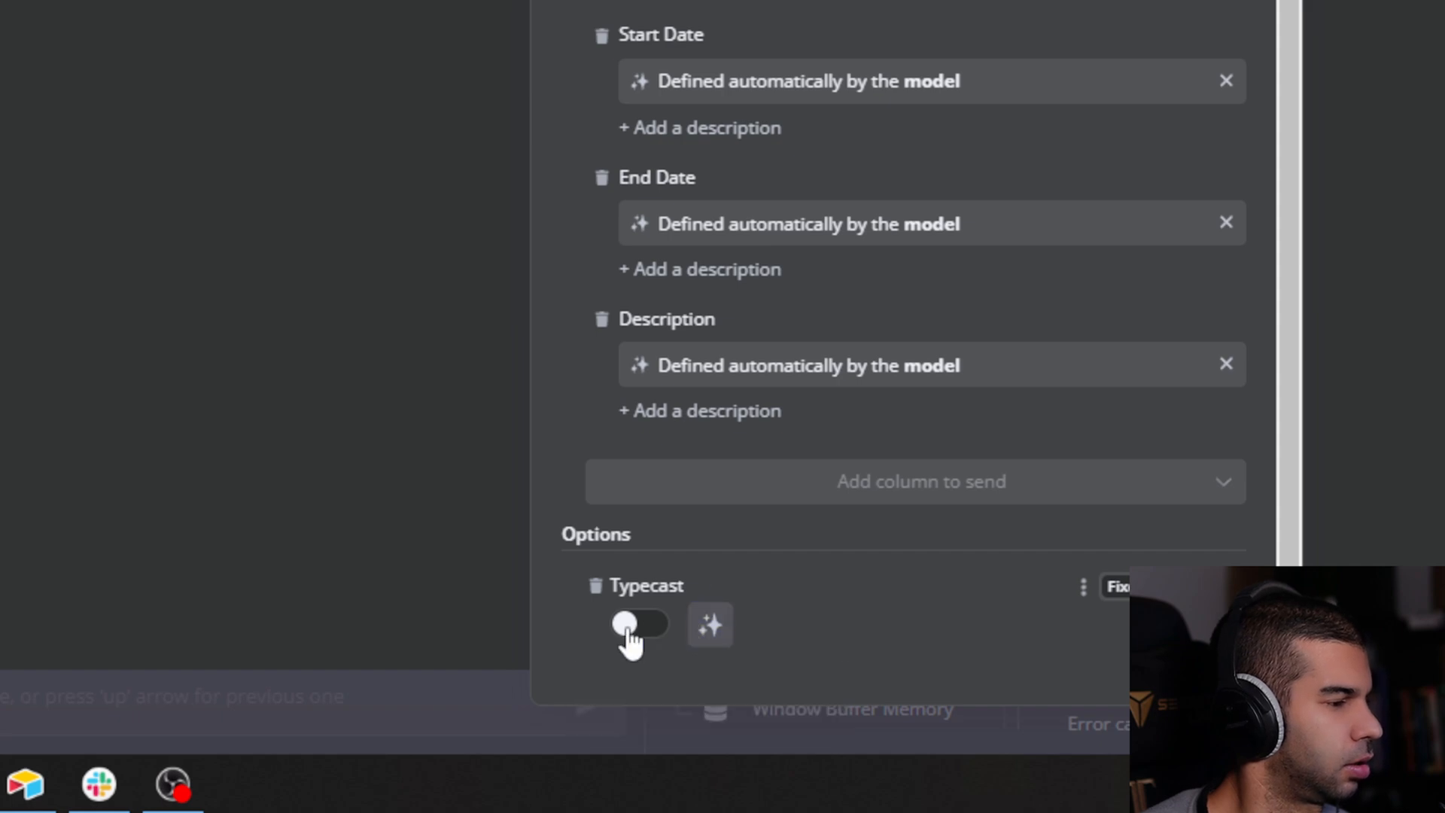
{"action": "left_click", "coordinate": [638, 642]}
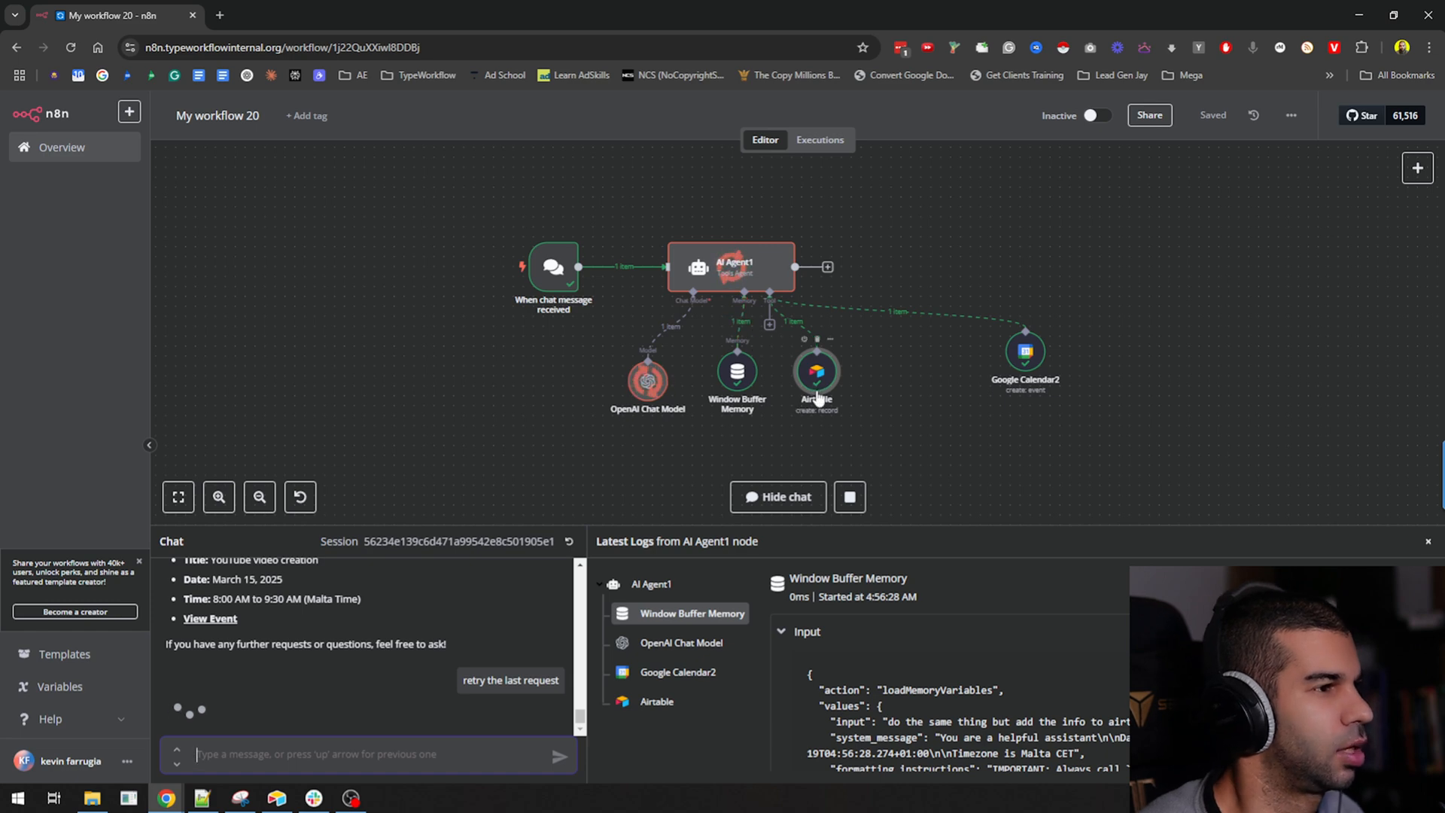
Inspect the new YouTube video creation row's dates and description in Airtable
{"action": "left_click", "coordinate": [277, 797]}
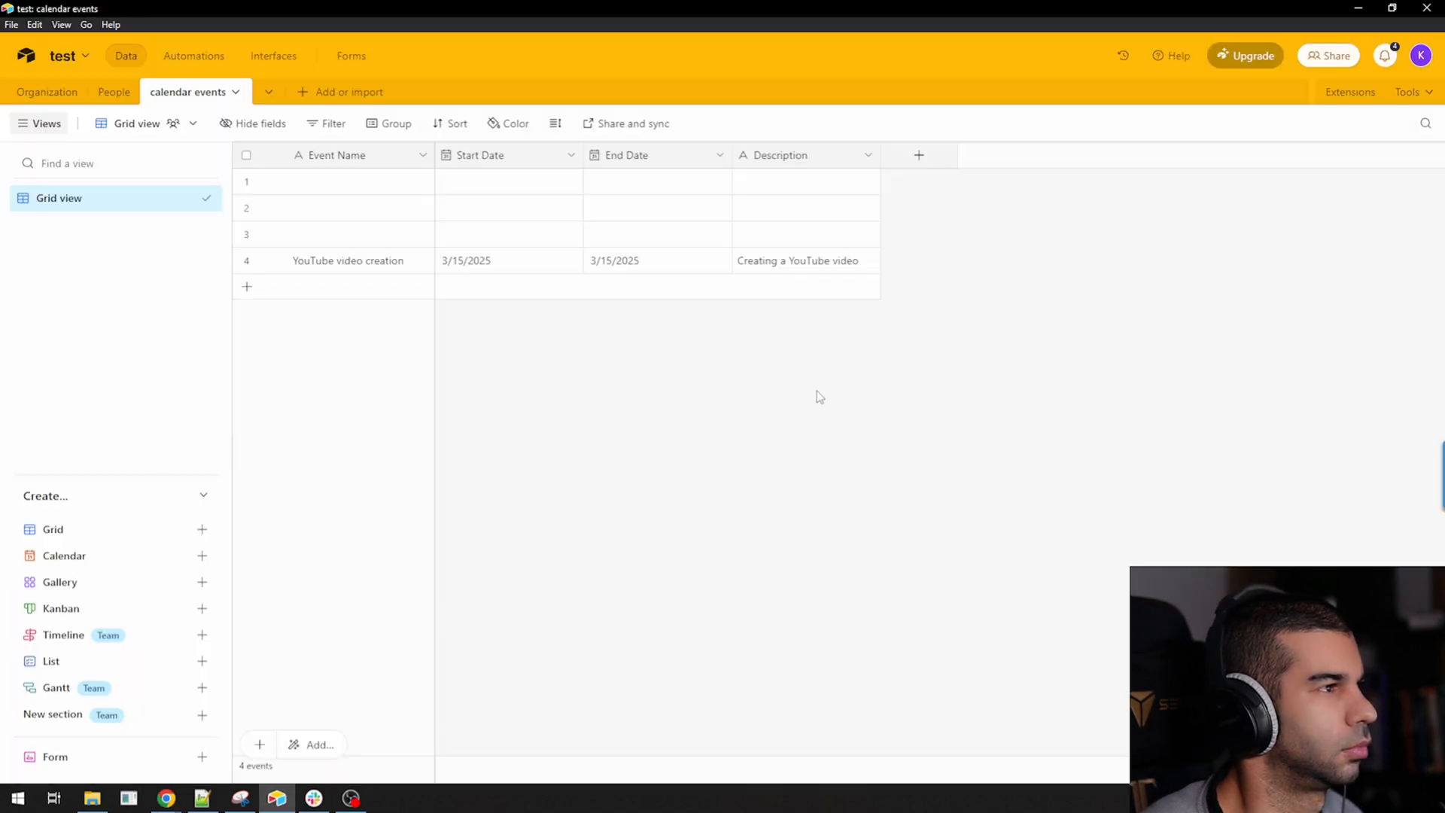
{"action": "mouse_move", "coordinate": [522, 270]}
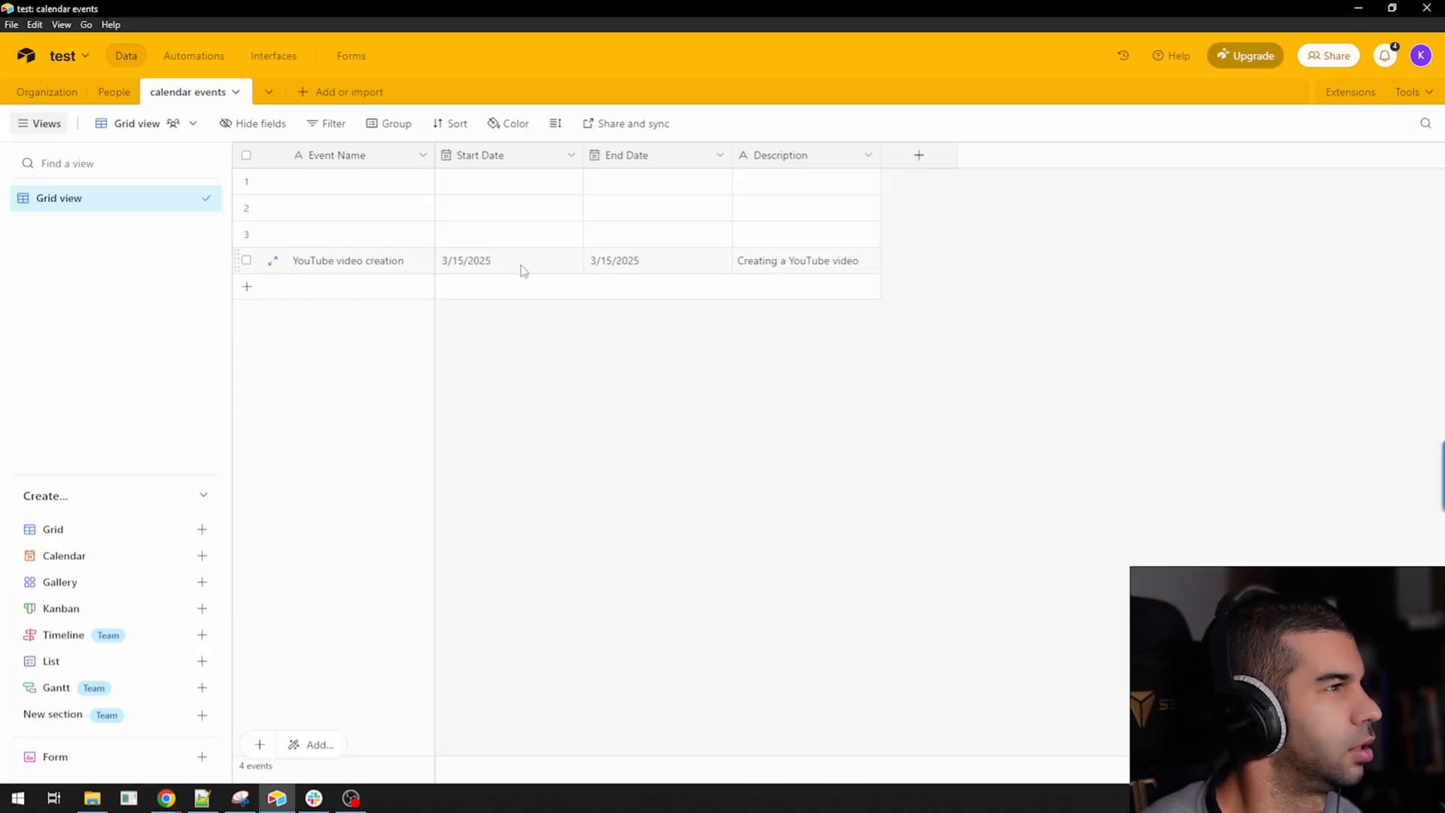
{"action": "left_click", "coordinate": [655, 260]}
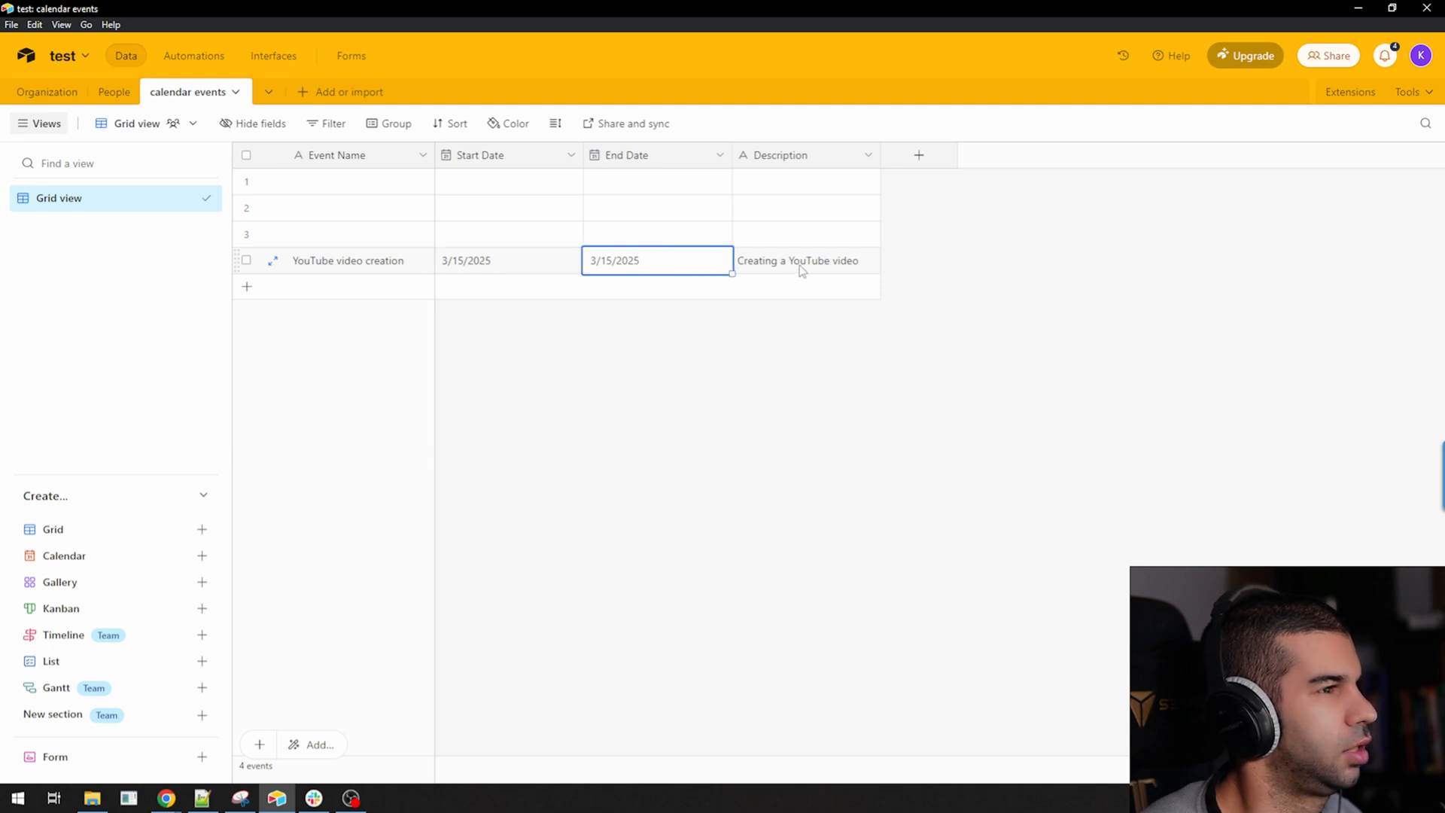
{"action": "left_click", "coordinate": [348, 260]}
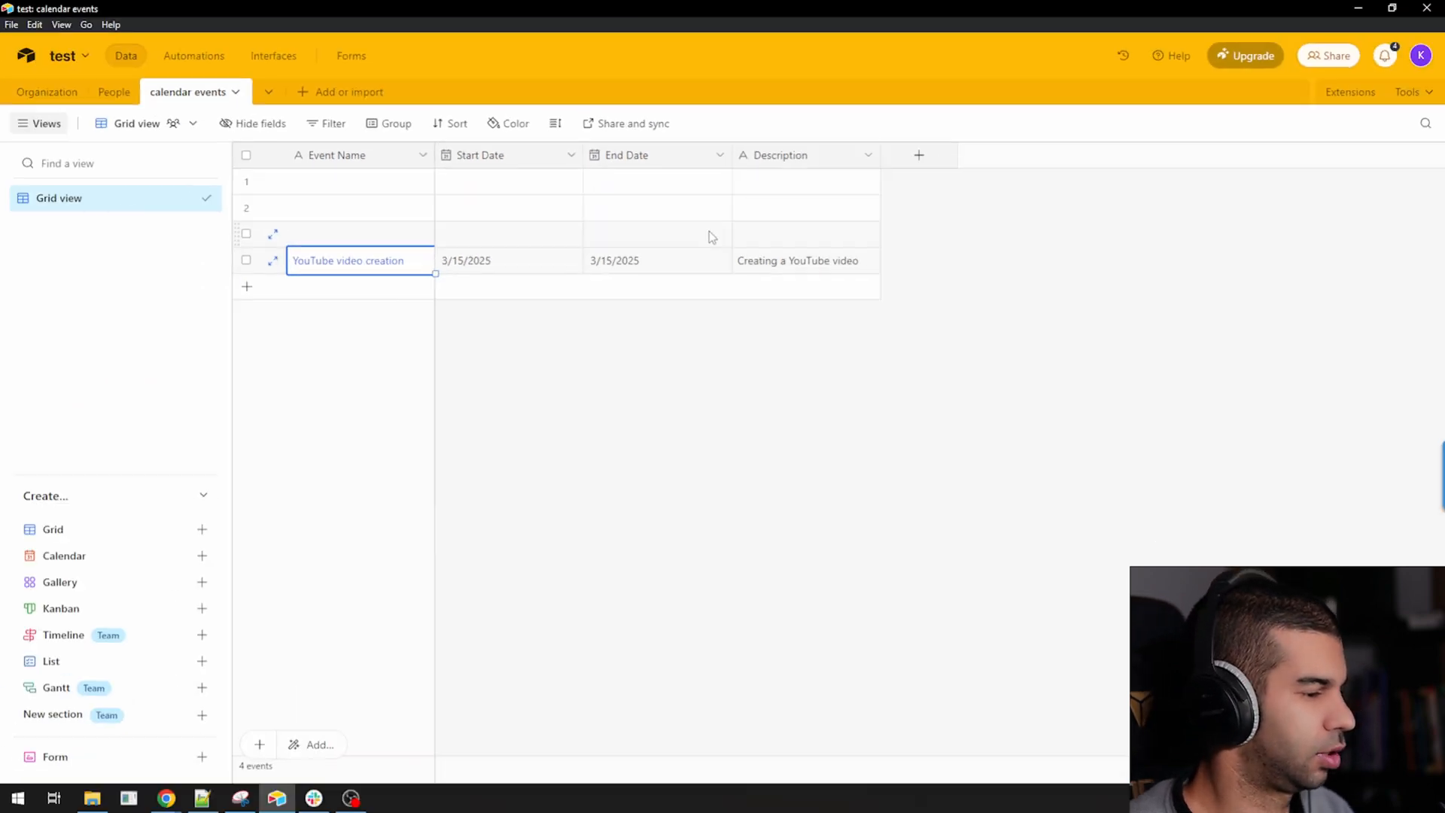
{"action": "left_click", "coordinate": [165, 797]}
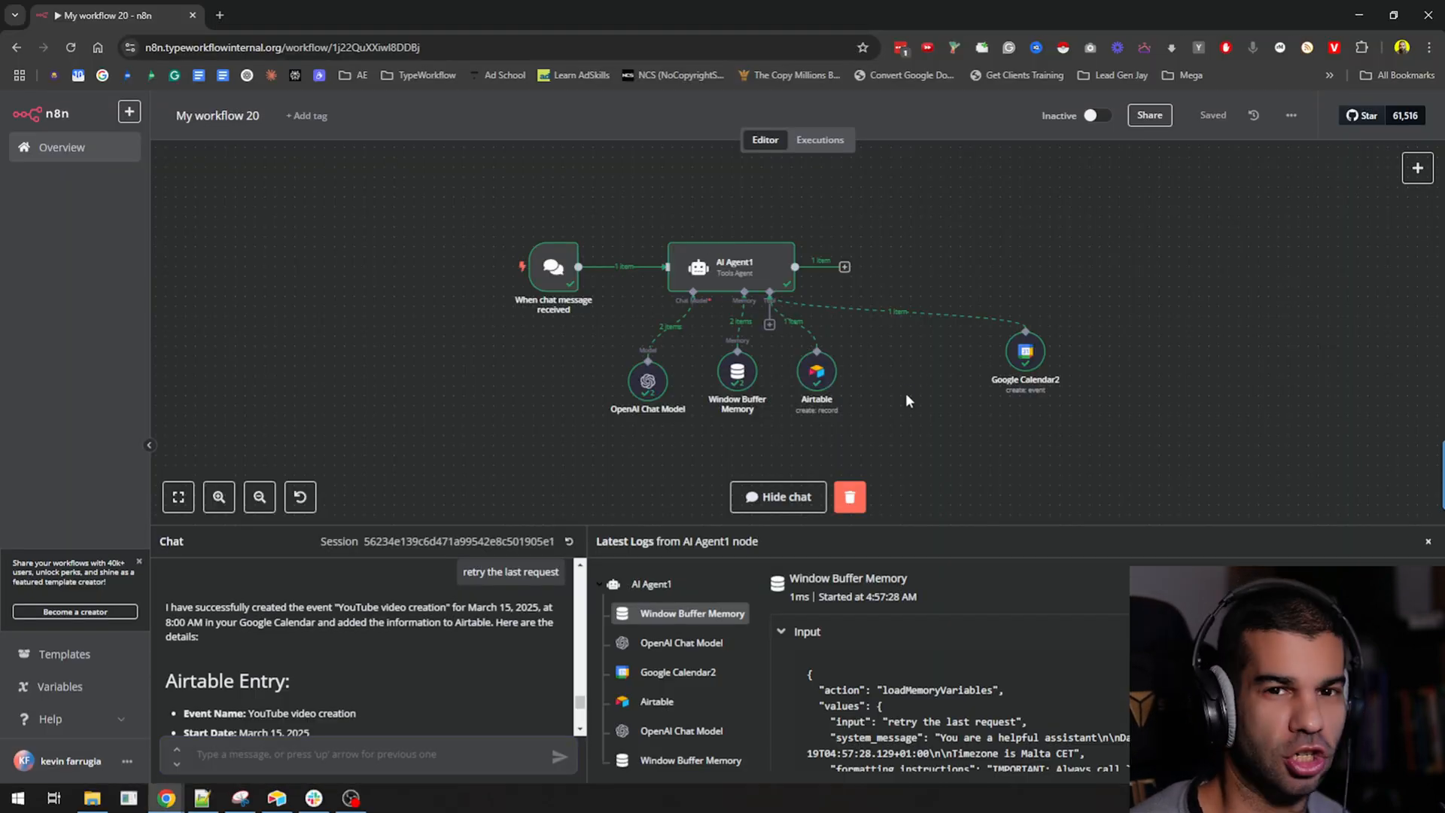
{"action": "mouse_move", "coordinate": [786, 354]}
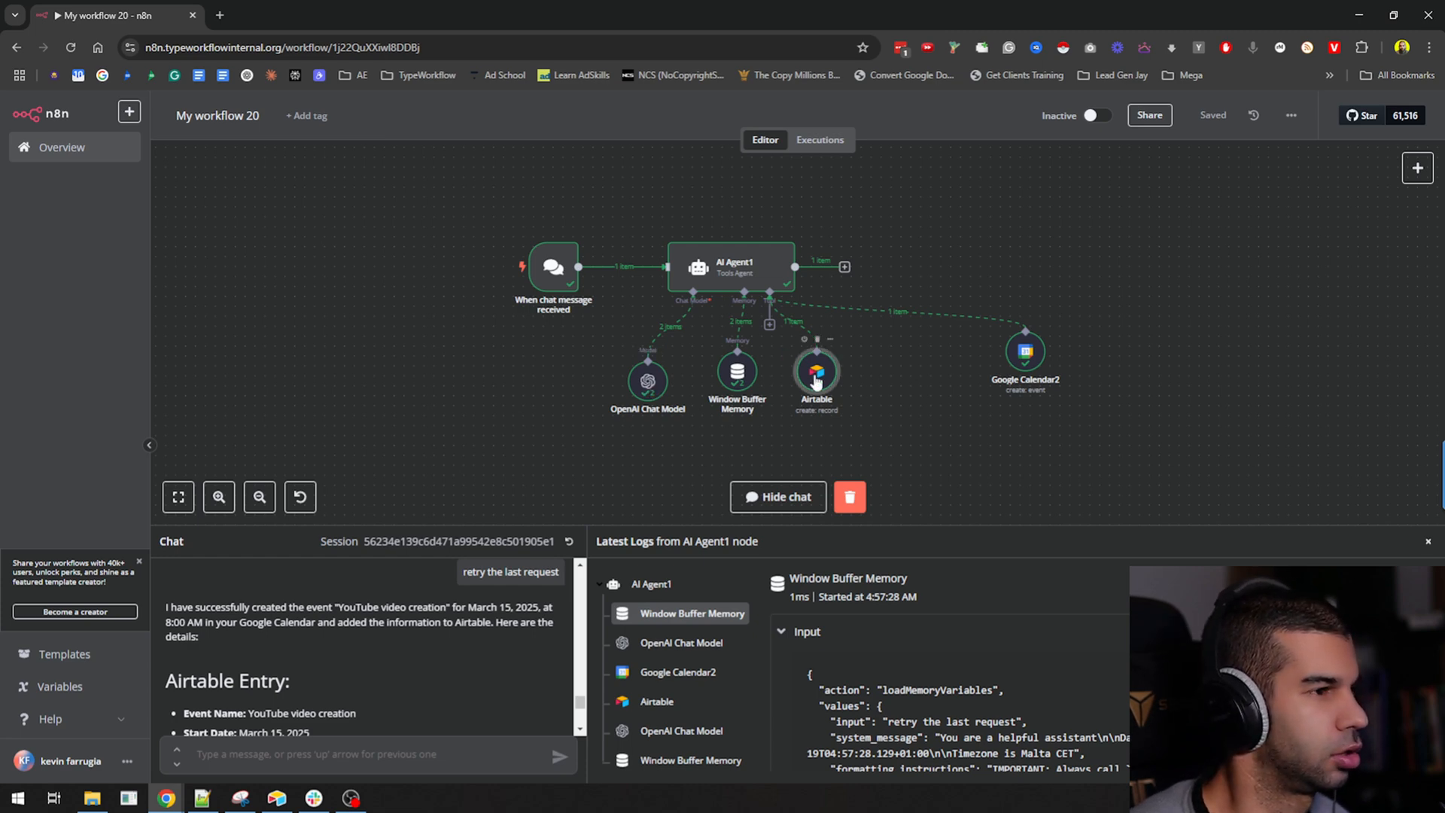
{"action": "double_click", "coordinate": [815, 372]}
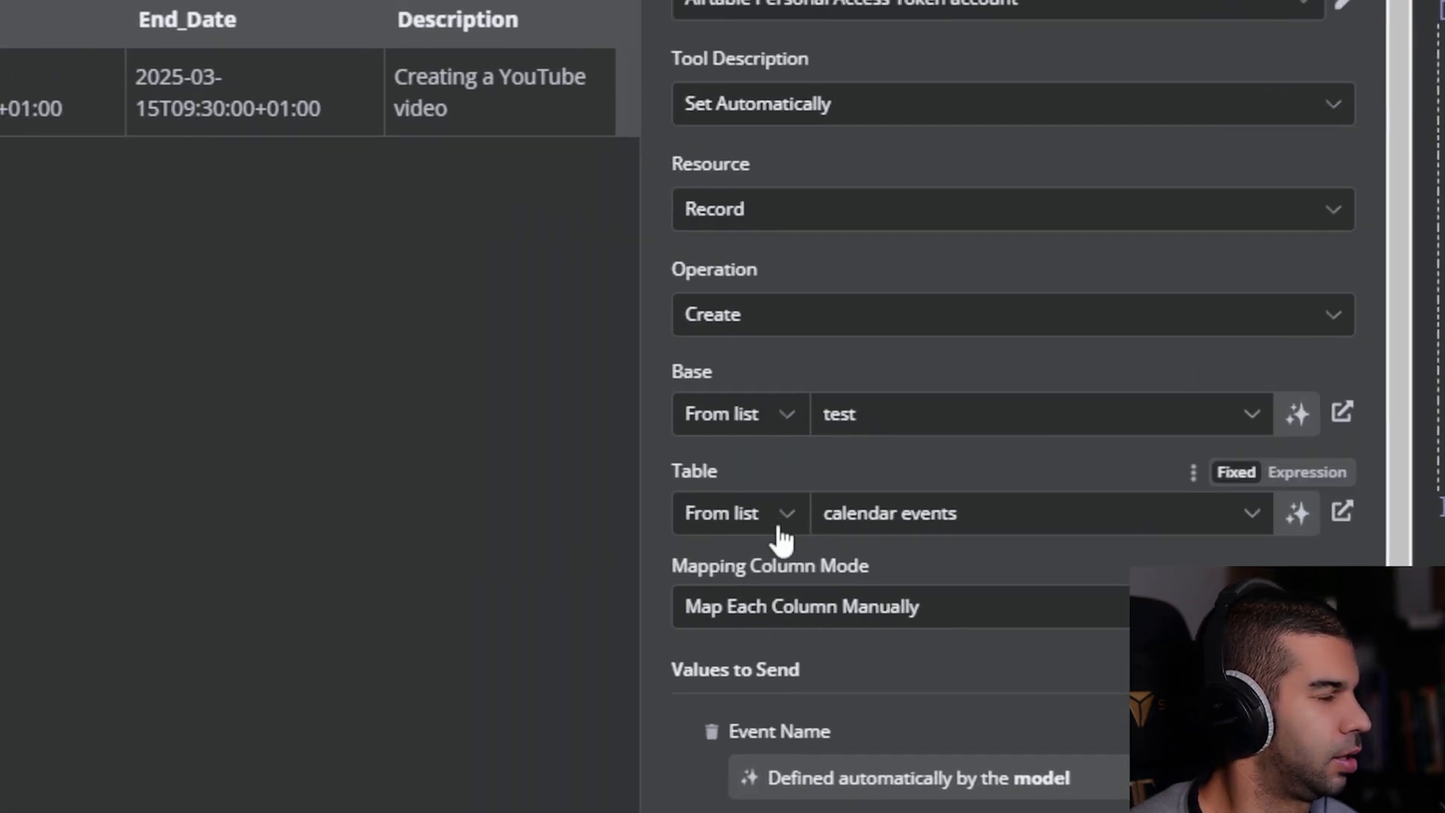
{"action": "scroll", "scroll_direction": "down", "scroll_amount": 3}
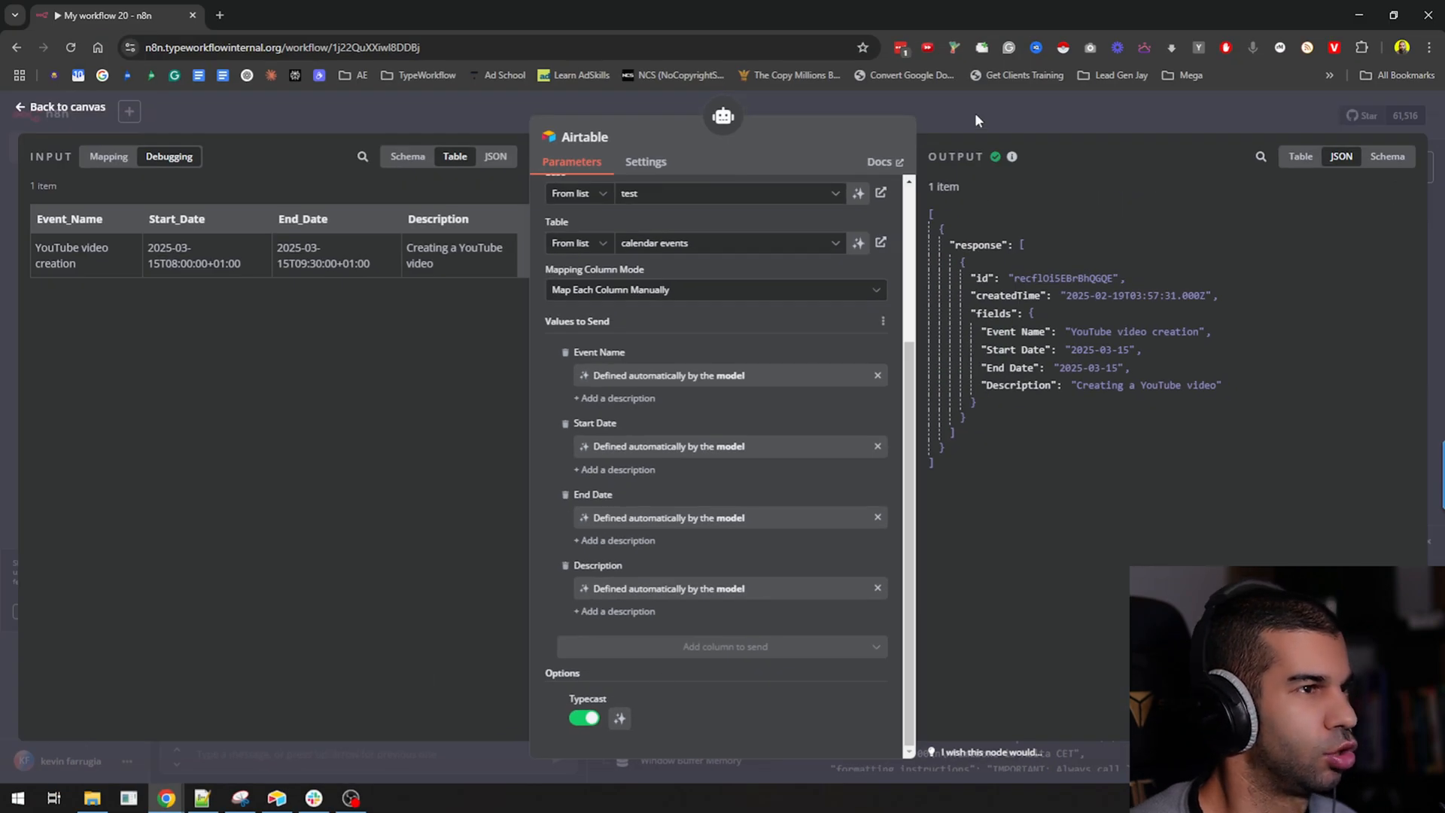
{"action": "left_click", "coordinate": [62, 107]}
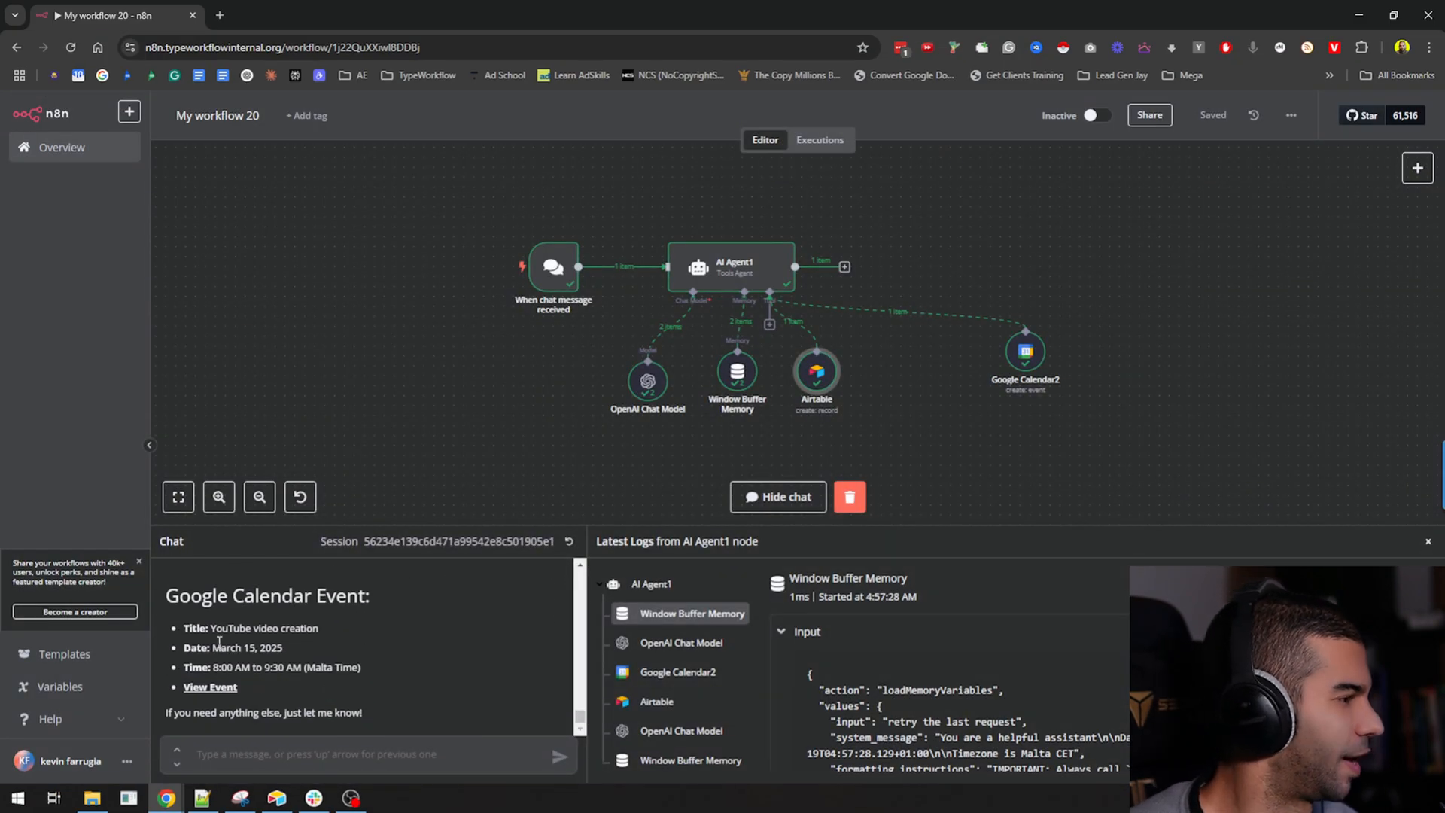
{"action": "mouse_move", "coordinate": [235, 690]}
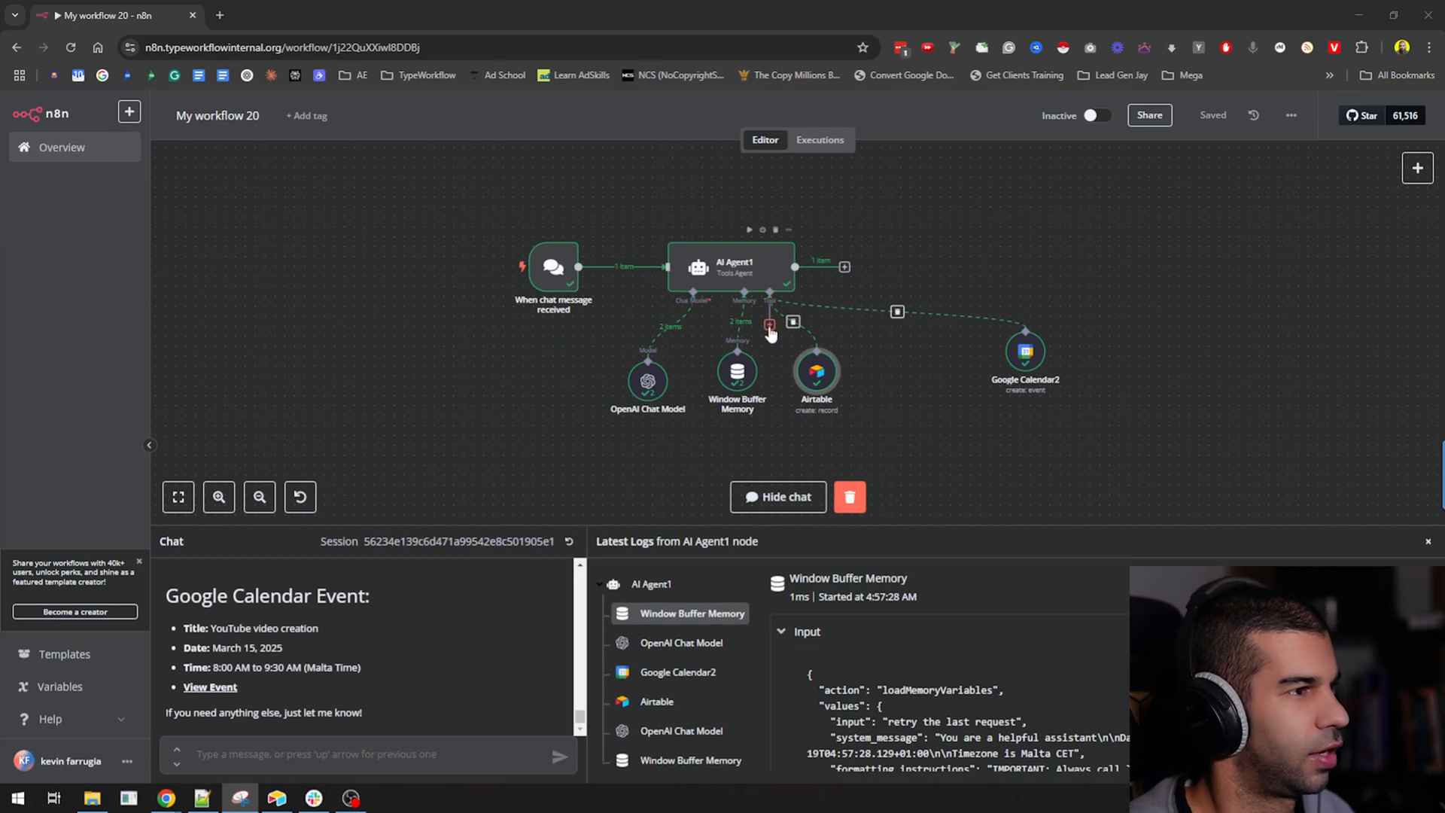
Add a Slack Tool to the agent that sends messages to a model-chosen Channel
{"action": "left_click", "coordinate": [768, 323]}
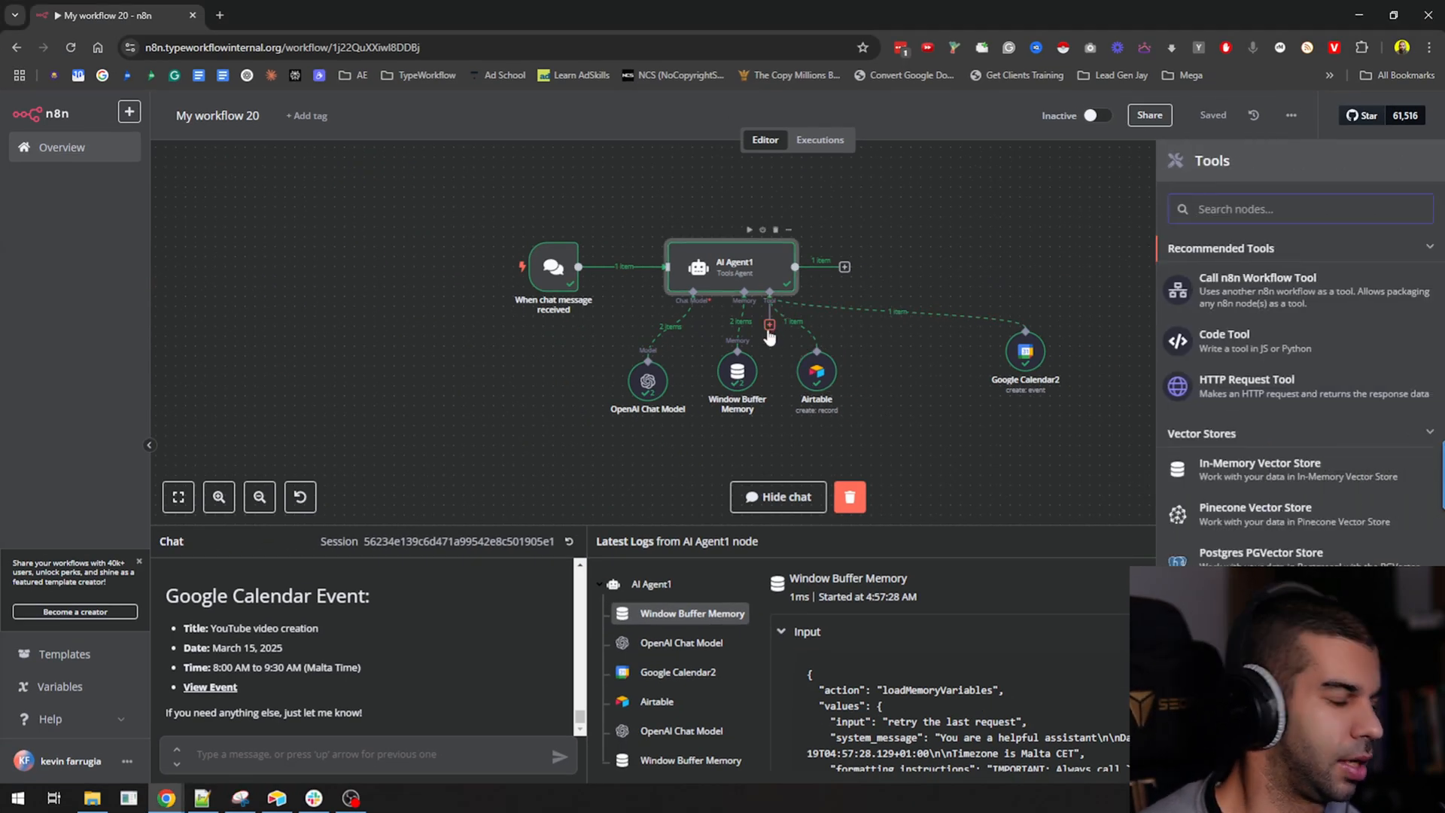
{"action": "type", "text": "slack"}
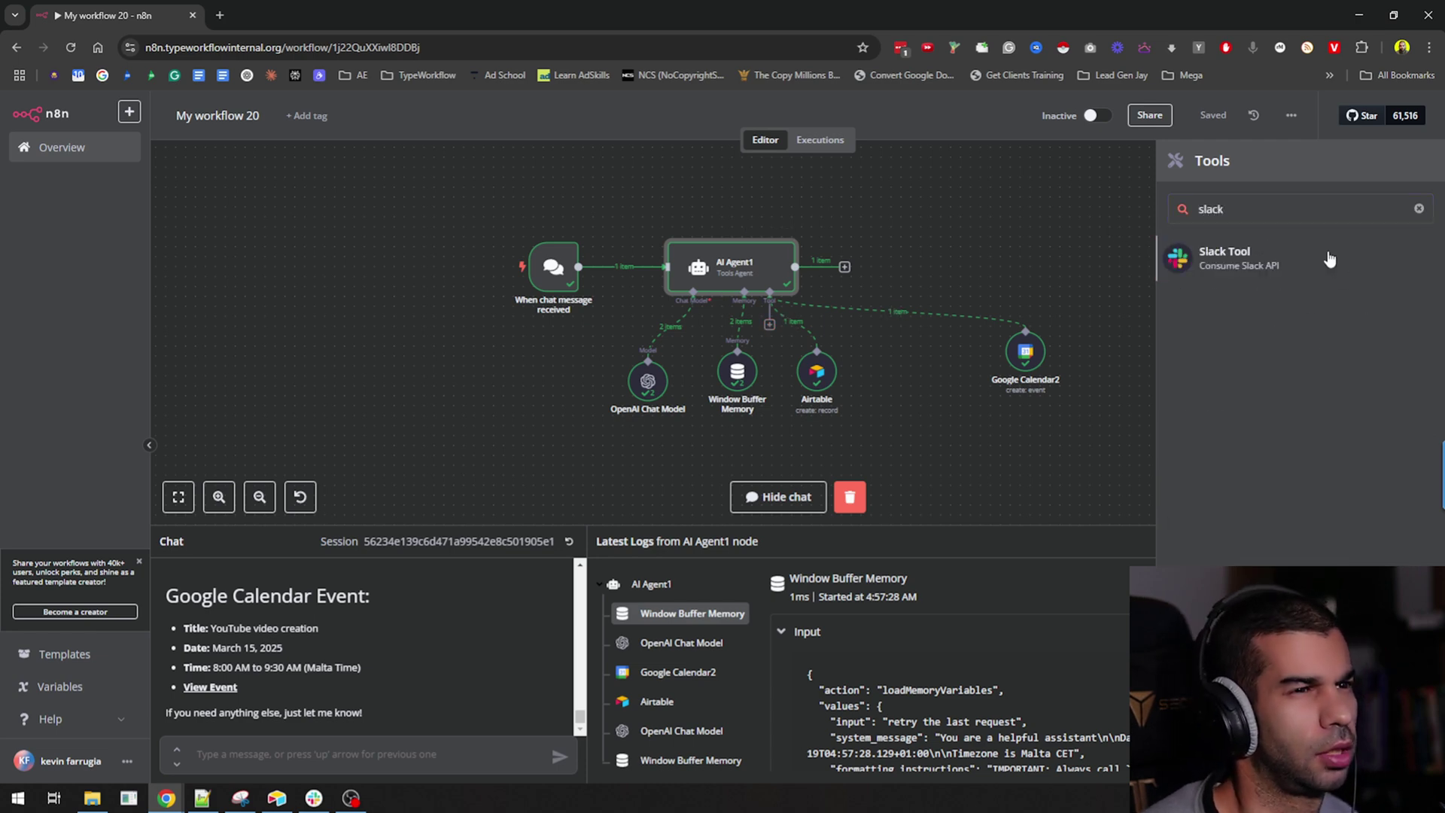
{"action": "left_click", "coordinate": [1224, 258]}
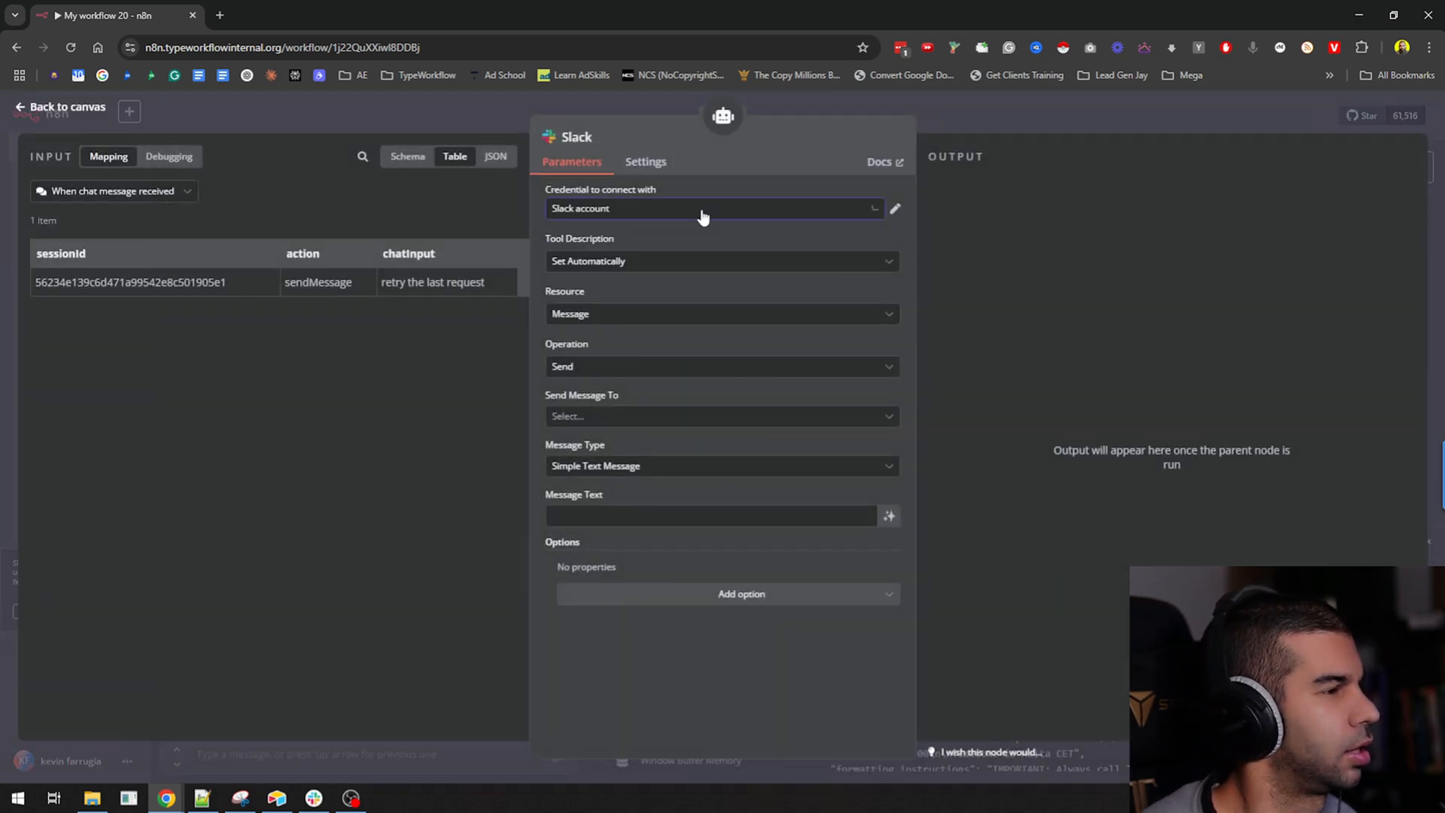
{"action": "mouse_move", "coordinate": [575, 437]}
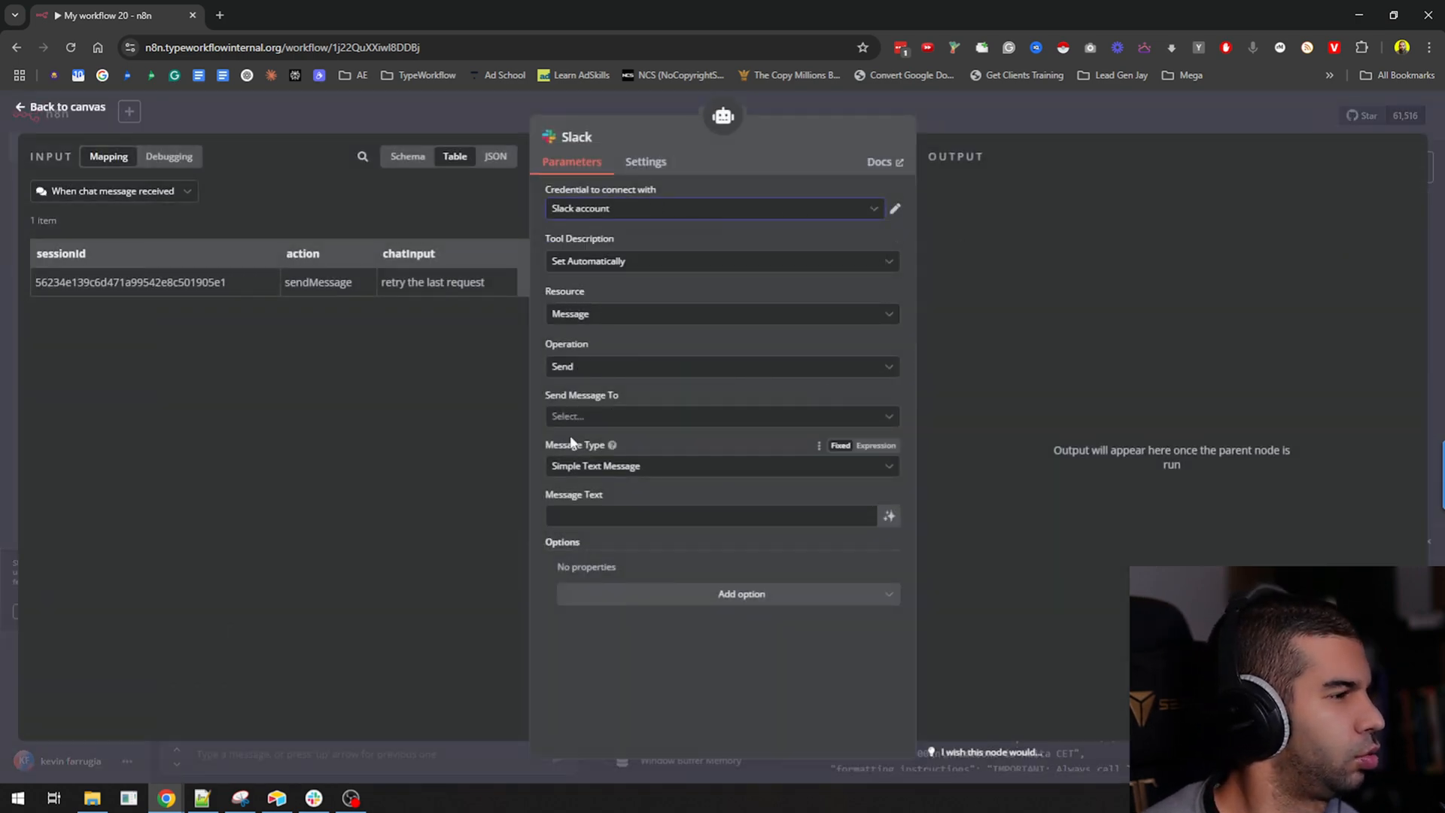
{"action": "mouse_move", "coordinate": [598, 366]}
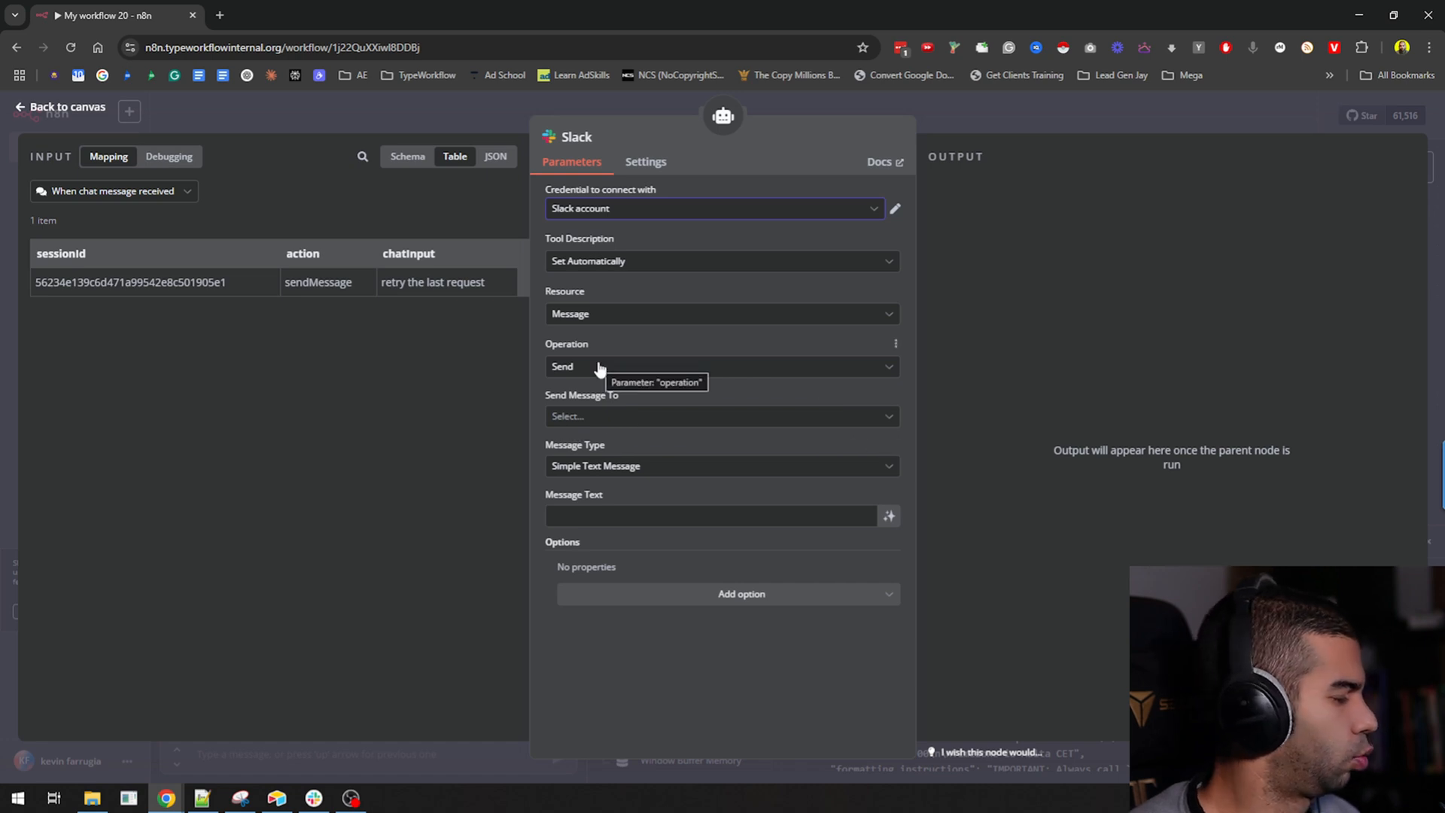
{"action": "left_click", "coordinate": [721, 416]}
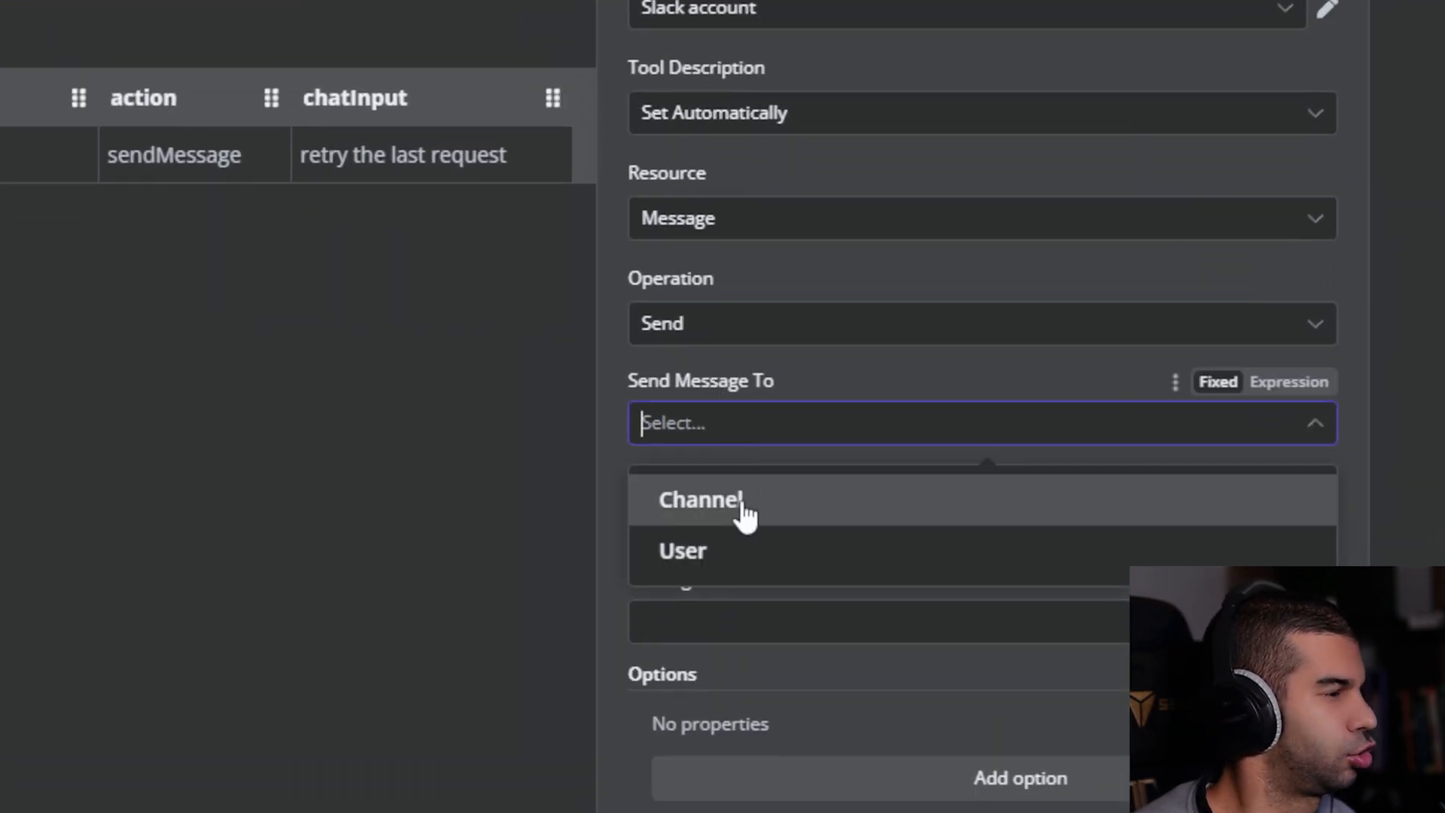
{"action": "left_click", "coordinate": [700, 500]}
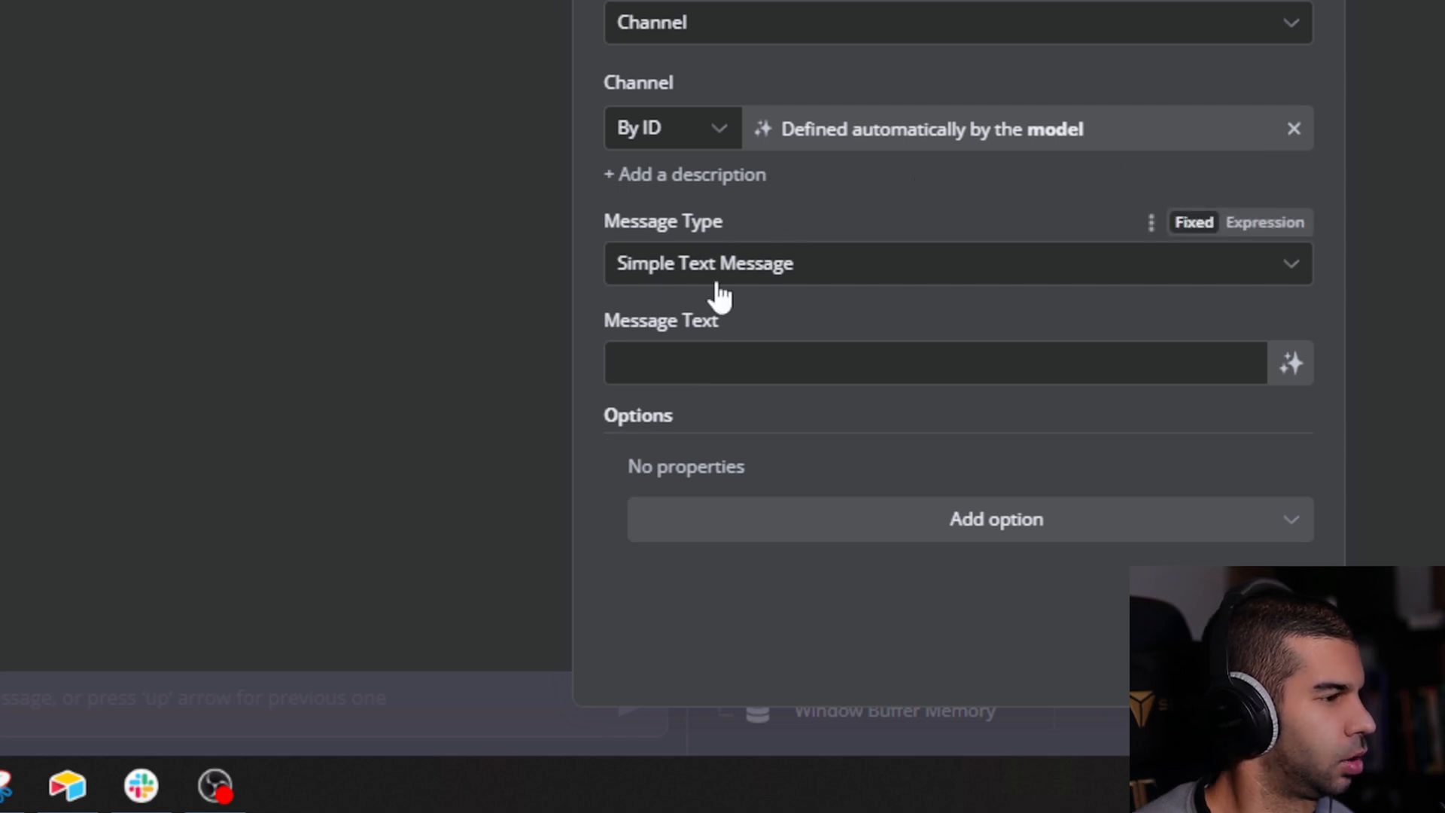
{"action": "mouse_move", "coordinate": [598, 306]}
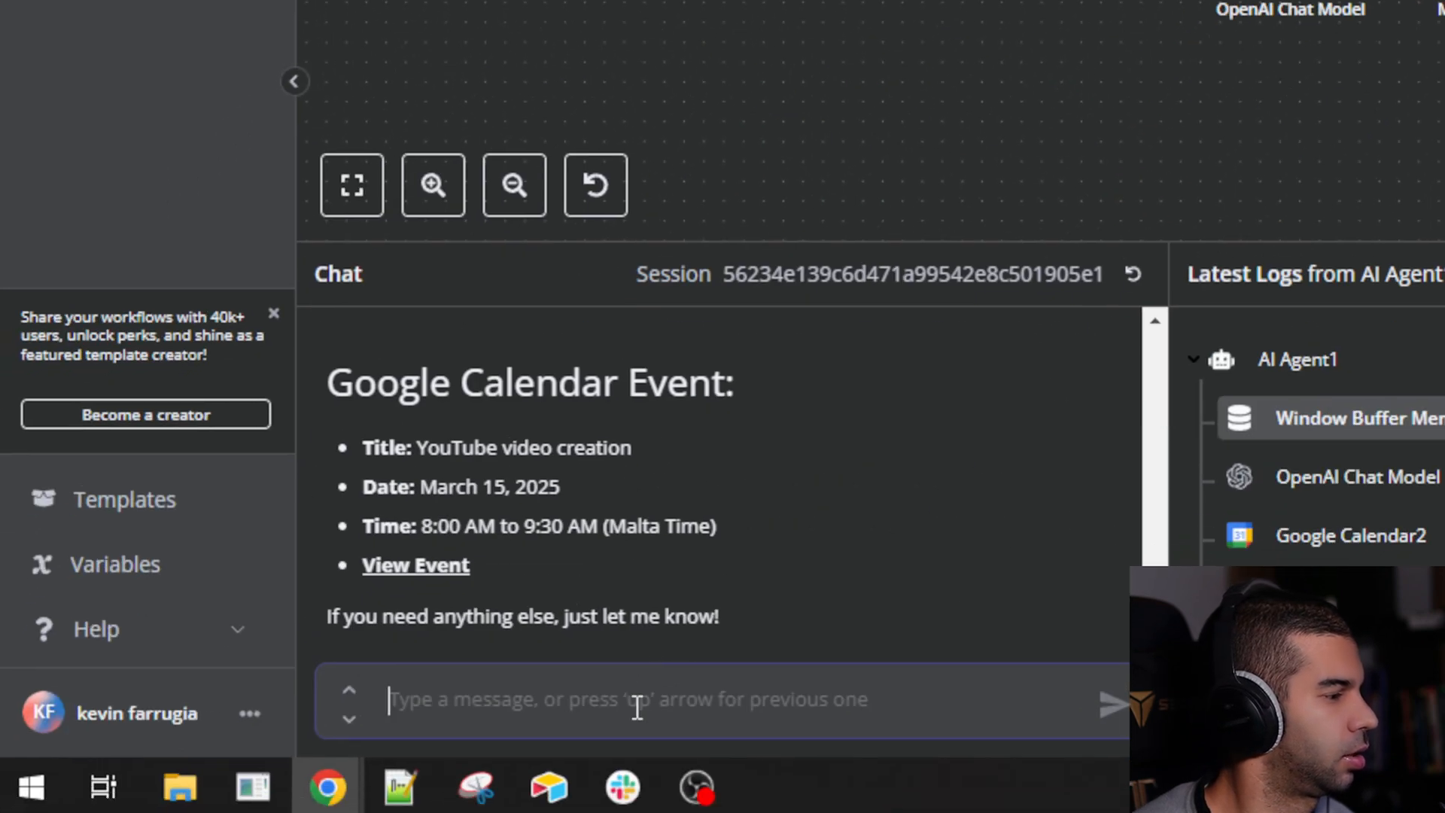
Ask the agent in chat to do the same thing in the Slack channel 'general'
{"action": "type", "text": "dop"}
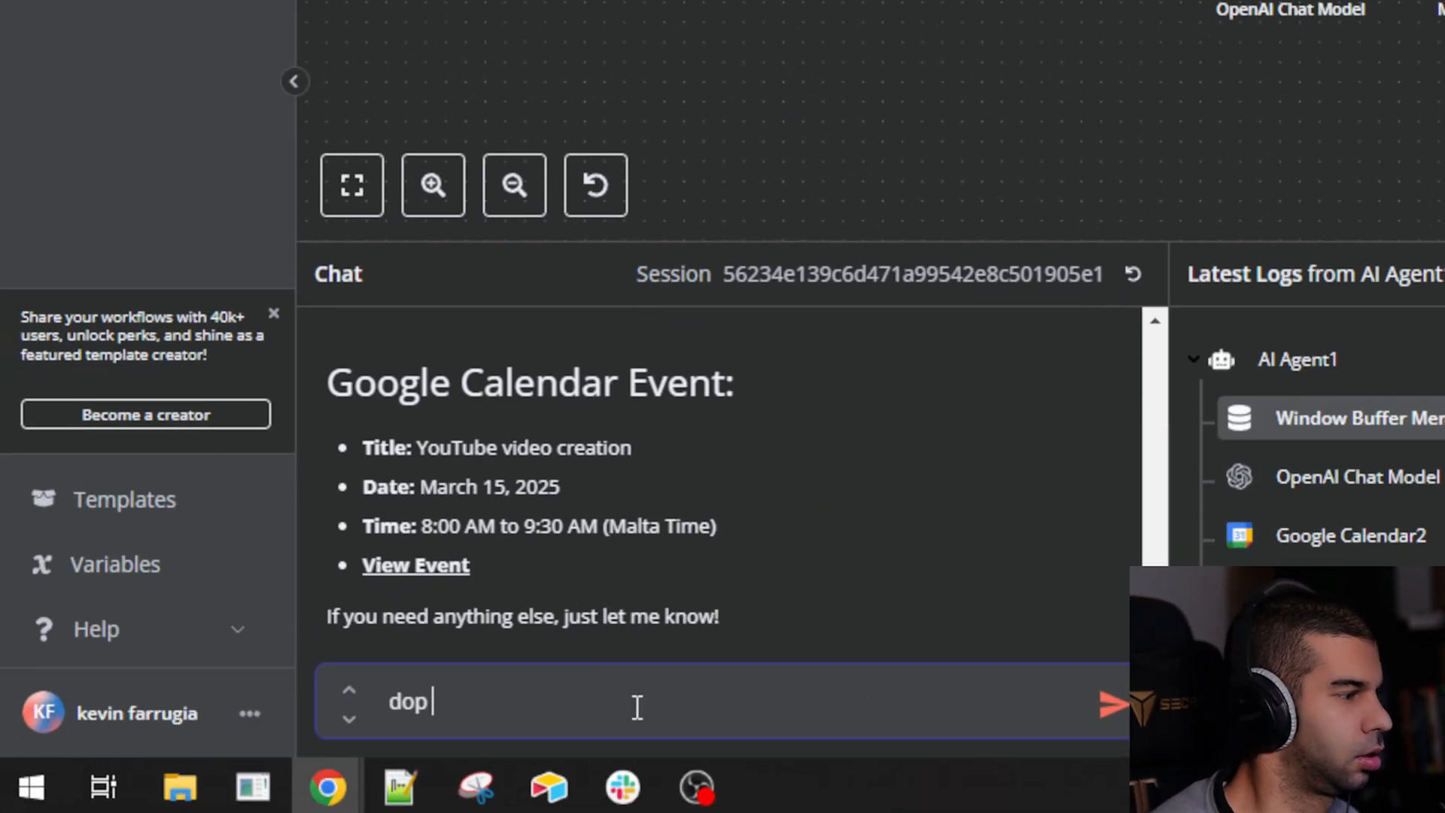
{"action": "key", "text": "BackSpace"}
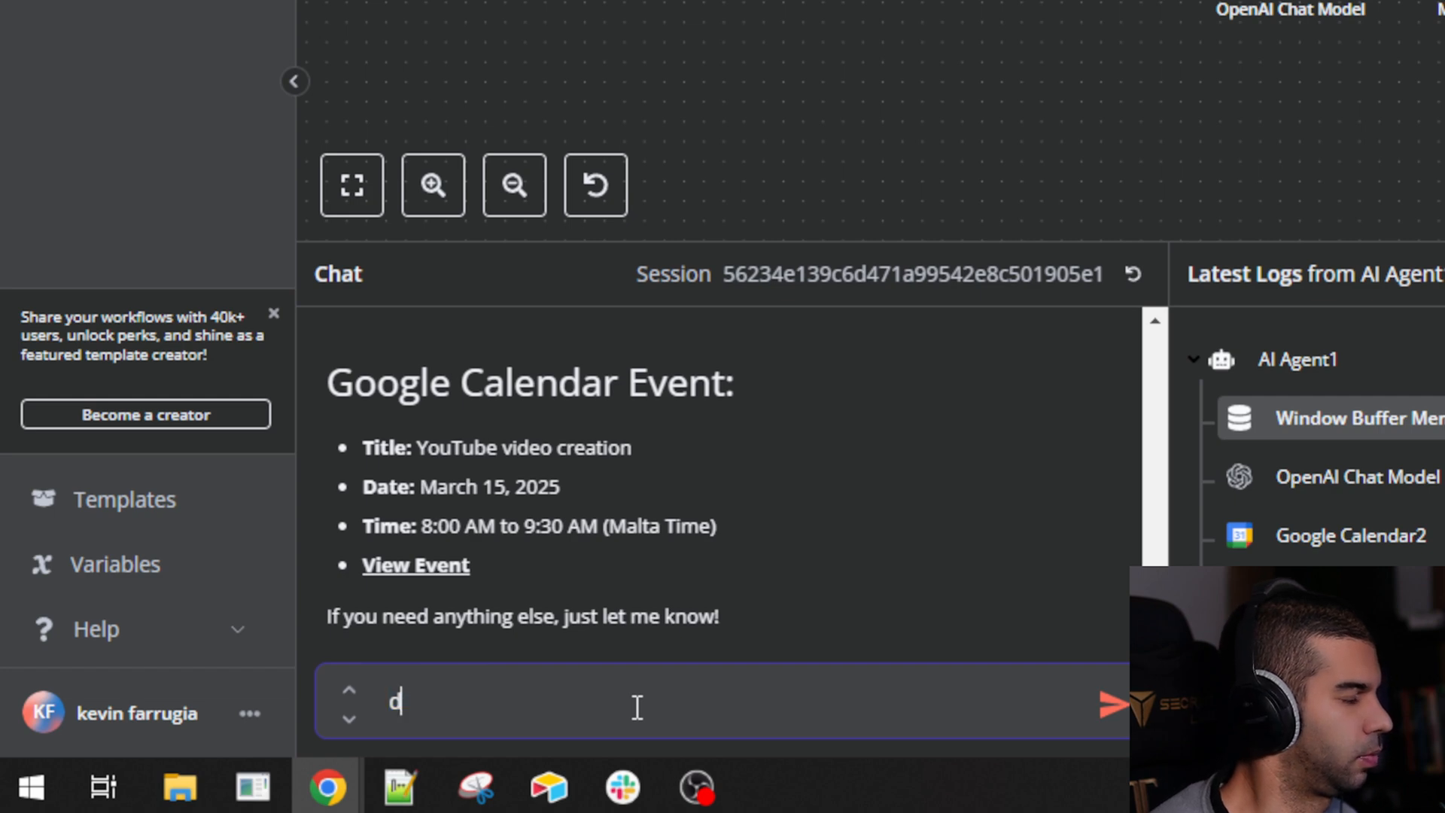
{"action": "type", "text": "o the same thing in the"}
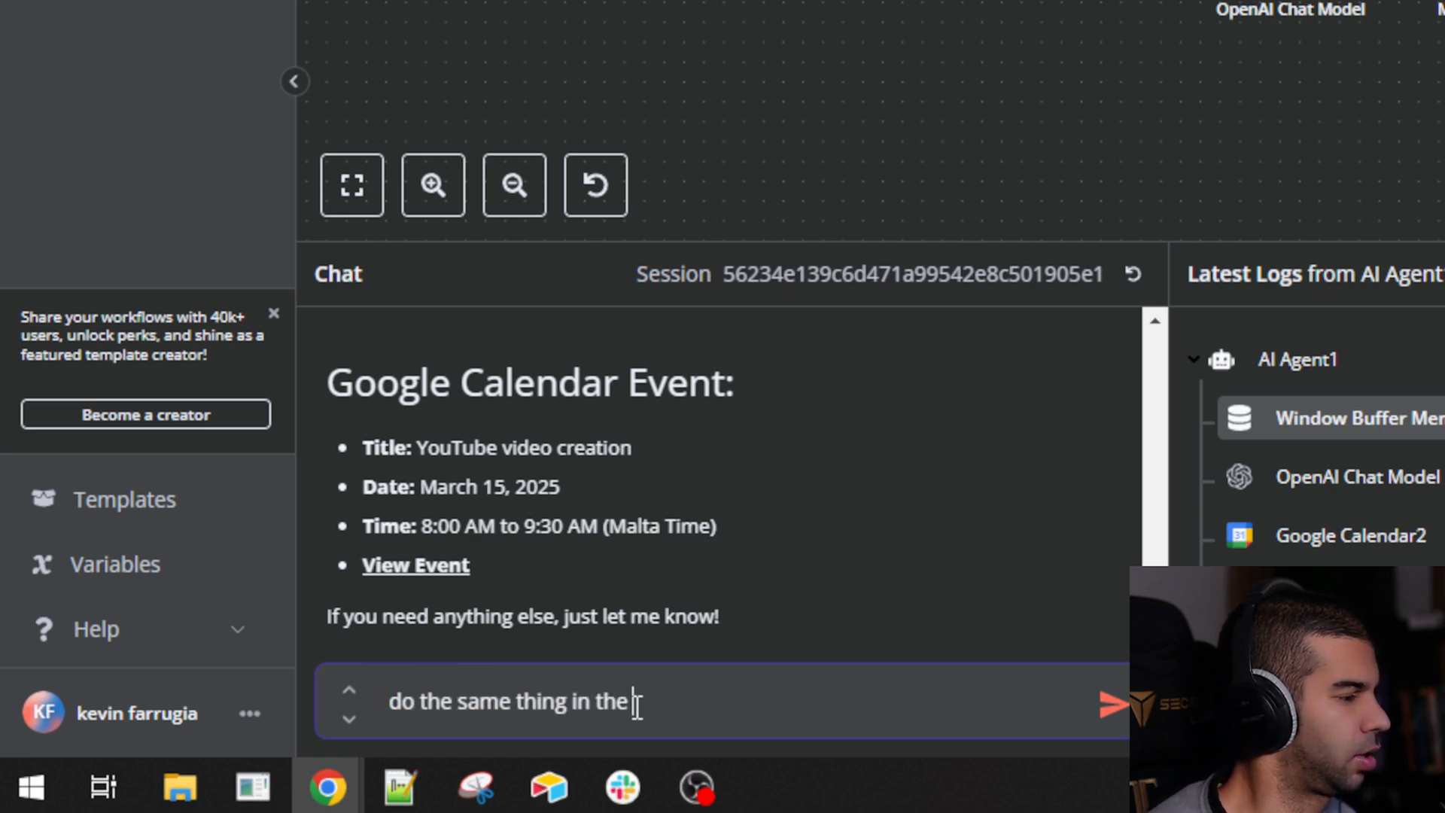
{"action": "type", "text": "my slack channel"}
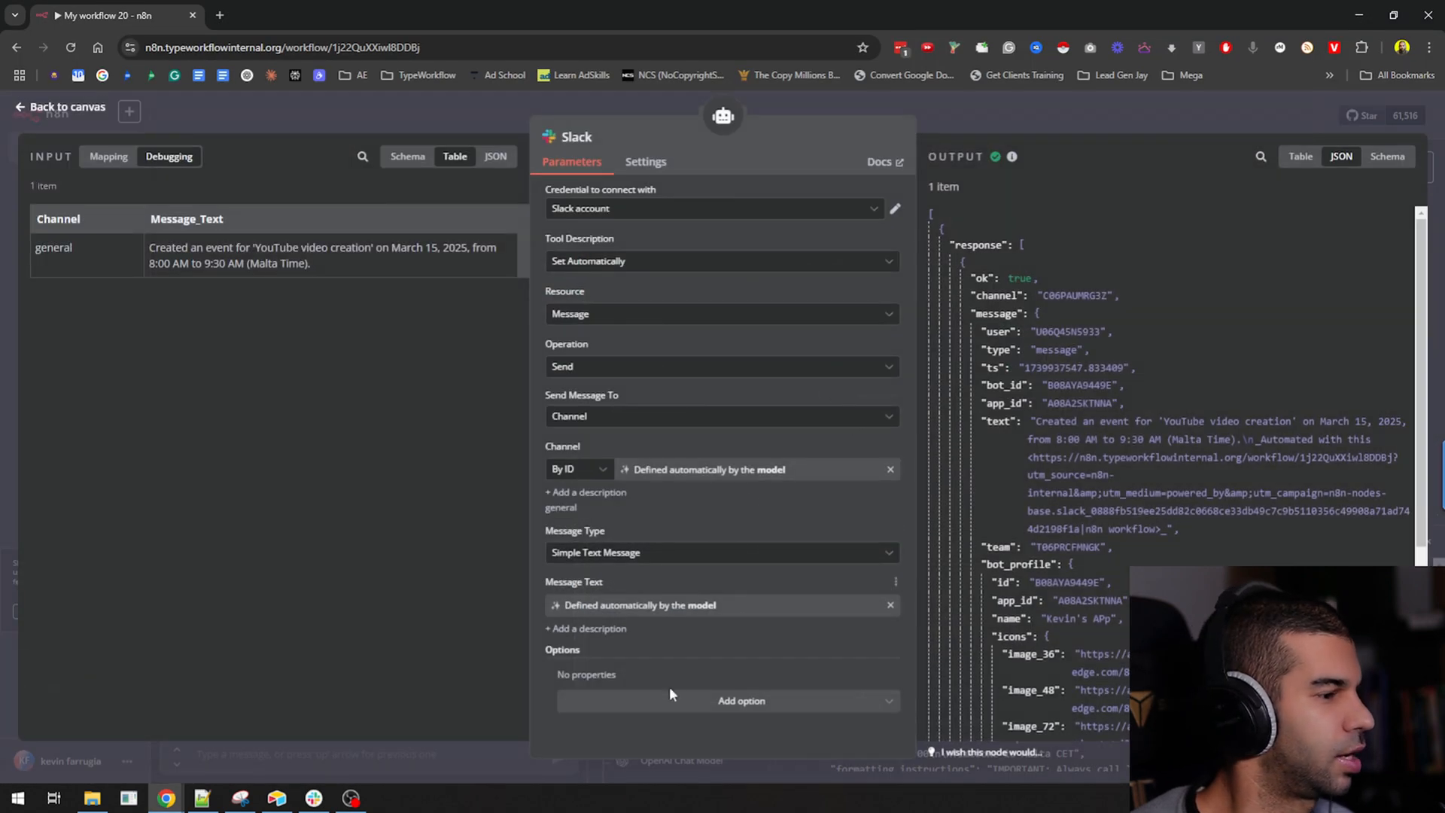
Add the Include Link to Workflow option to the Slack tool and toggle it
{"action": "left_click", "coordinate": [741, 700]}
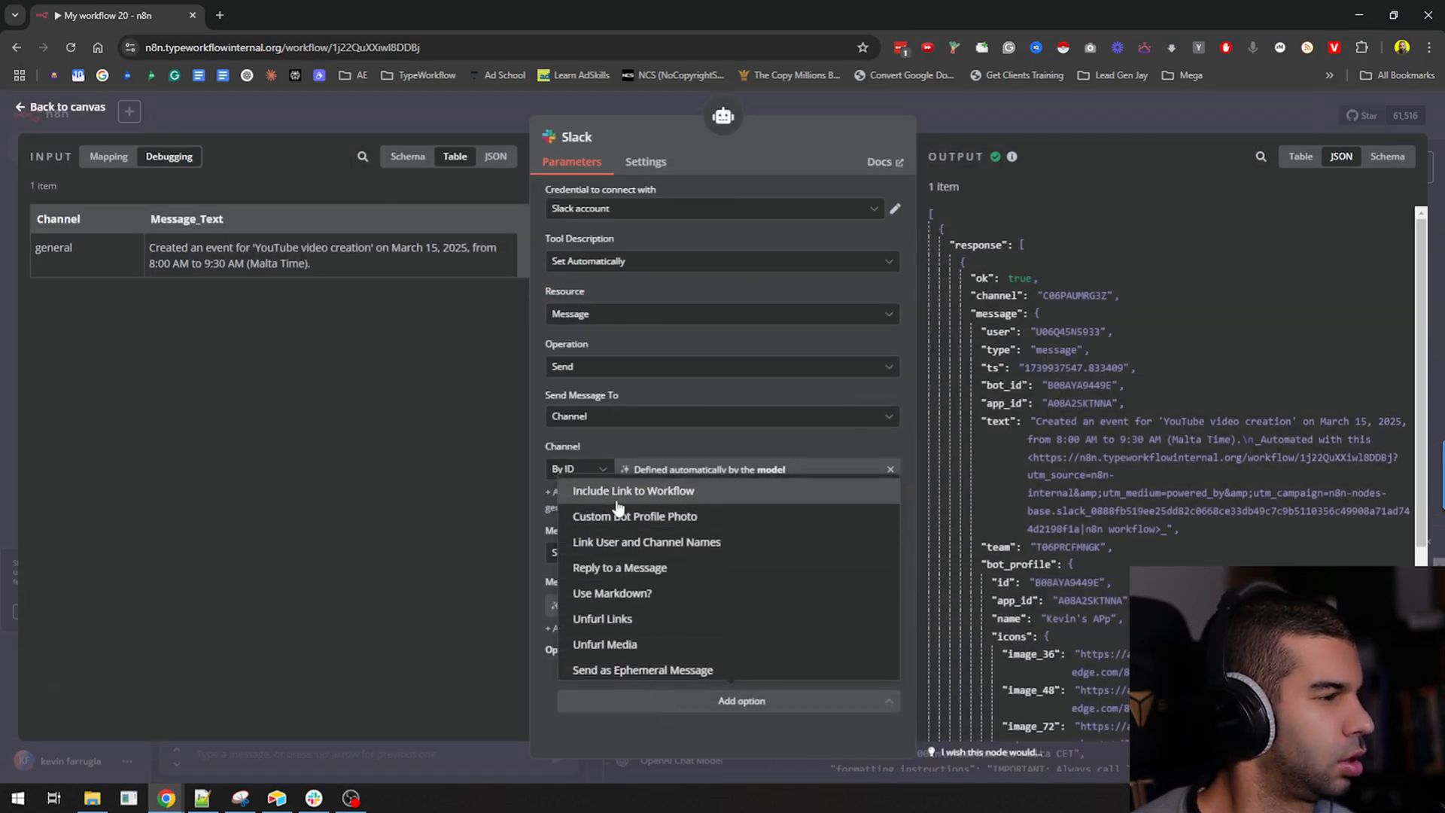
{"action": "left_click", "coordinate": [631, 490]}
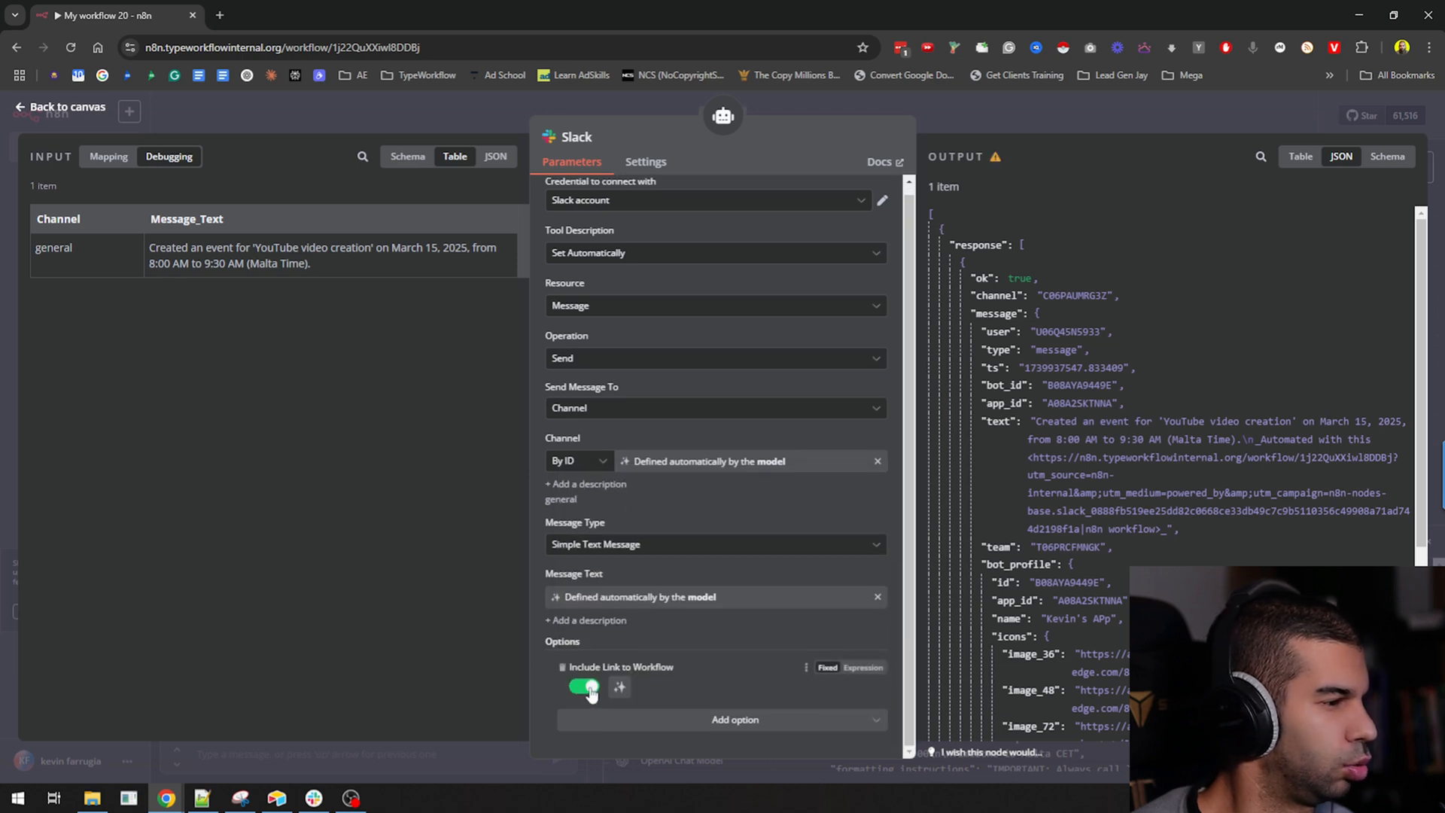
{"action": "left_click", "coordinate": [583, 687]}
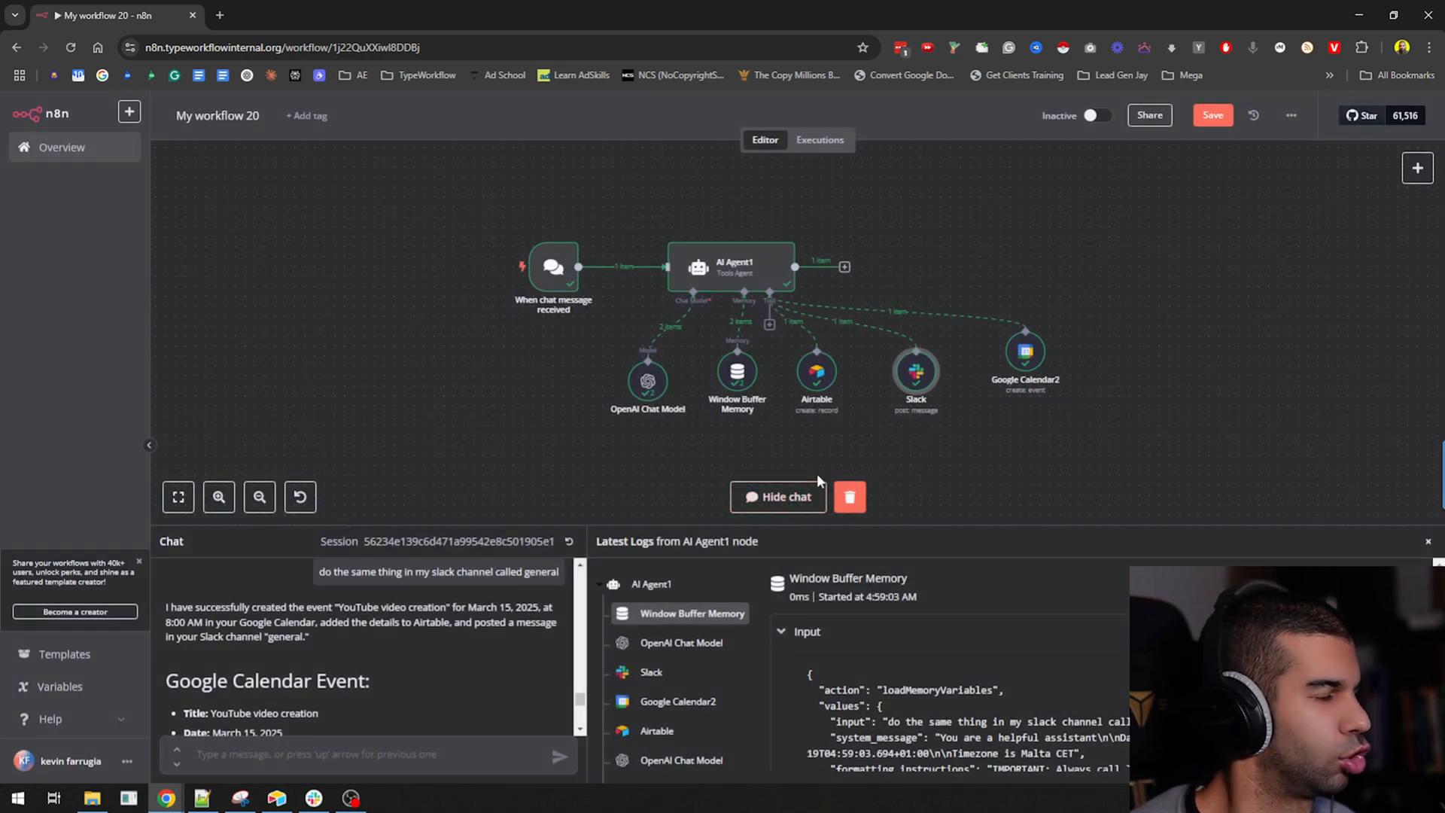
Save the workflow
{"action": "left_click", "coordinate": [1212, 115]}
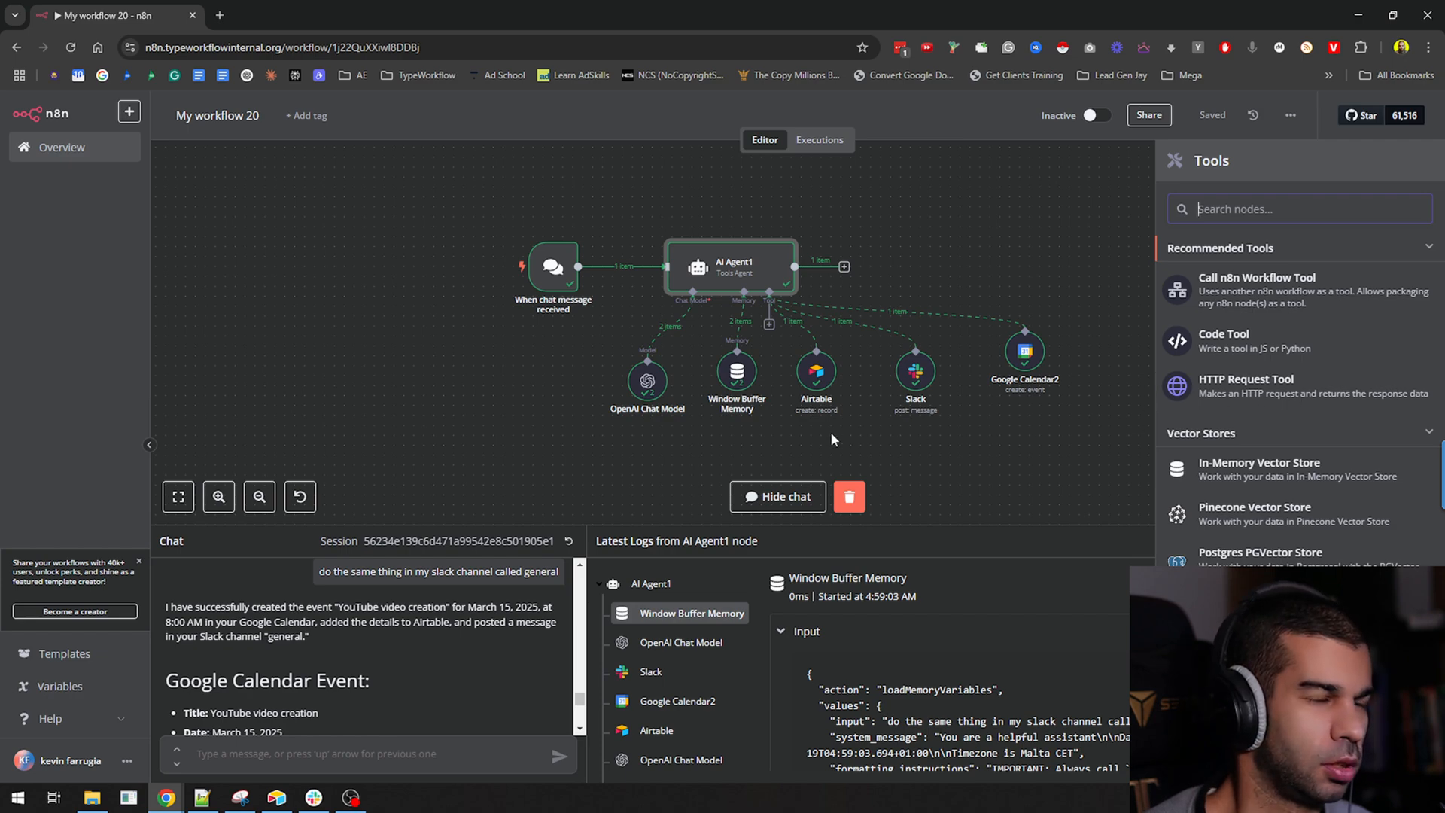
{"action": "mouse_move", "coordinate": [478, 461]}
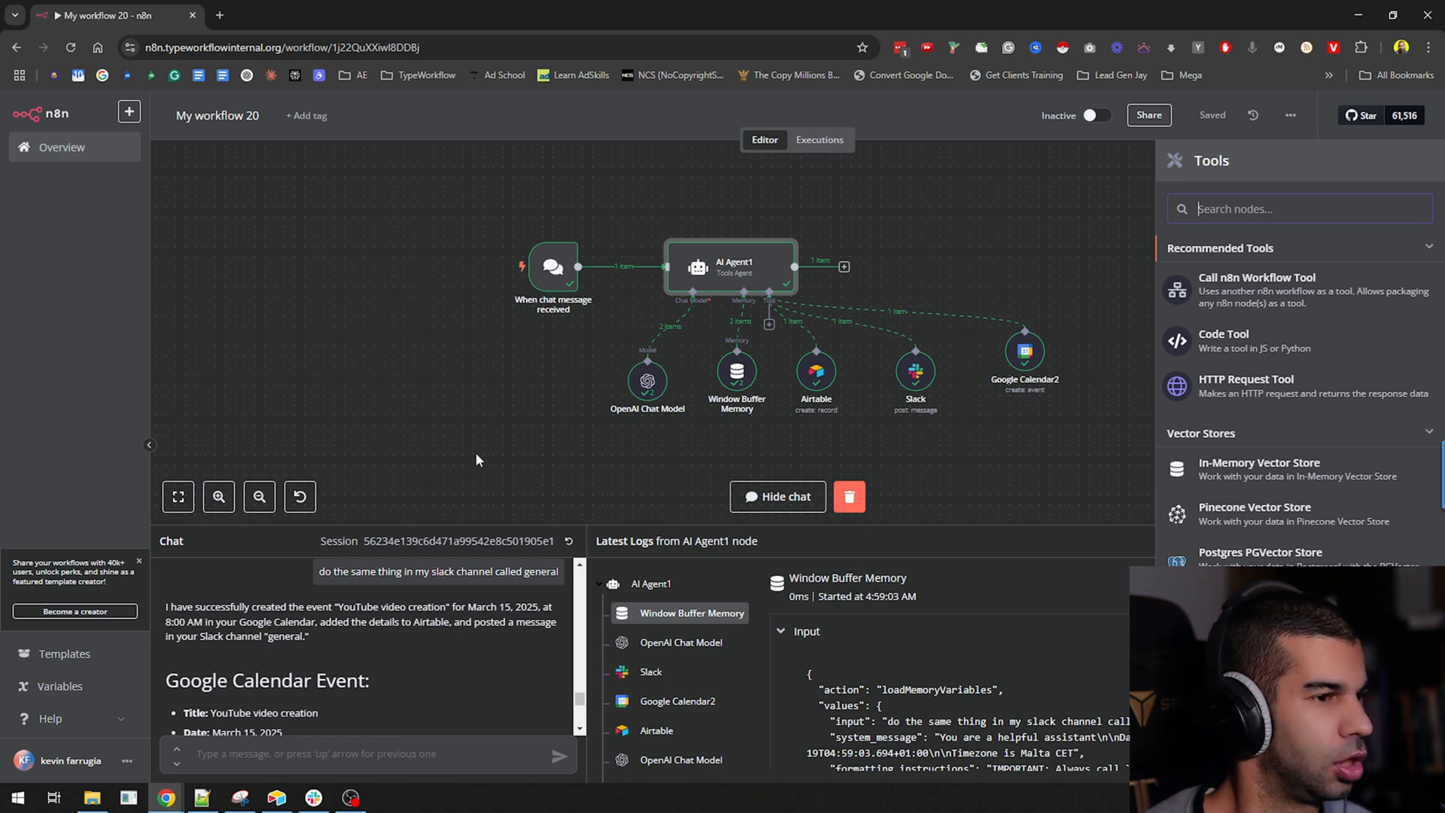